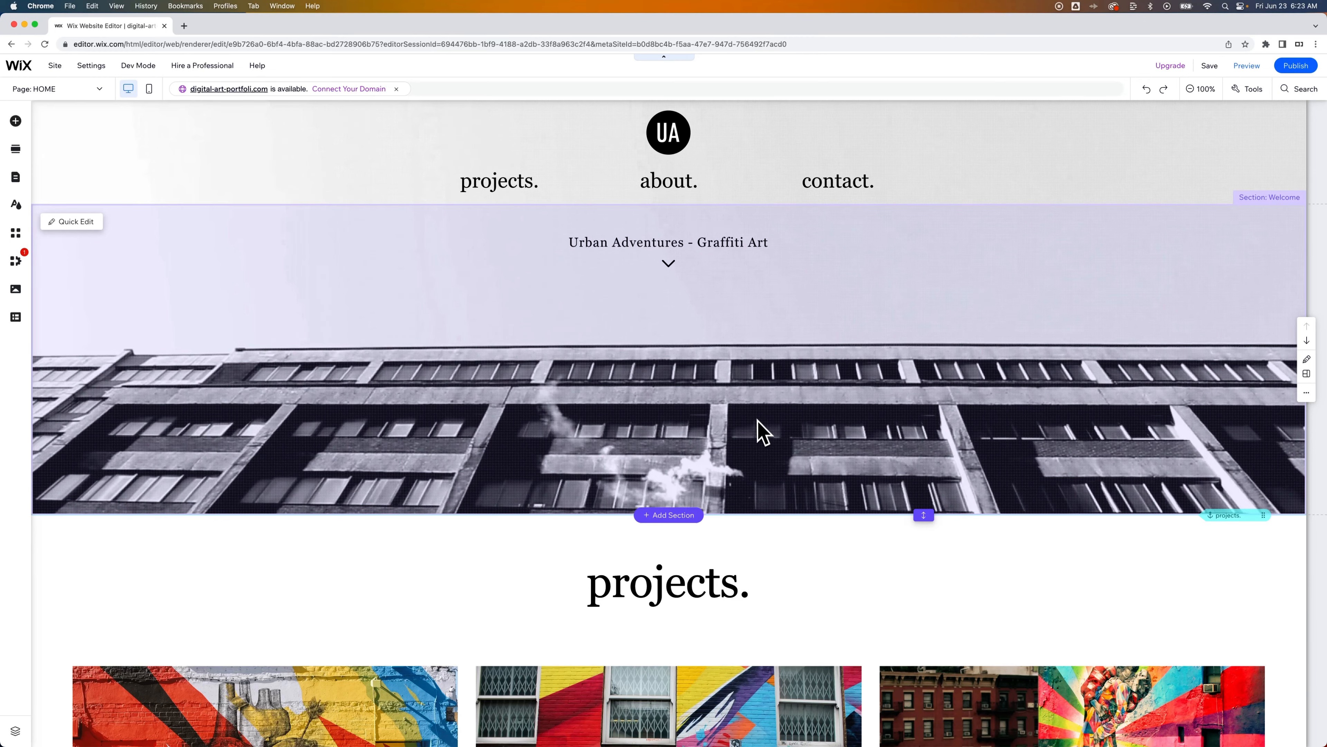
Step: Add a blank section above the projects gallery, below the welcome header image
scroll(down, 3)
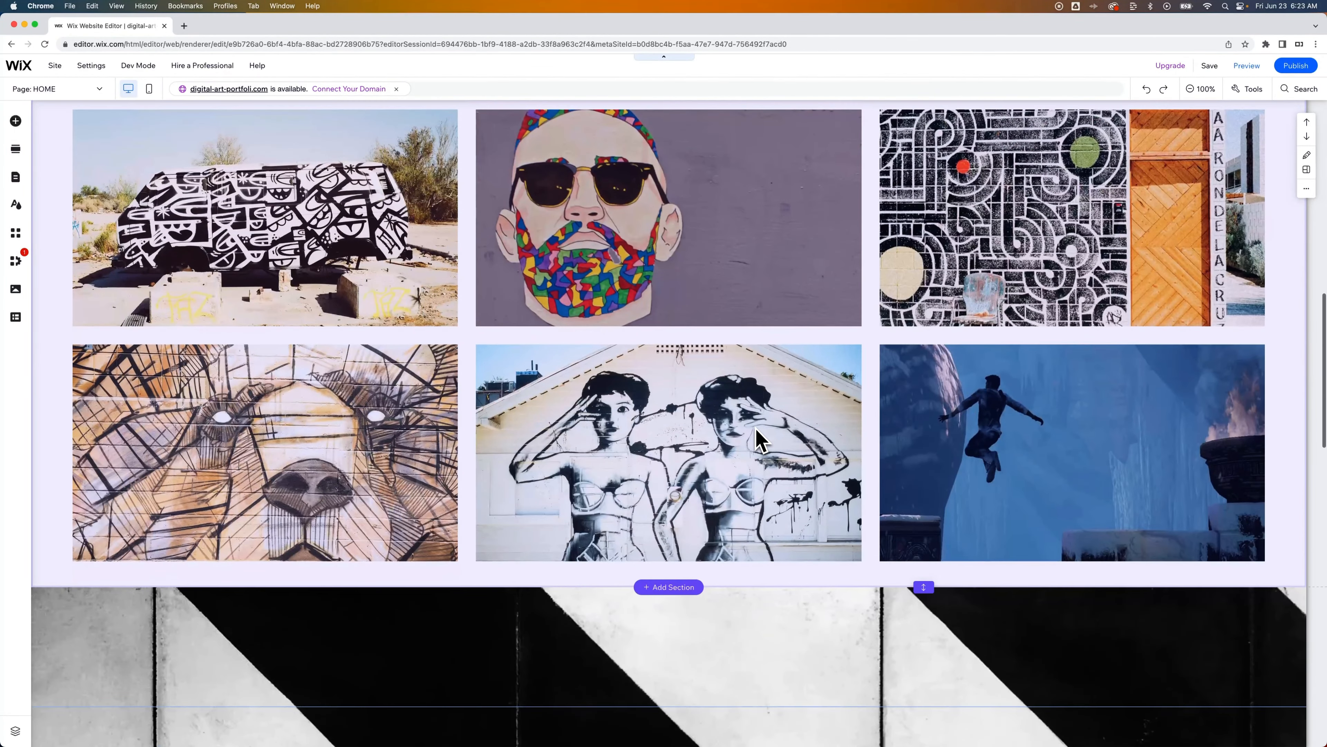
scroll(down, 3)
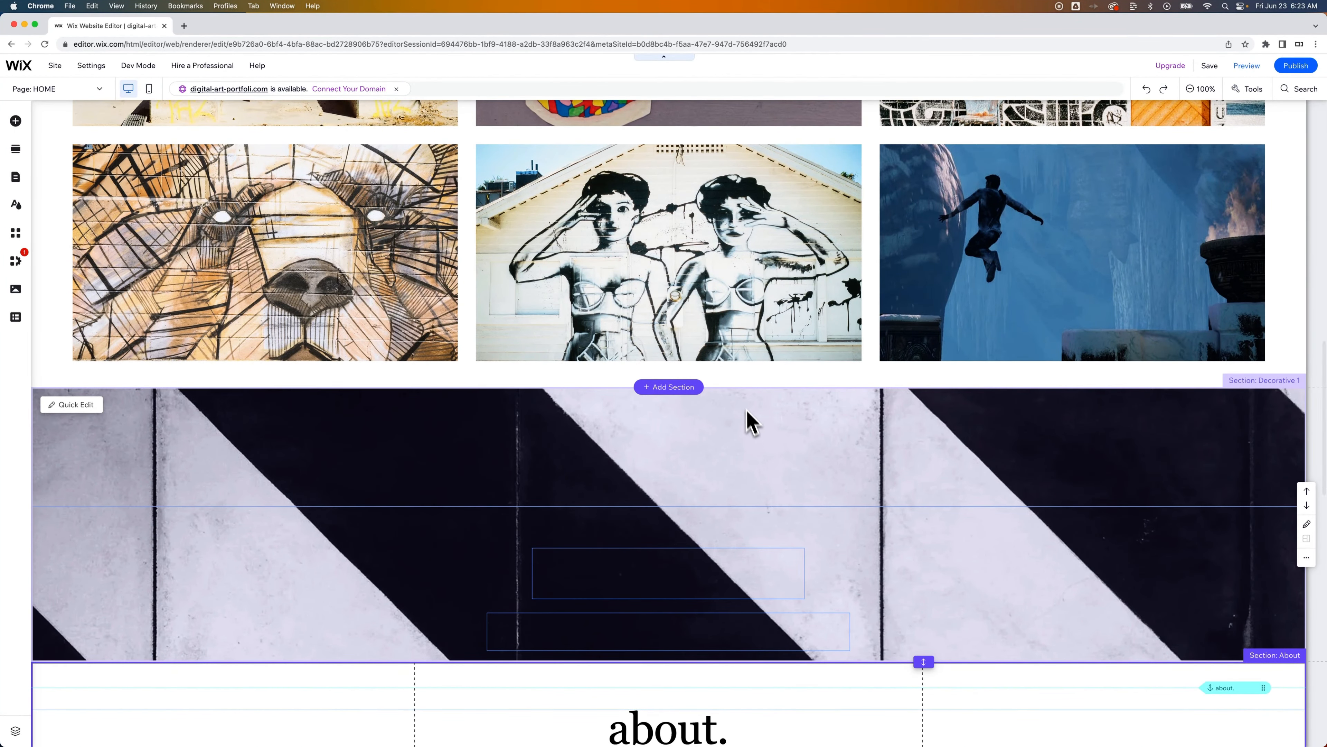
mouse_move(753, 405)
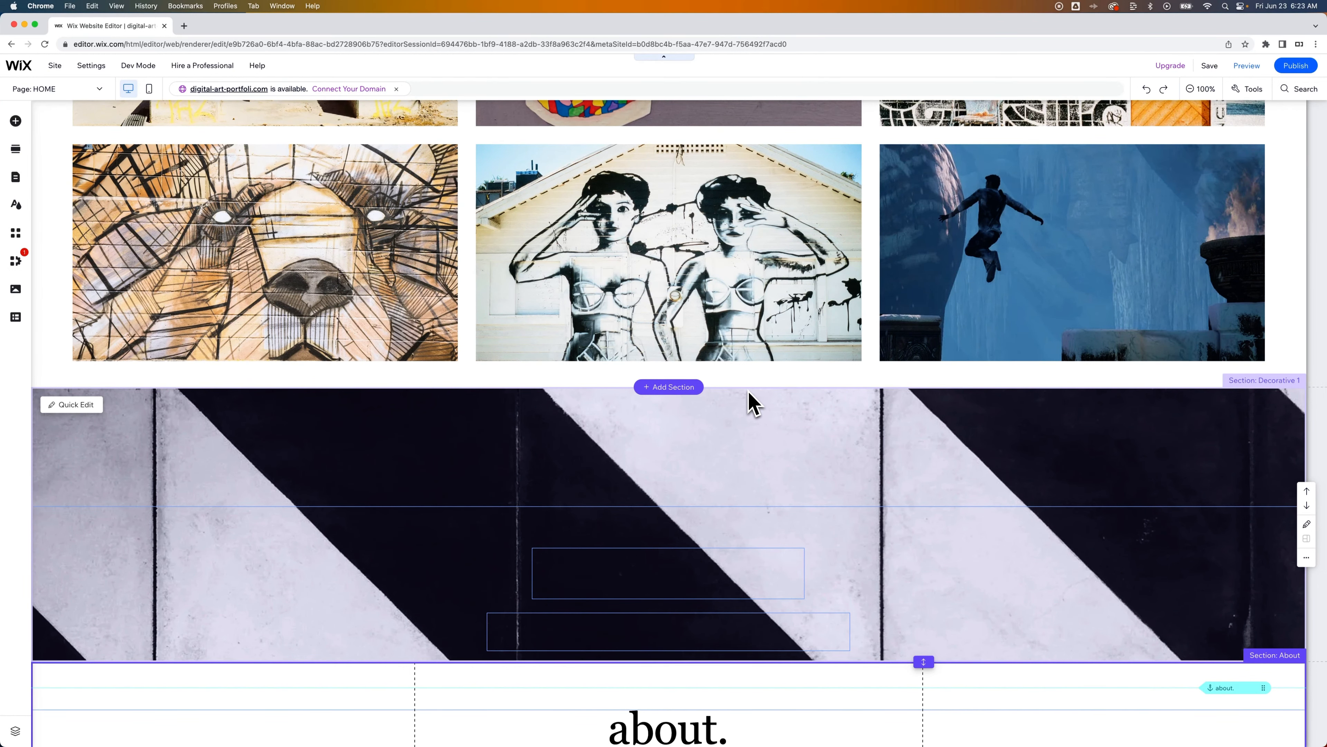
mouse_move(727, 426)
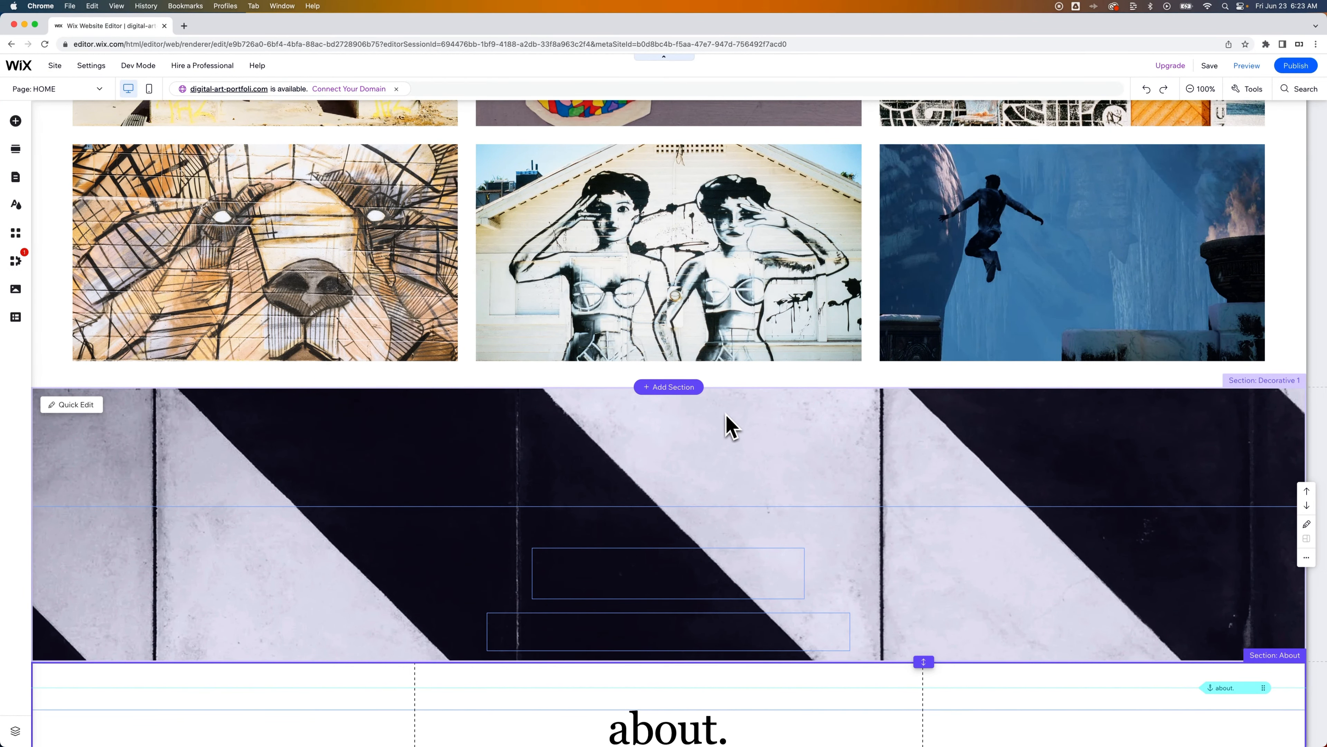
click(669, 459)
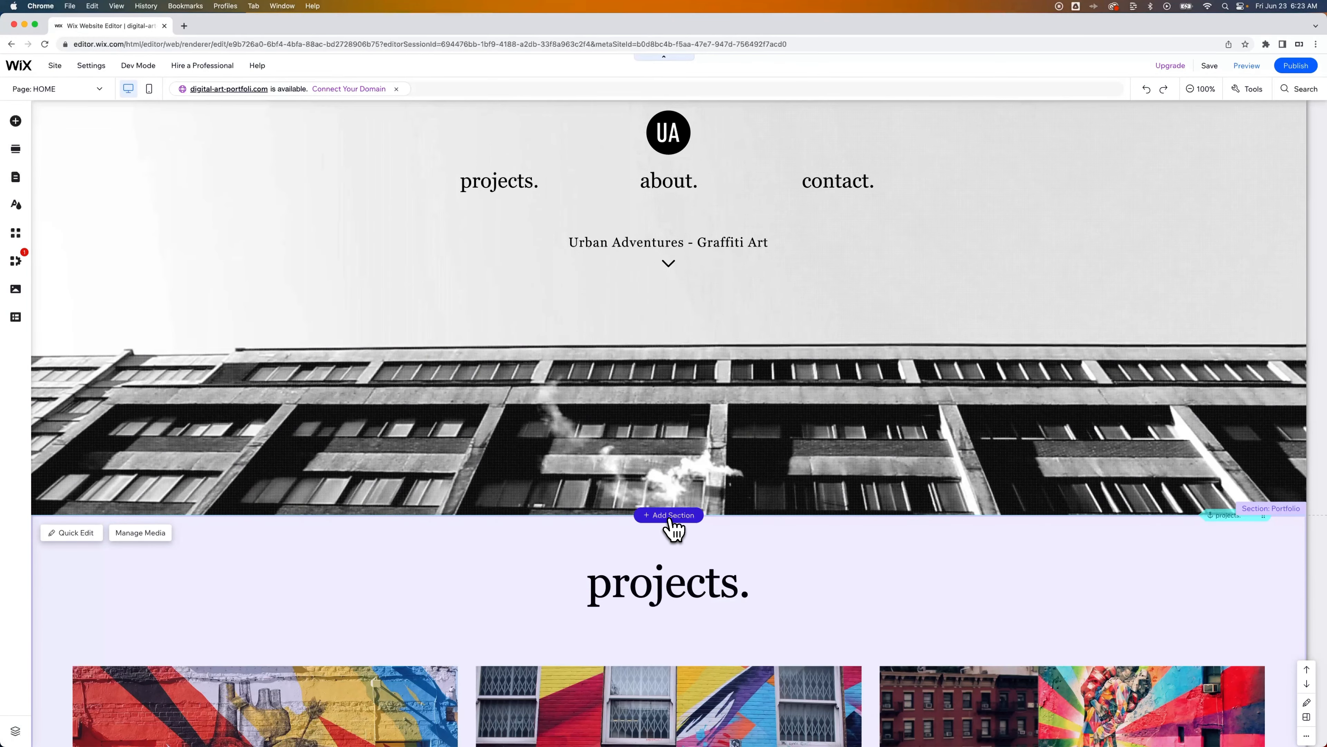
click(670, 515)
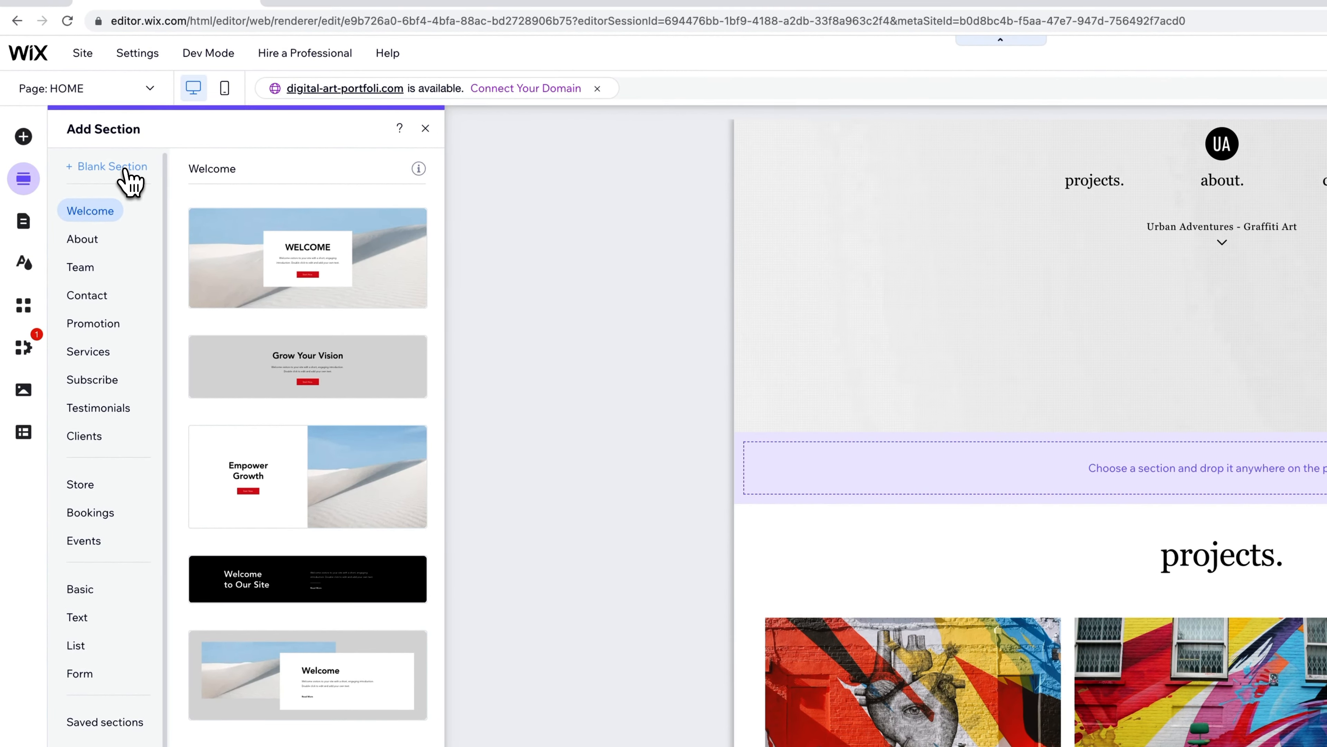
click(112, 166)
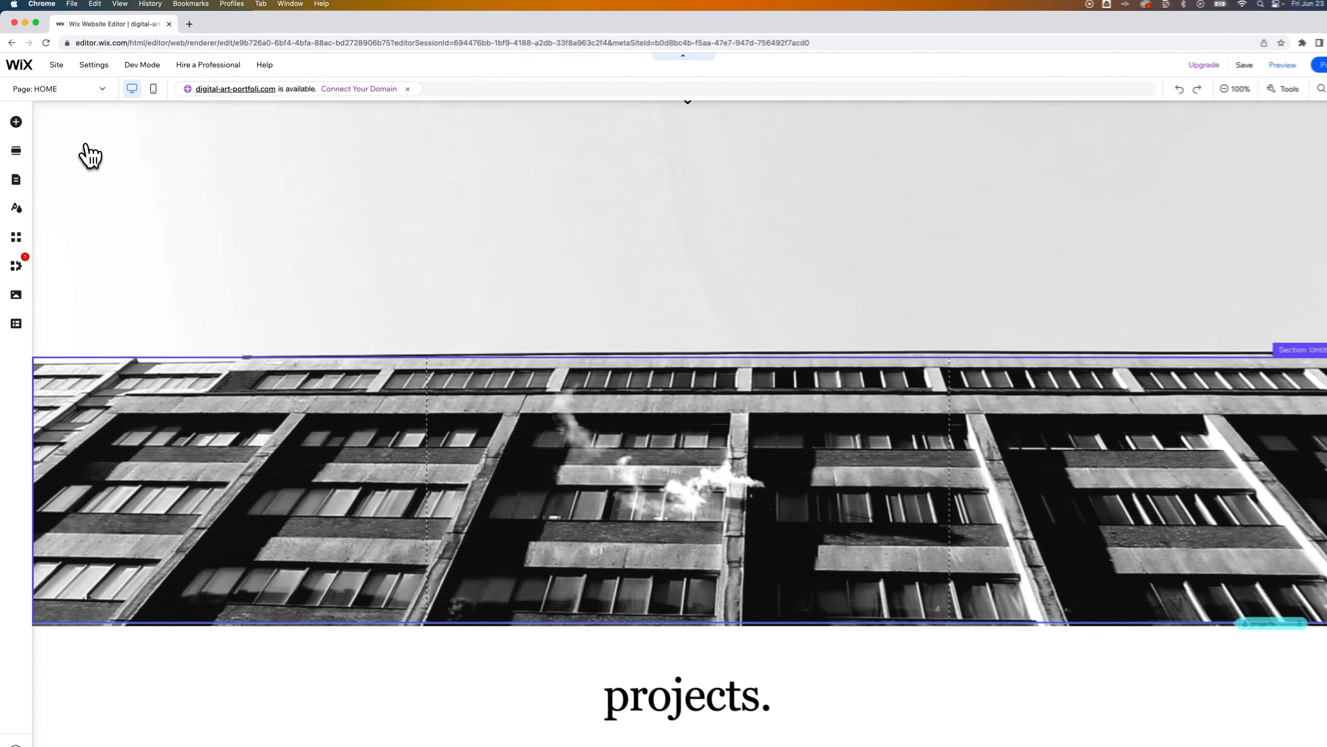
scroll(down, 3)
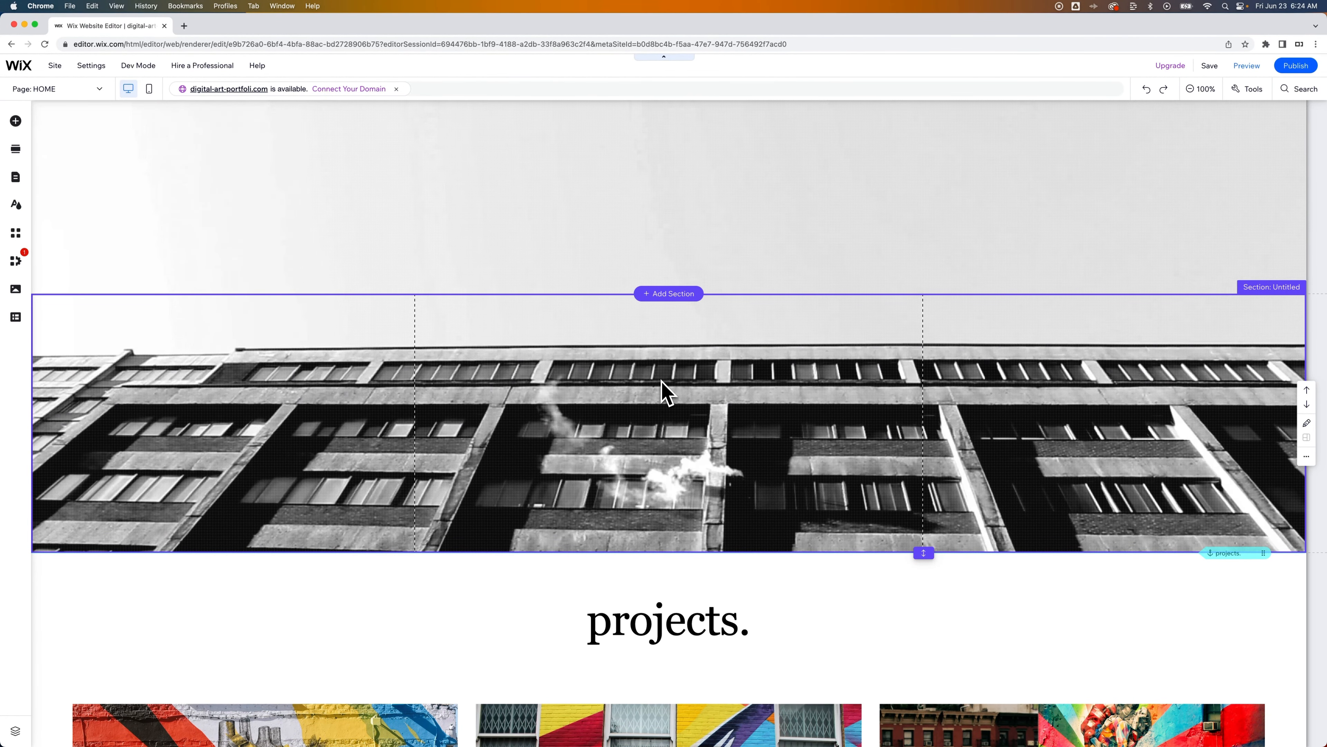
mouse_move(669, 385)
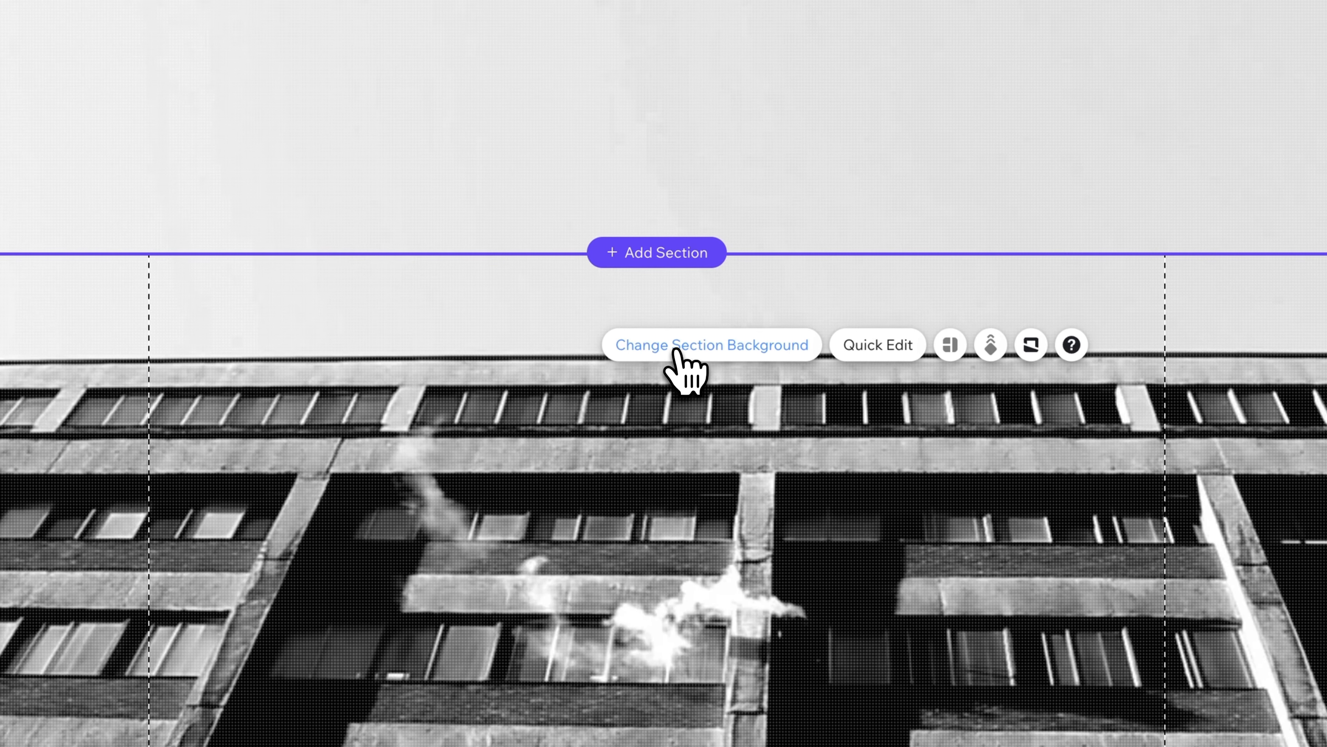
Step: Replace the new section's building-photo background with a solid white colour
click(675, 351)
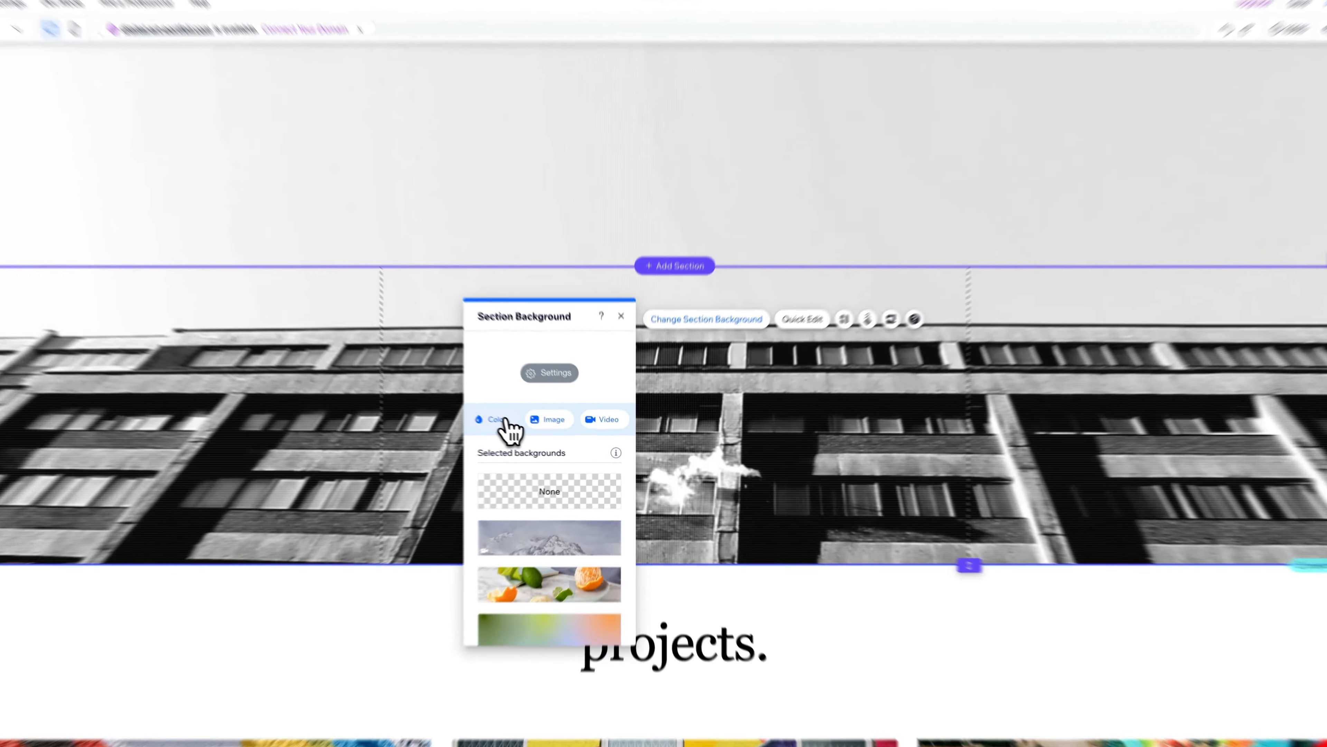
click(494, 419)
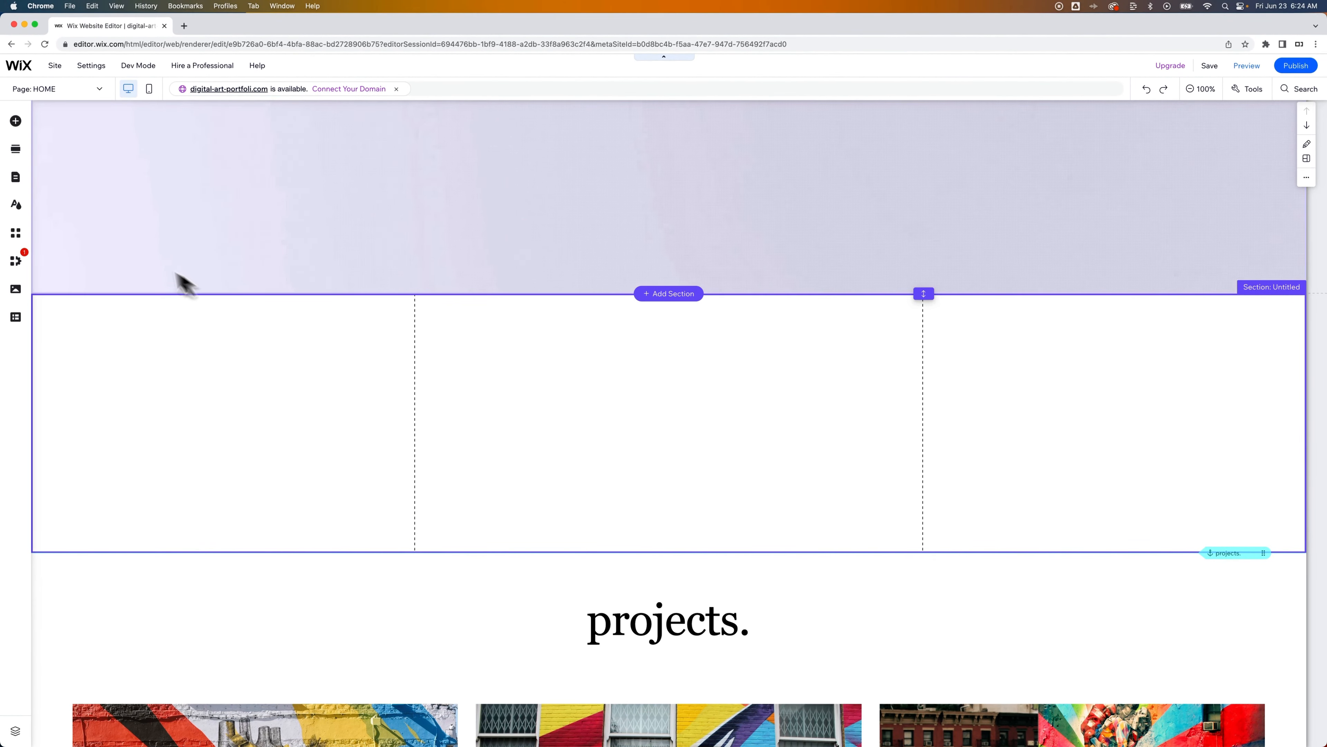
Step: Browse the Add Elements catalogue through Menu & Anchor to the Social bar and Twitter widgets
click(15, 120)
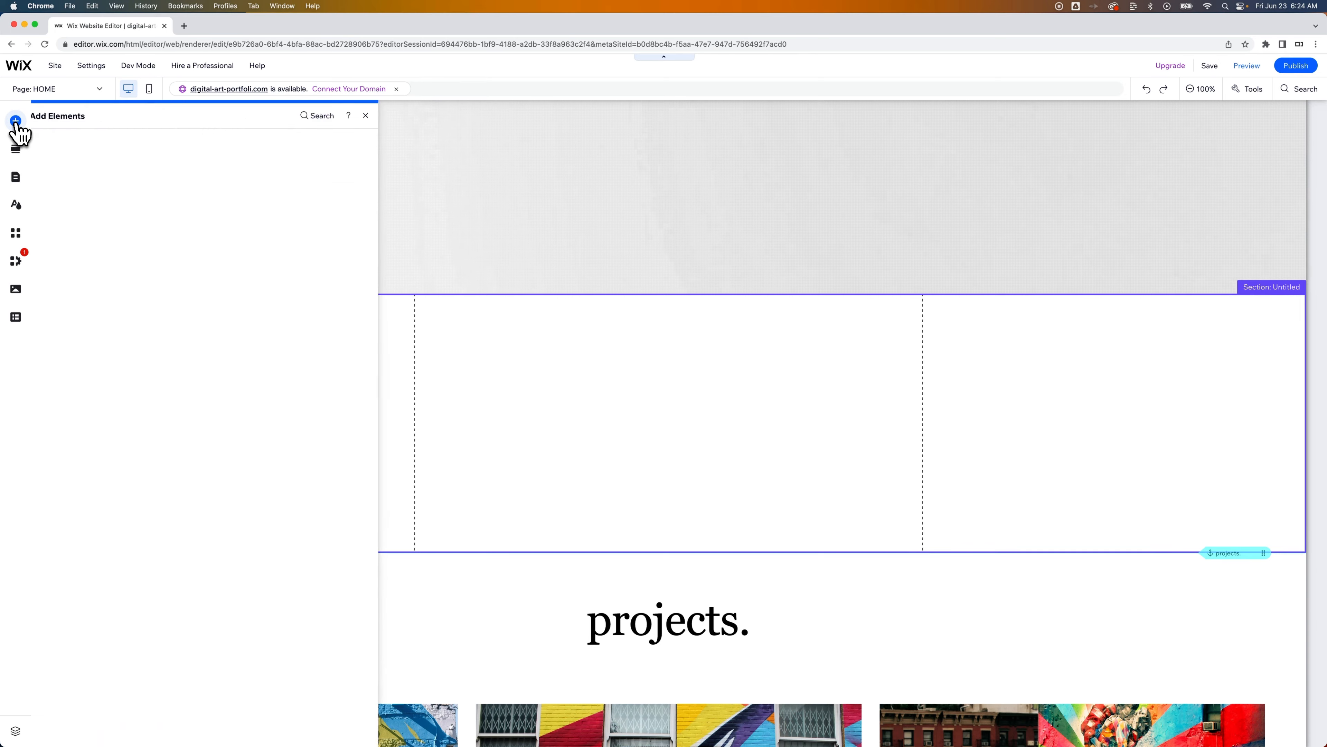
click(15, 120)
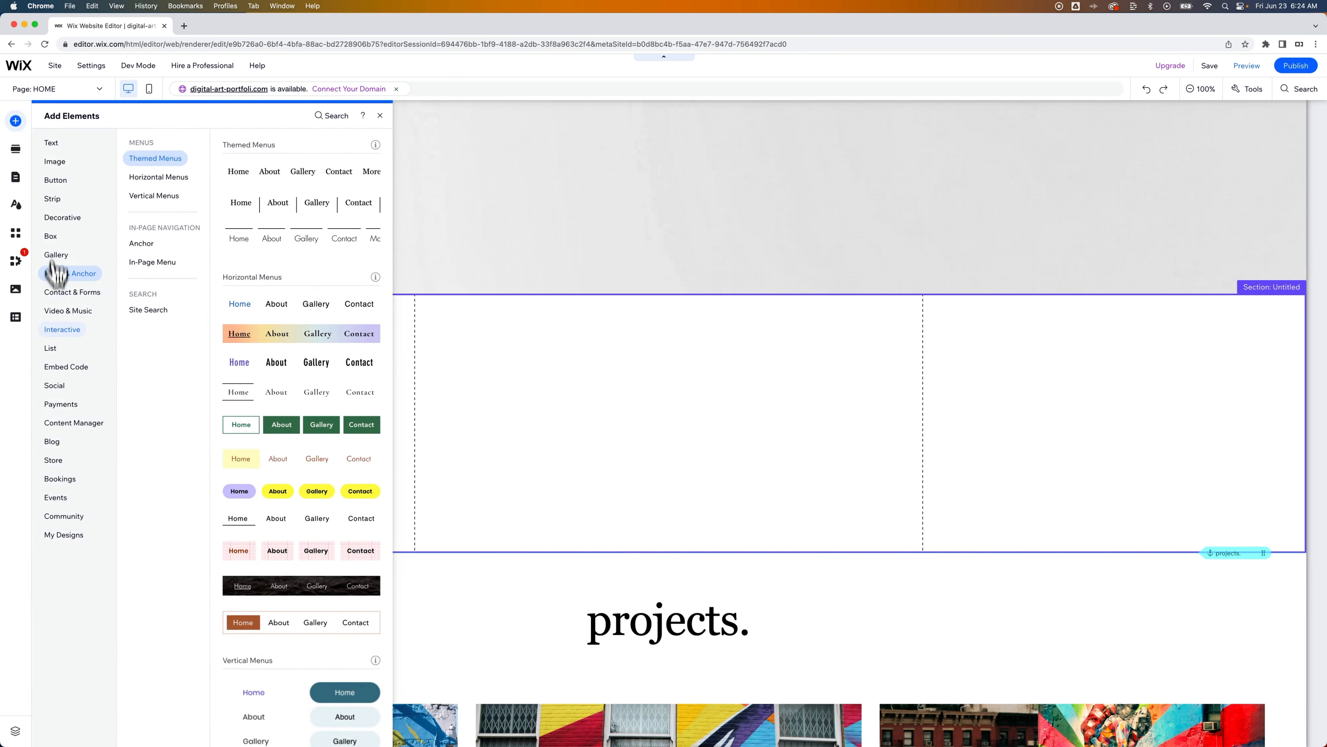
click(54, 385)
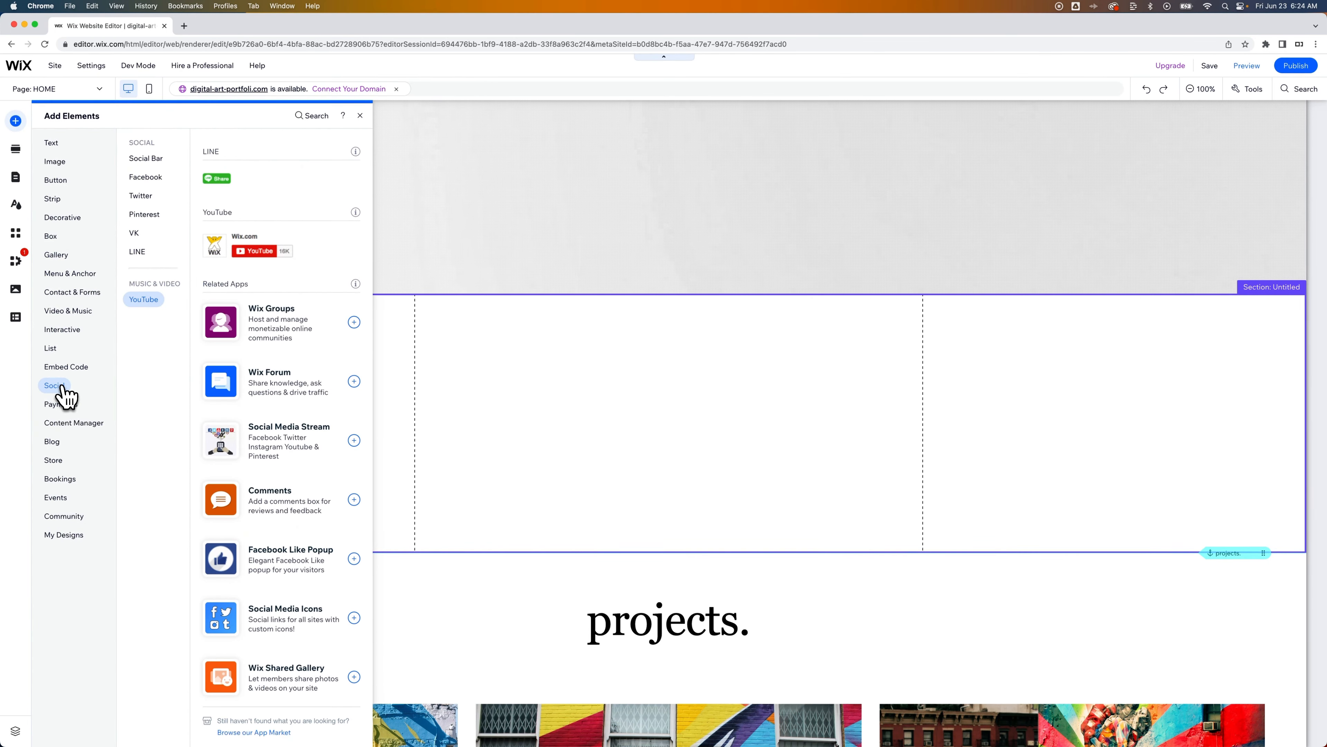
click(145, 158)
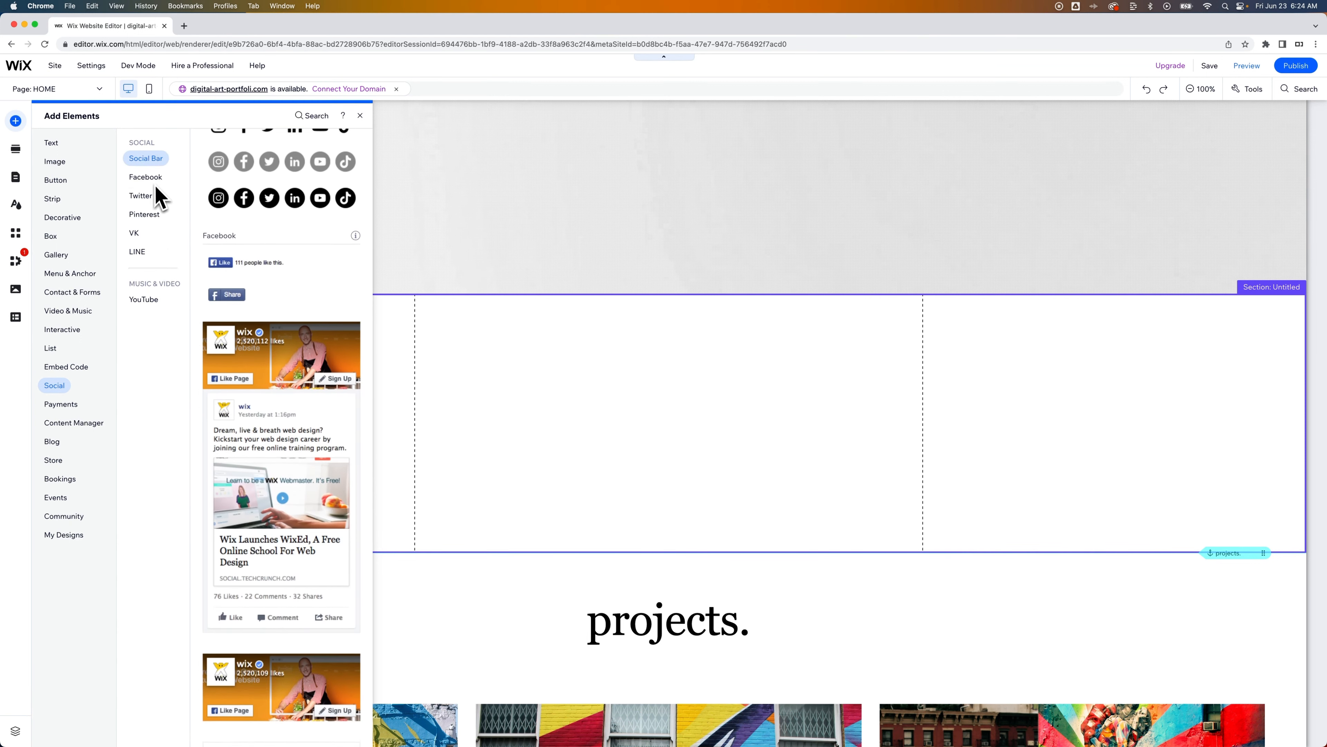
click(140, 196)
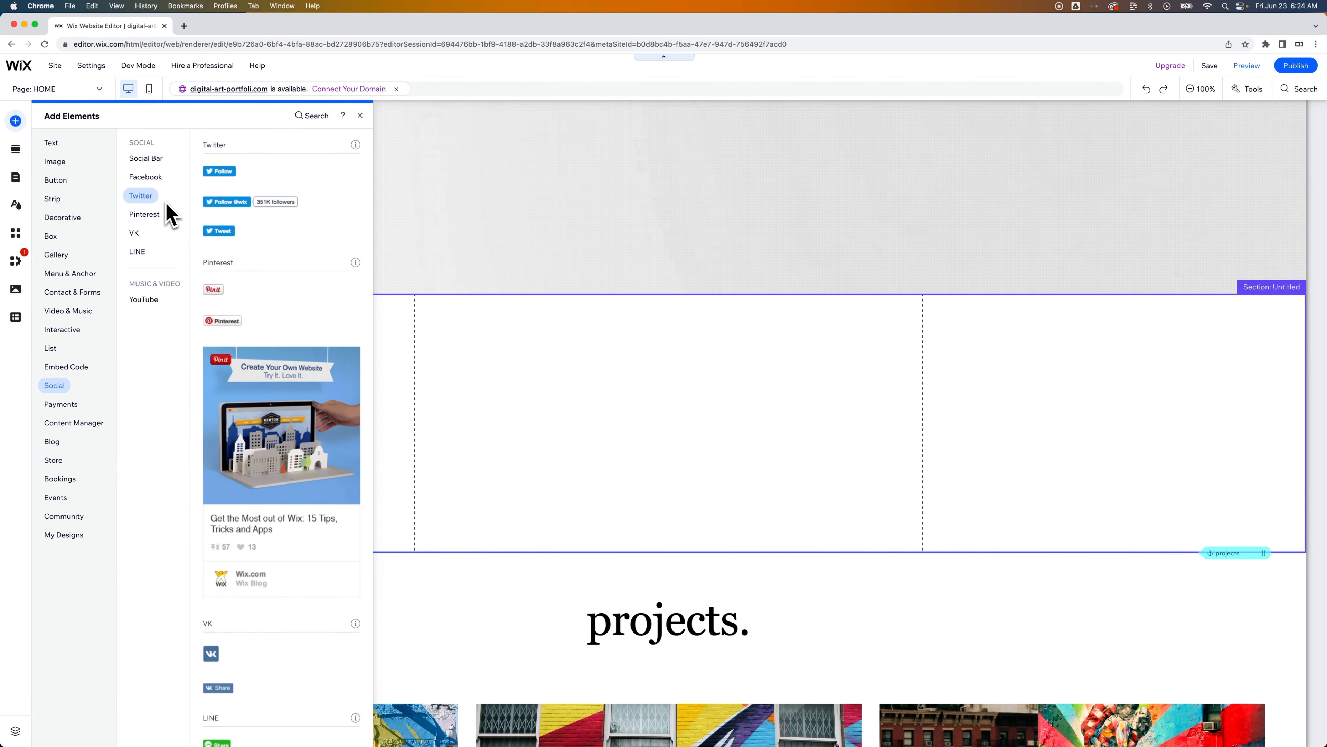
mouse_move(161, 215)
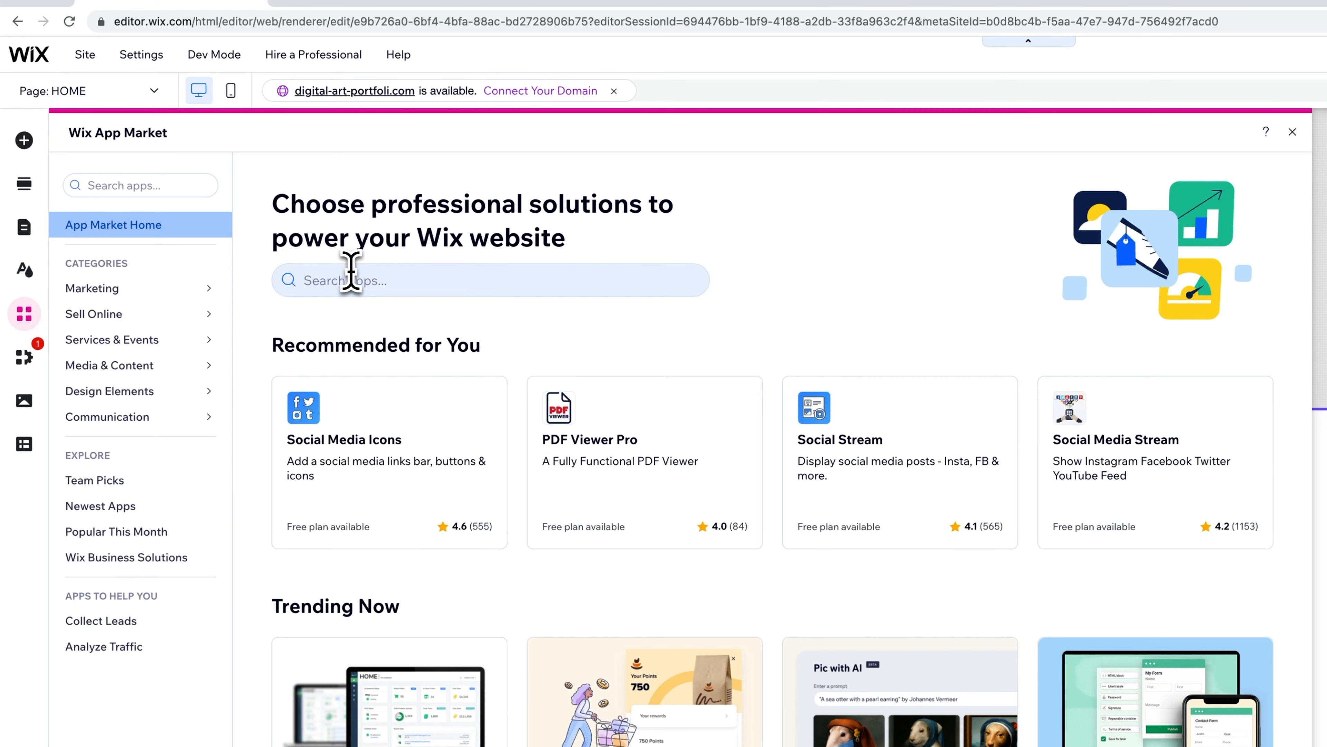
Step: Search the App Market for 'instagram feed', listing Instagram Feed among 36 results
click(469, 282)
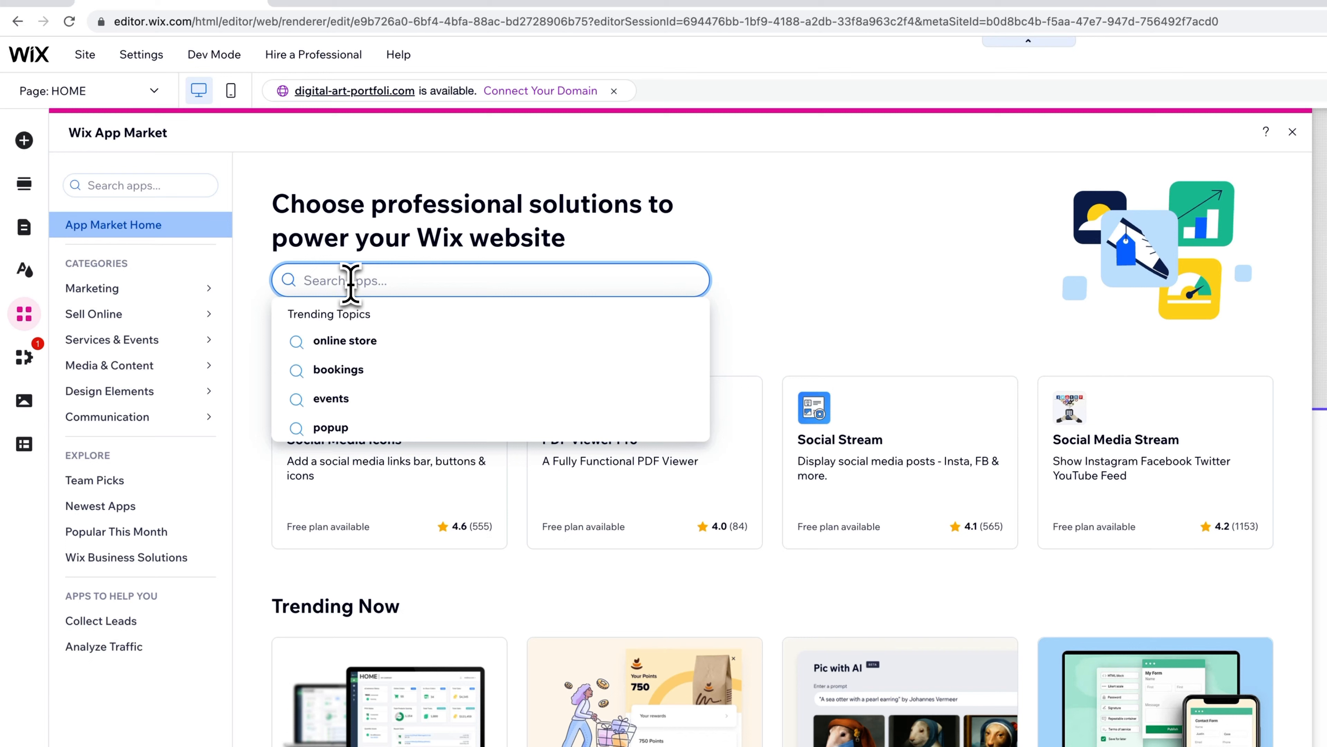
text(inst)
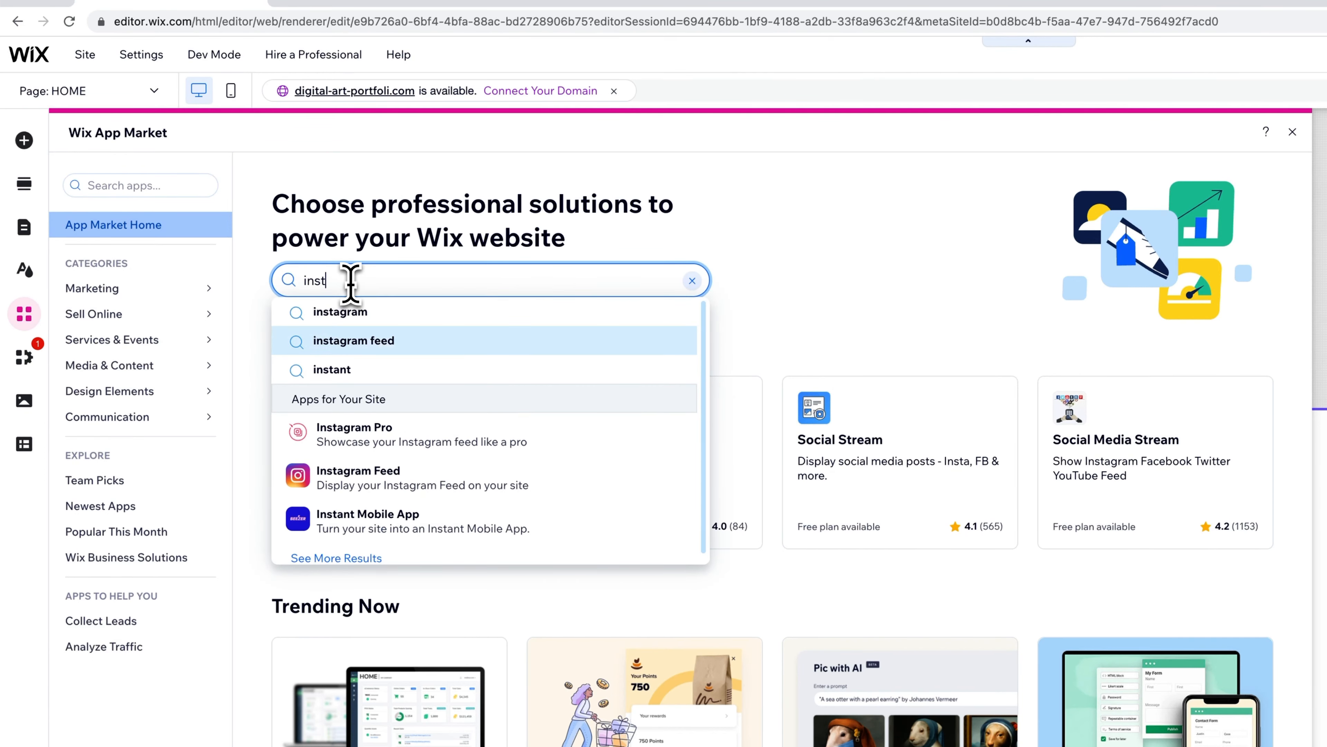
click(353, 340)
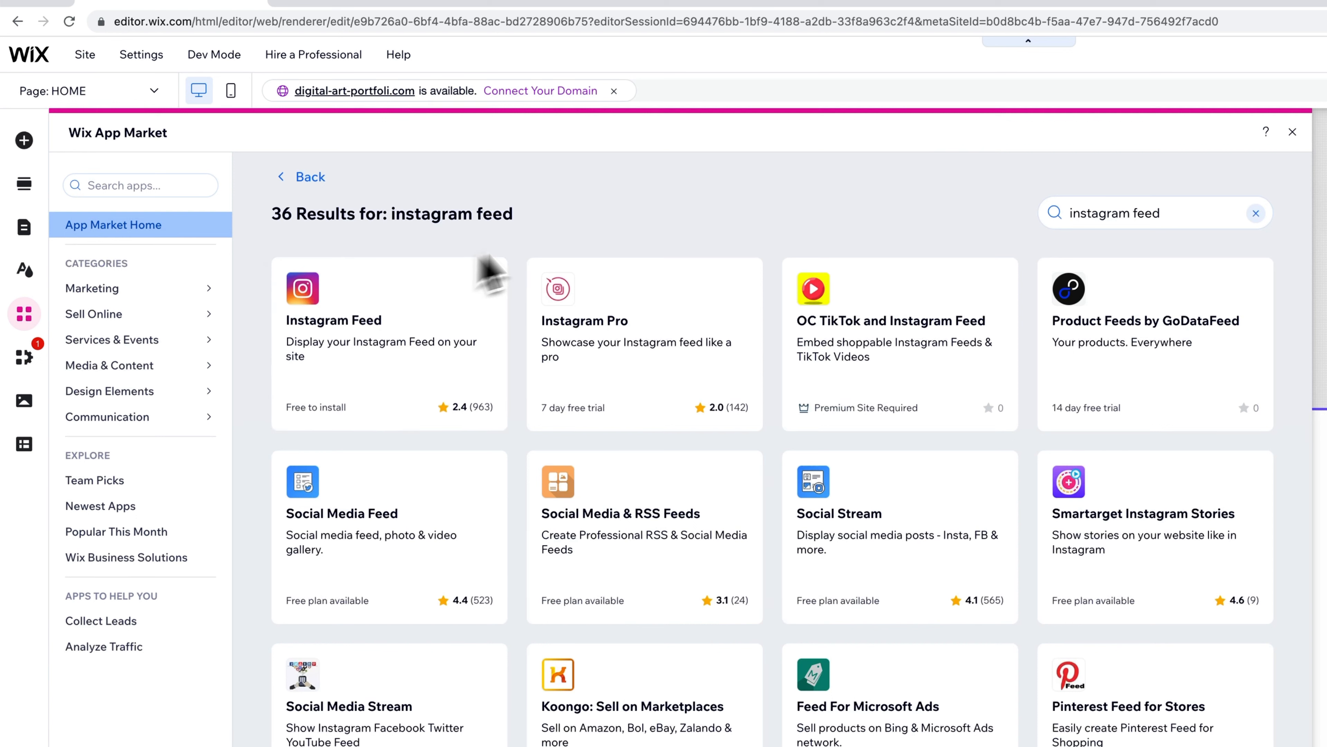
mouse_move(535, 245)
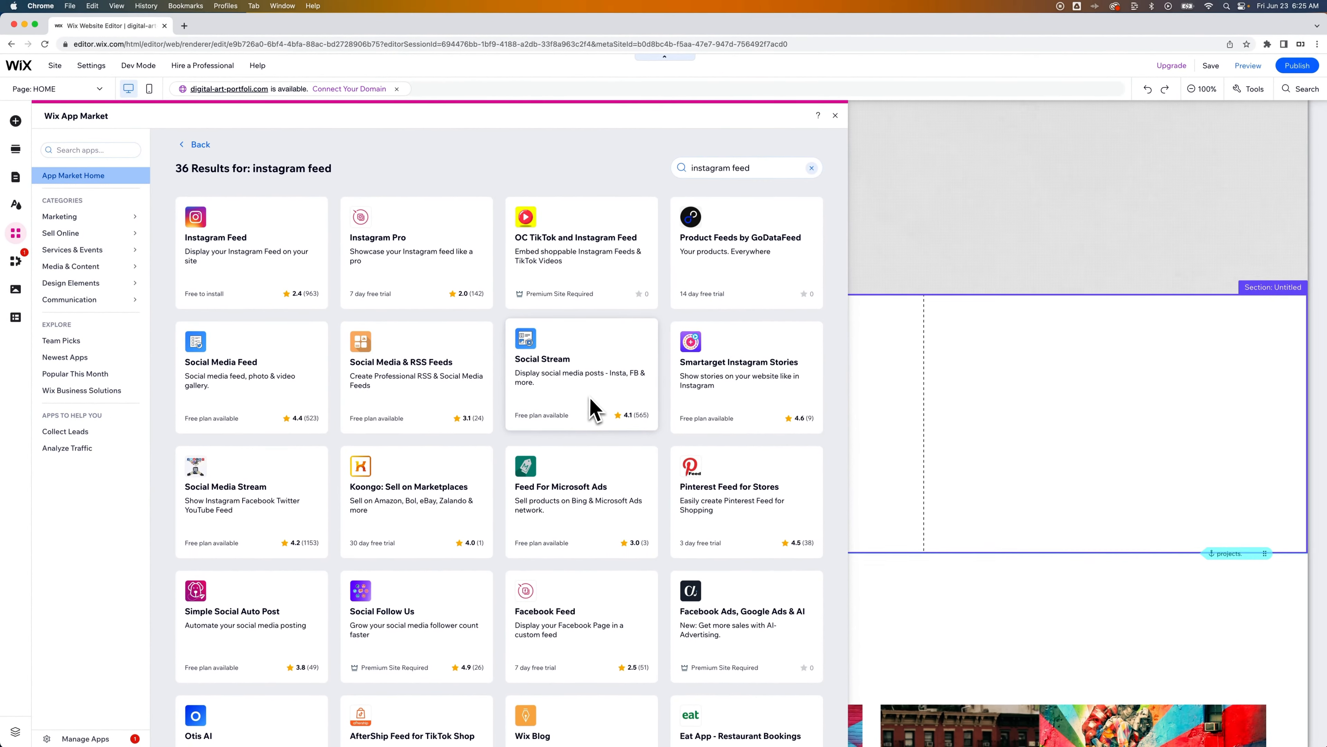
mouse_move(406, 283)
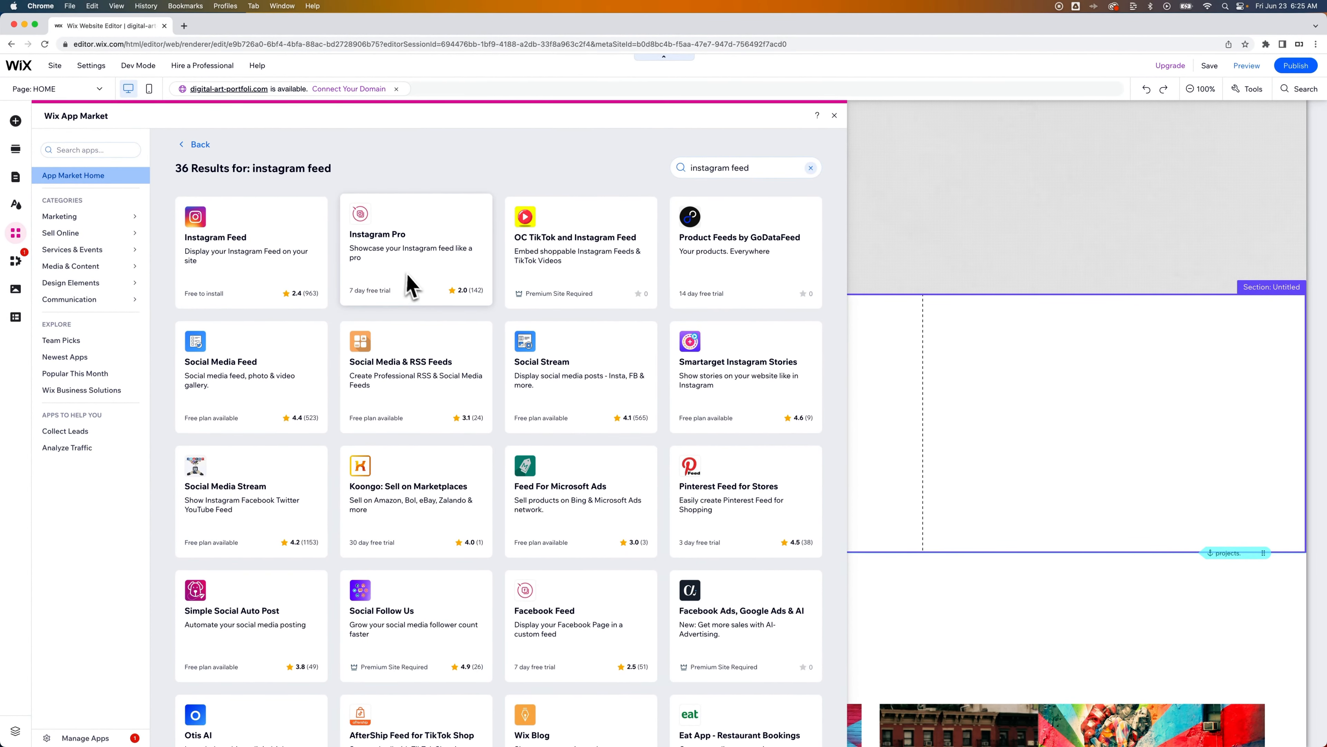
mouse_move(410, 269)
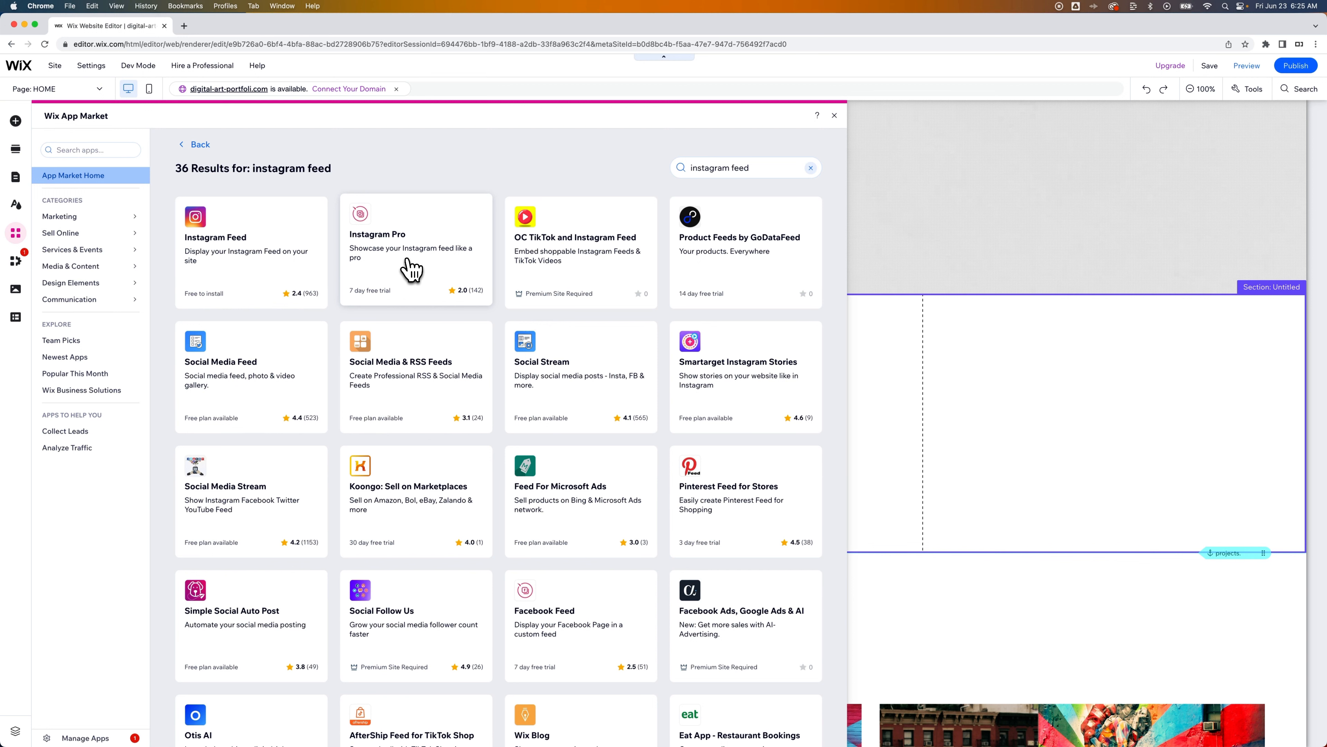
mouse_move(239, 256)
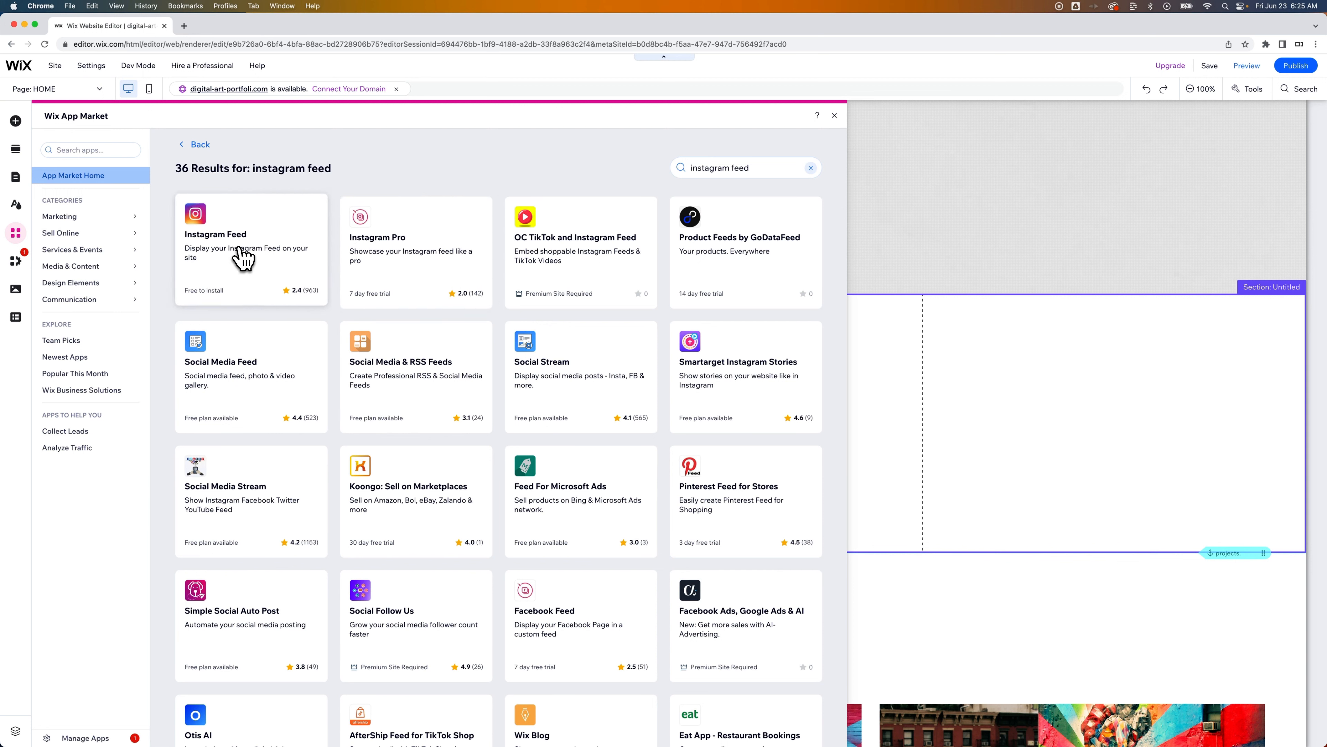
mouse_move(243, 285)
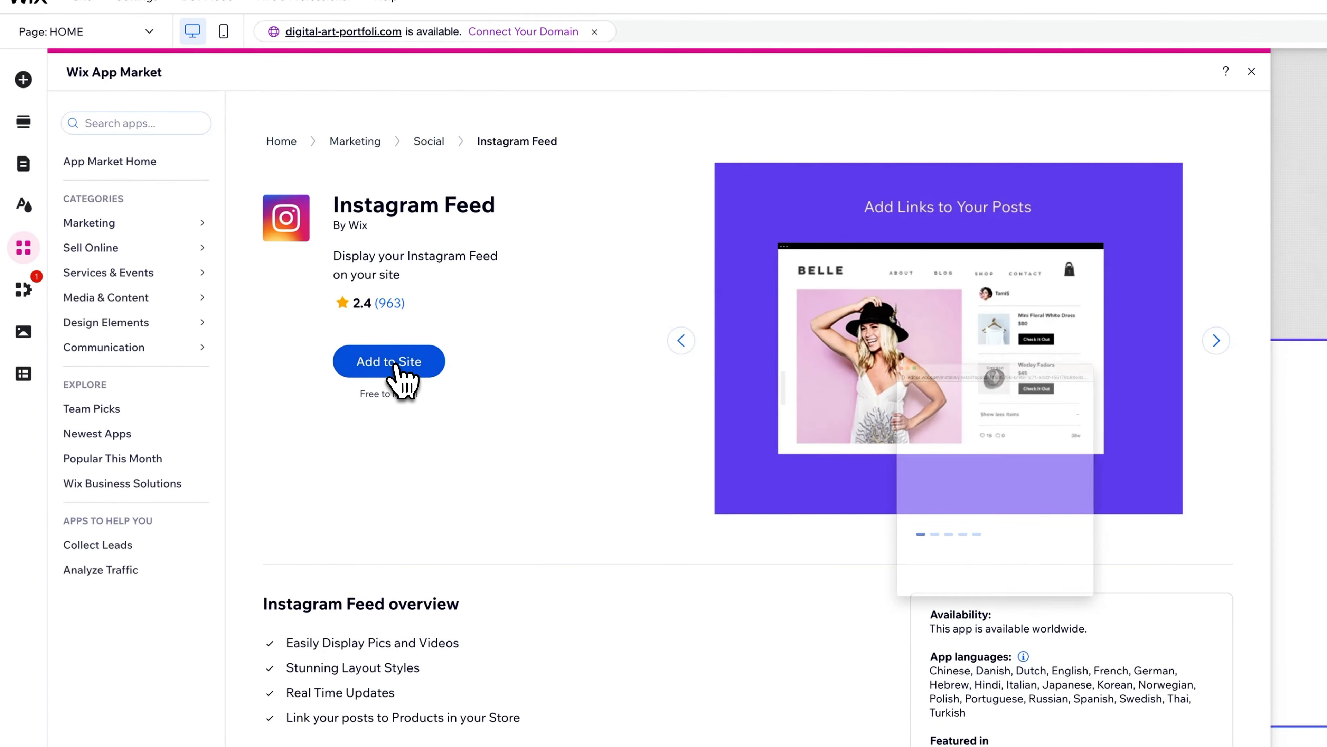
Step: Add the Instagram Feed app, stretch it to full width and bring up its settings panel
click(389, 361)
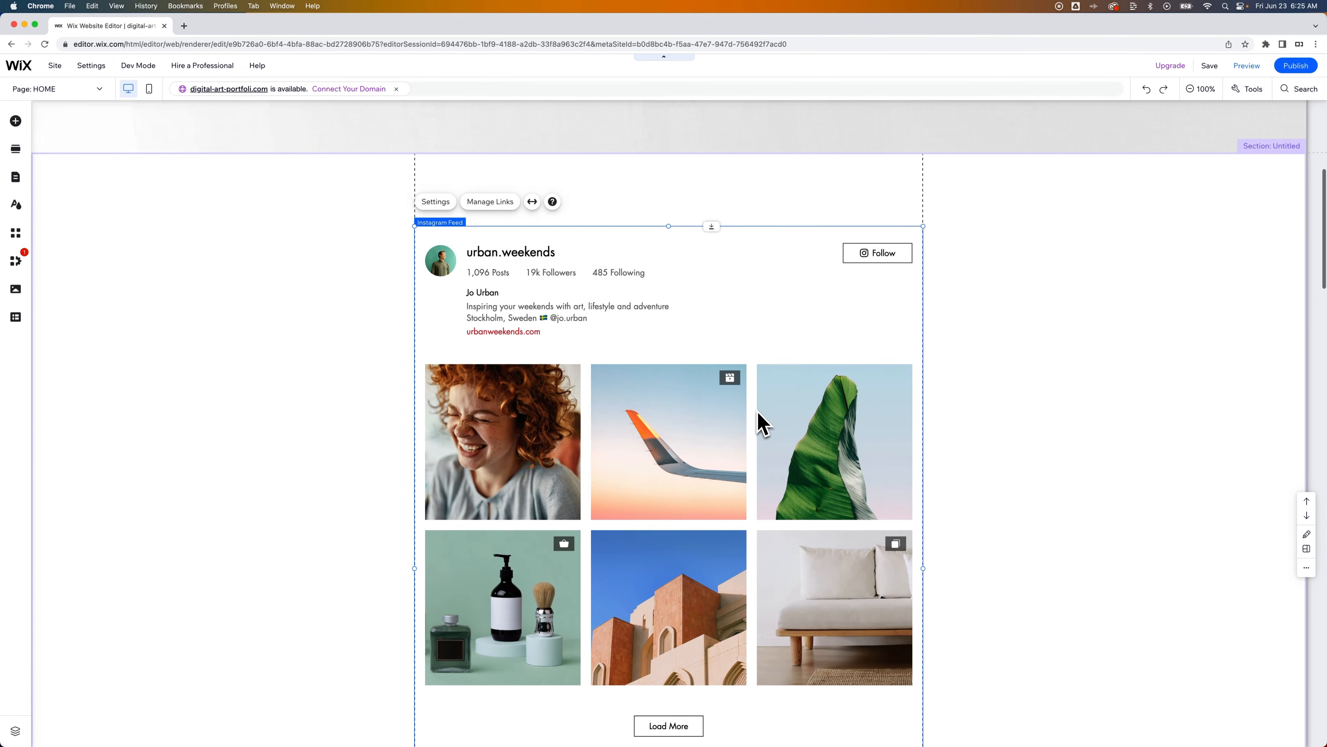
mouse_move(519, 223)
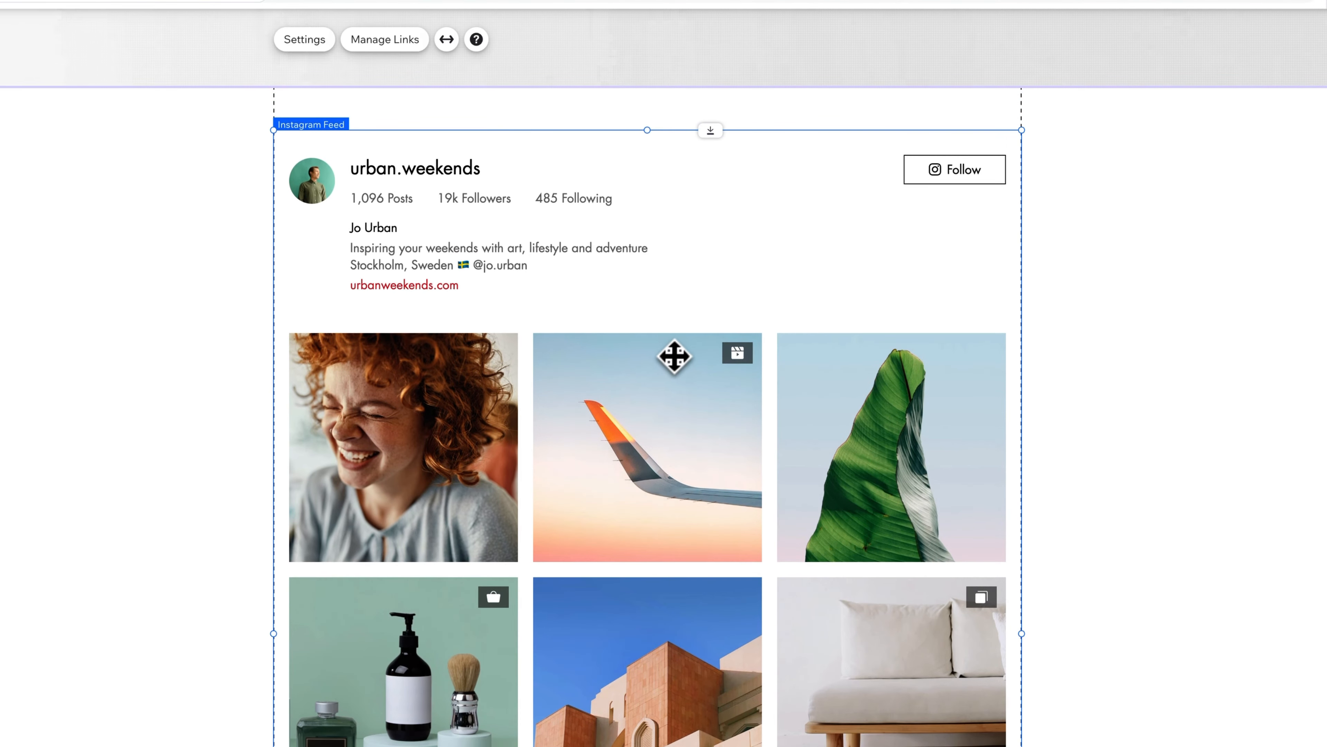
scroll(down, 3)
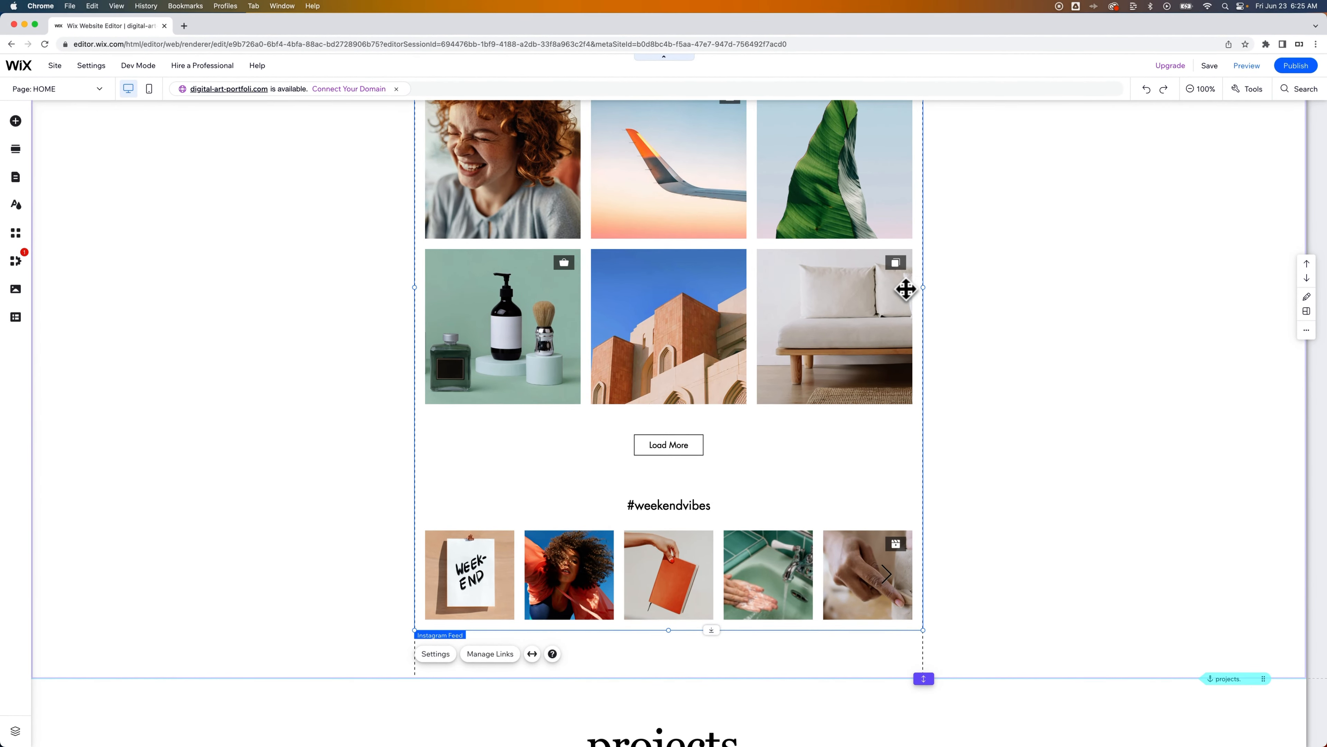
scroll(up, 3)
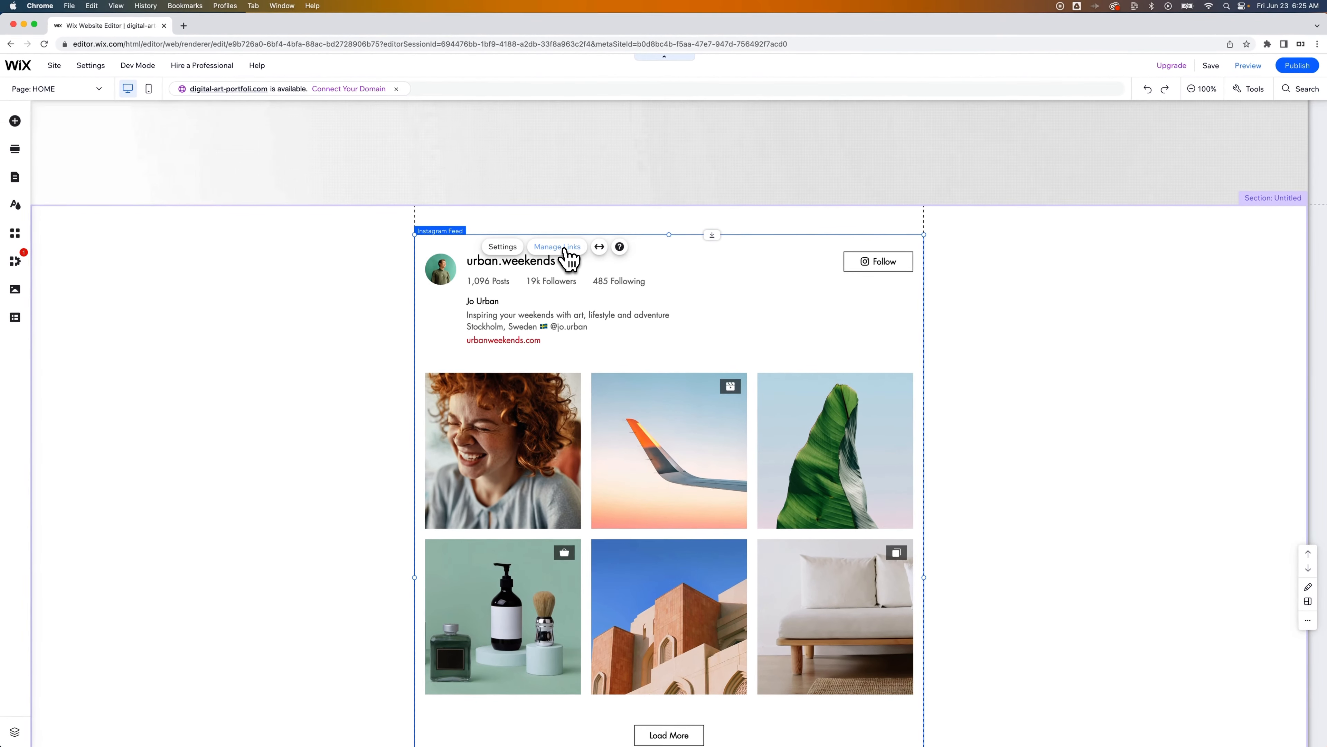
mouse_move(599, 246)
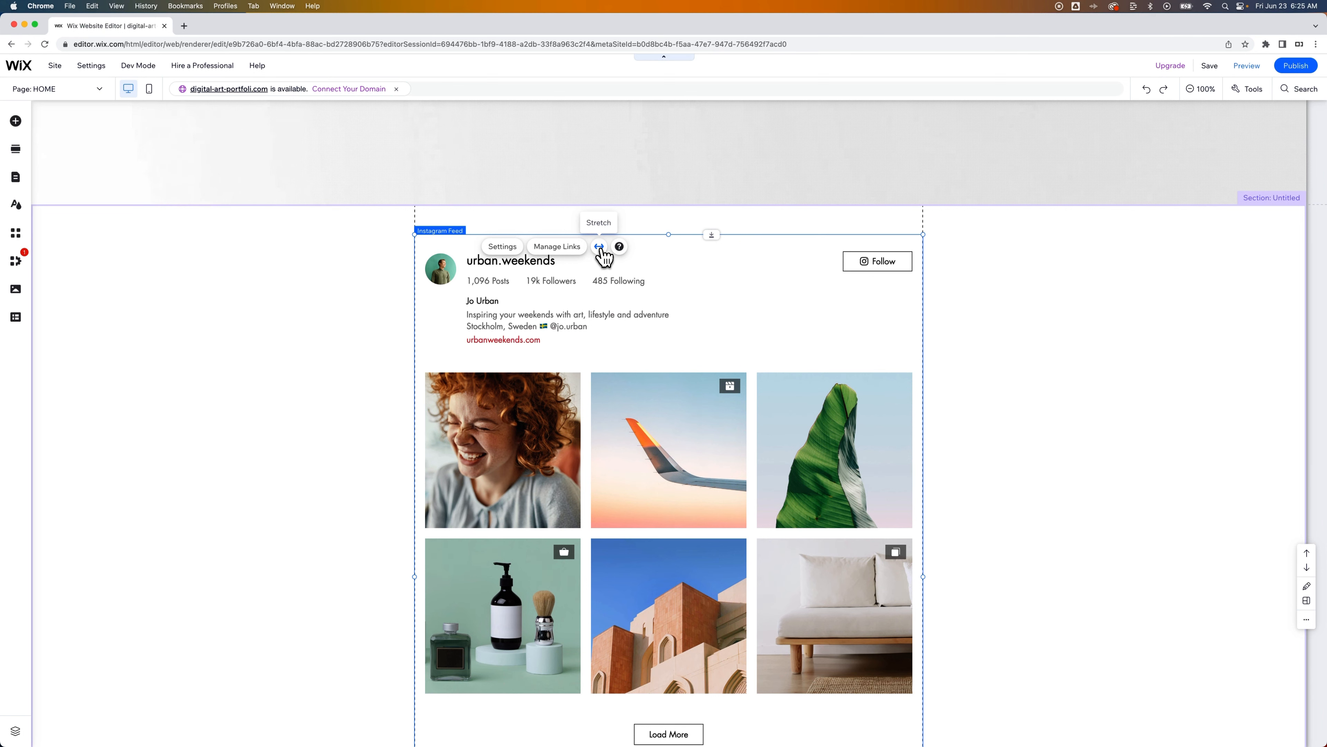
click(599, 247)
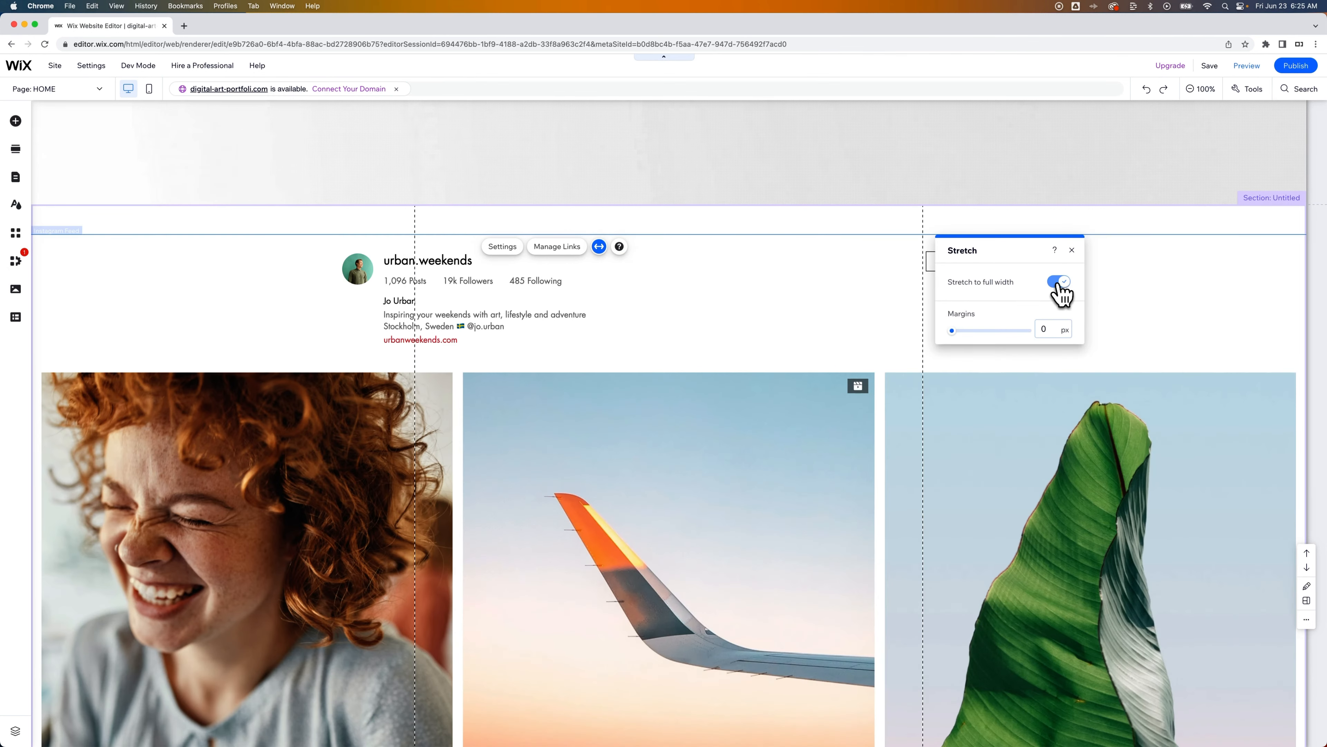
click(1058, 281)
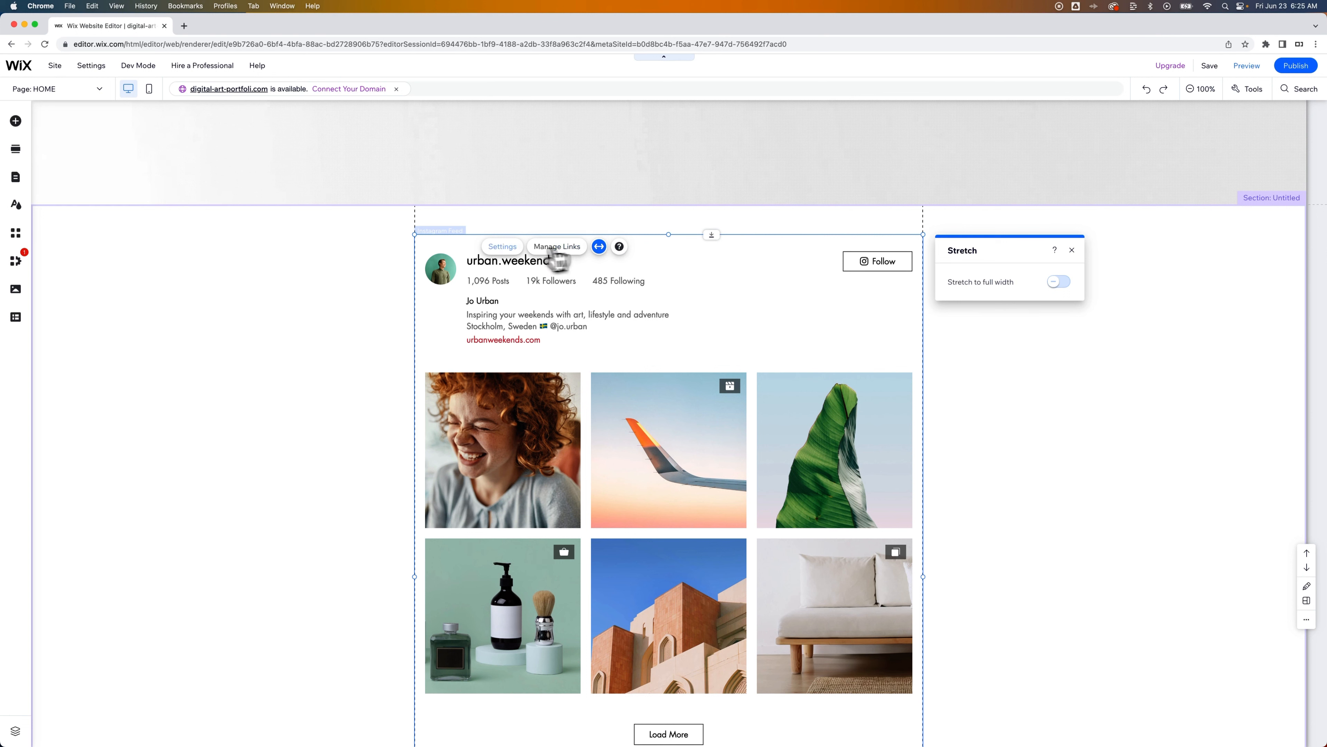
click(502, 246)
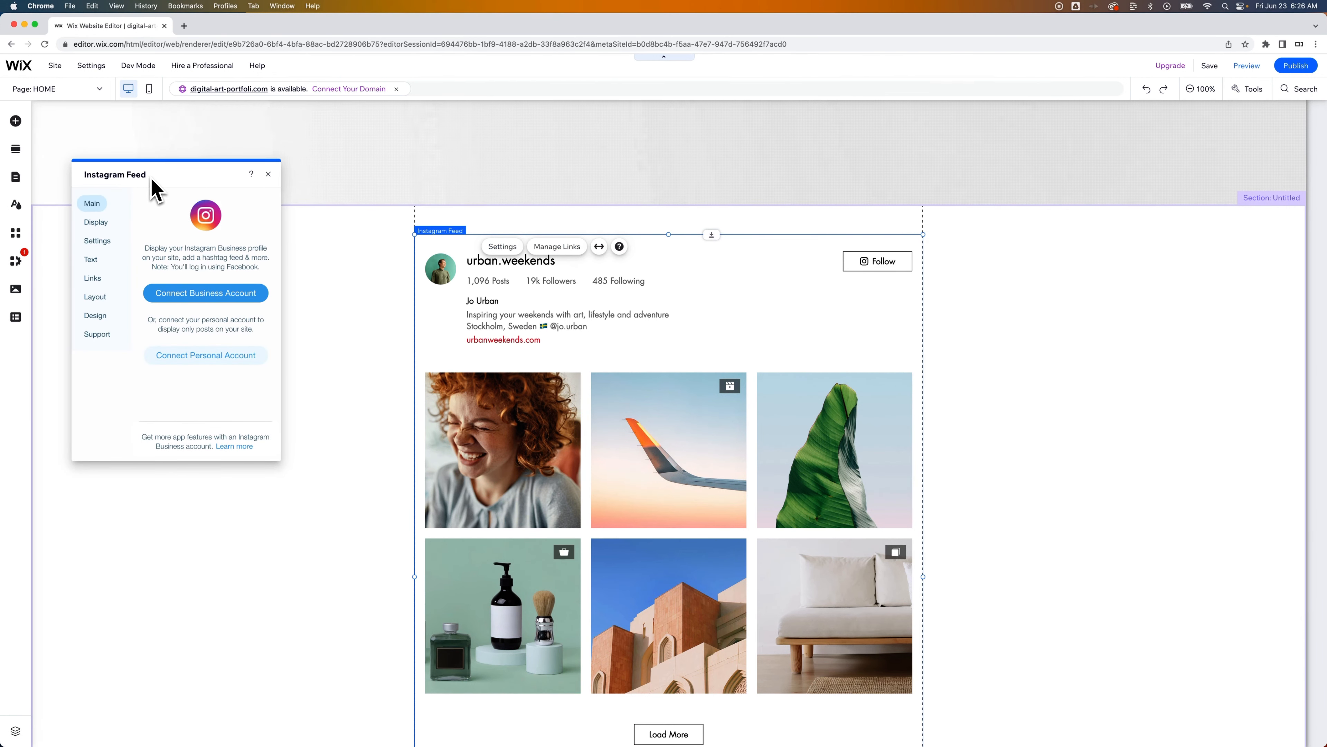
mouse_move(216, 195)
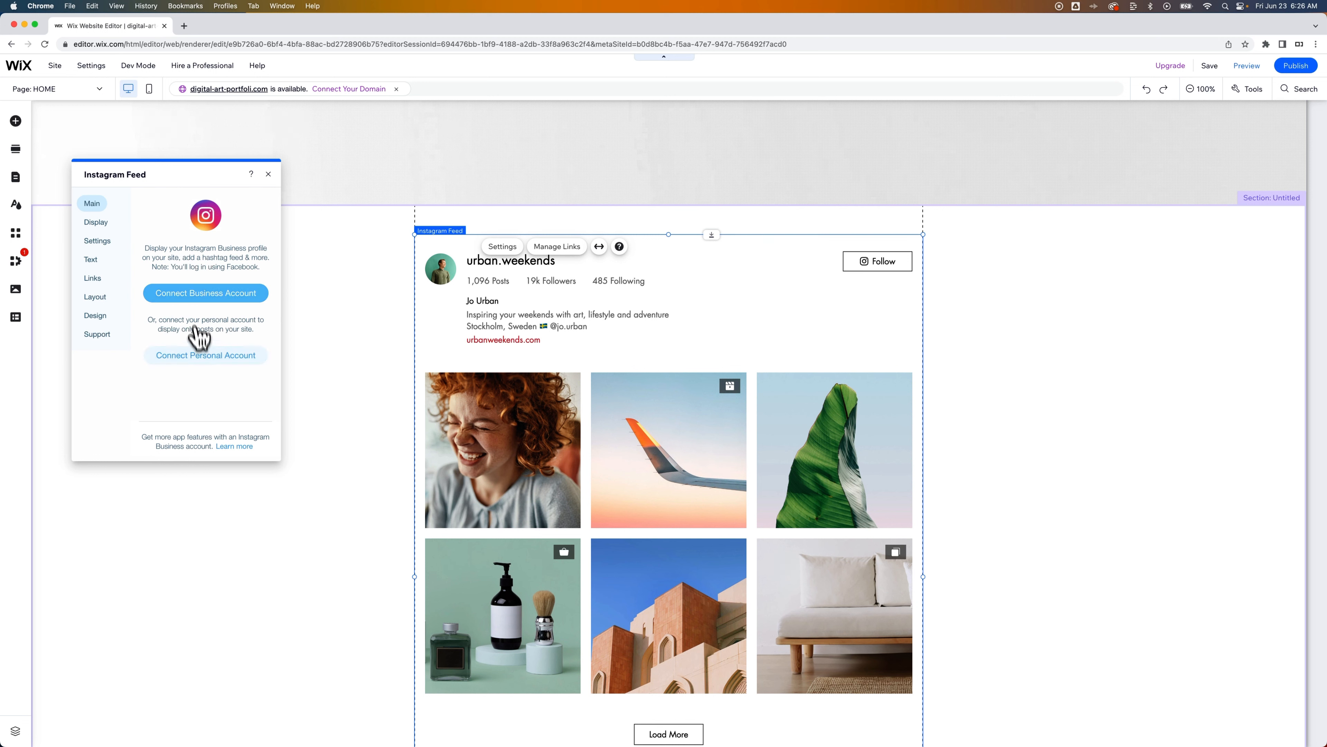
mouse_move(199, 301)
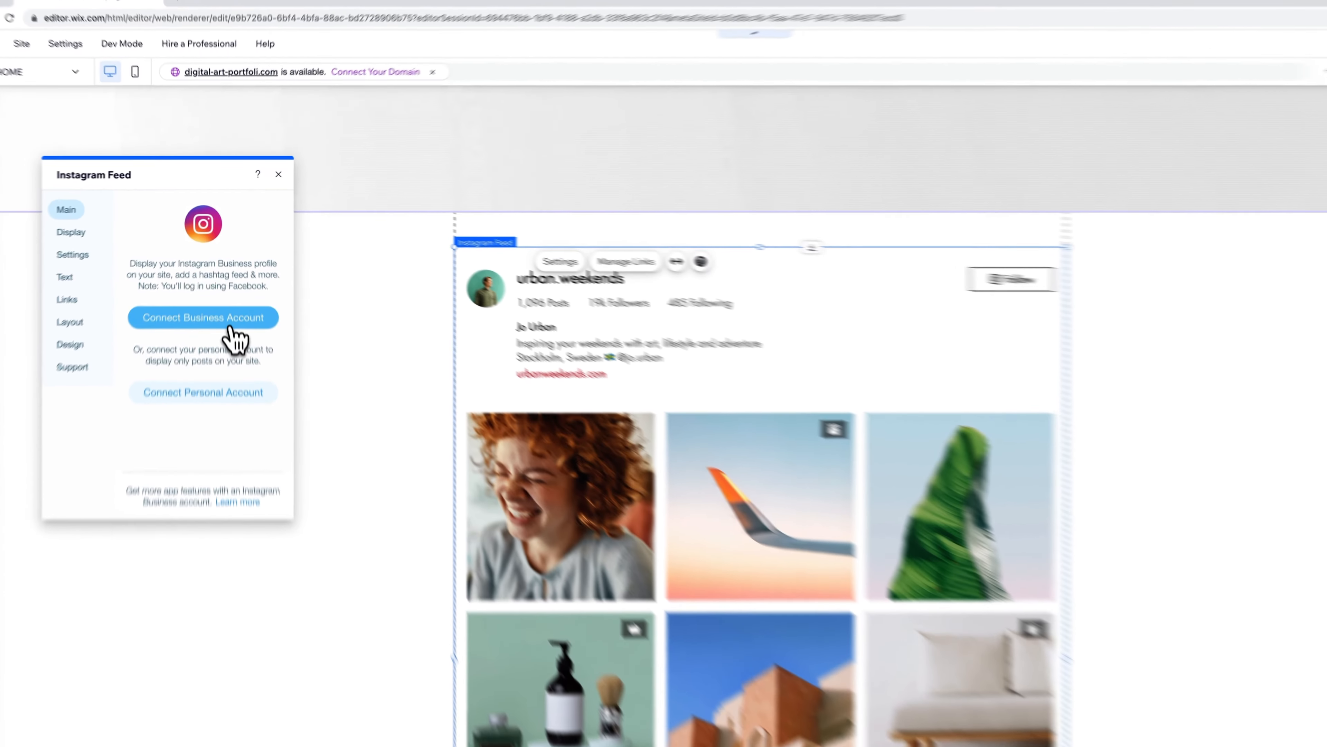
Step: Connect the pixelandbracket business account through the previously linked Facebook login
click(203, 318)
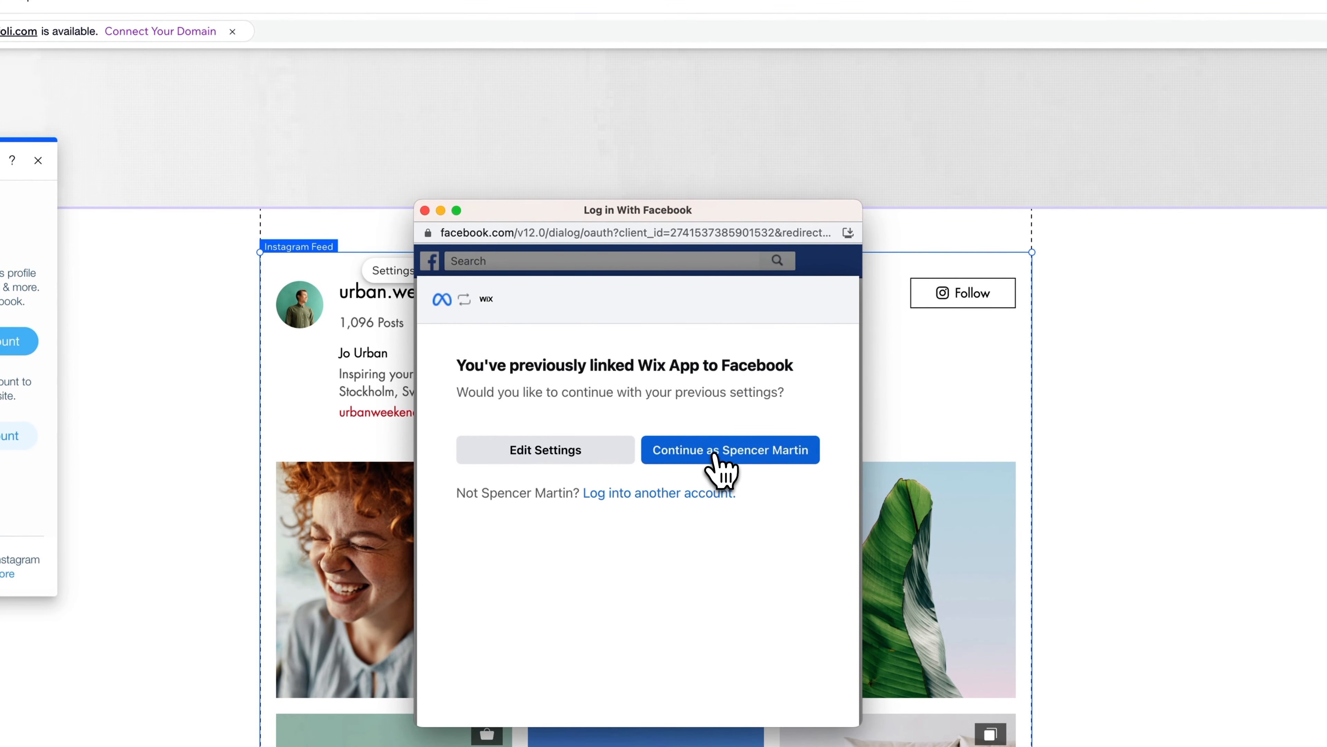
click(731, 449)
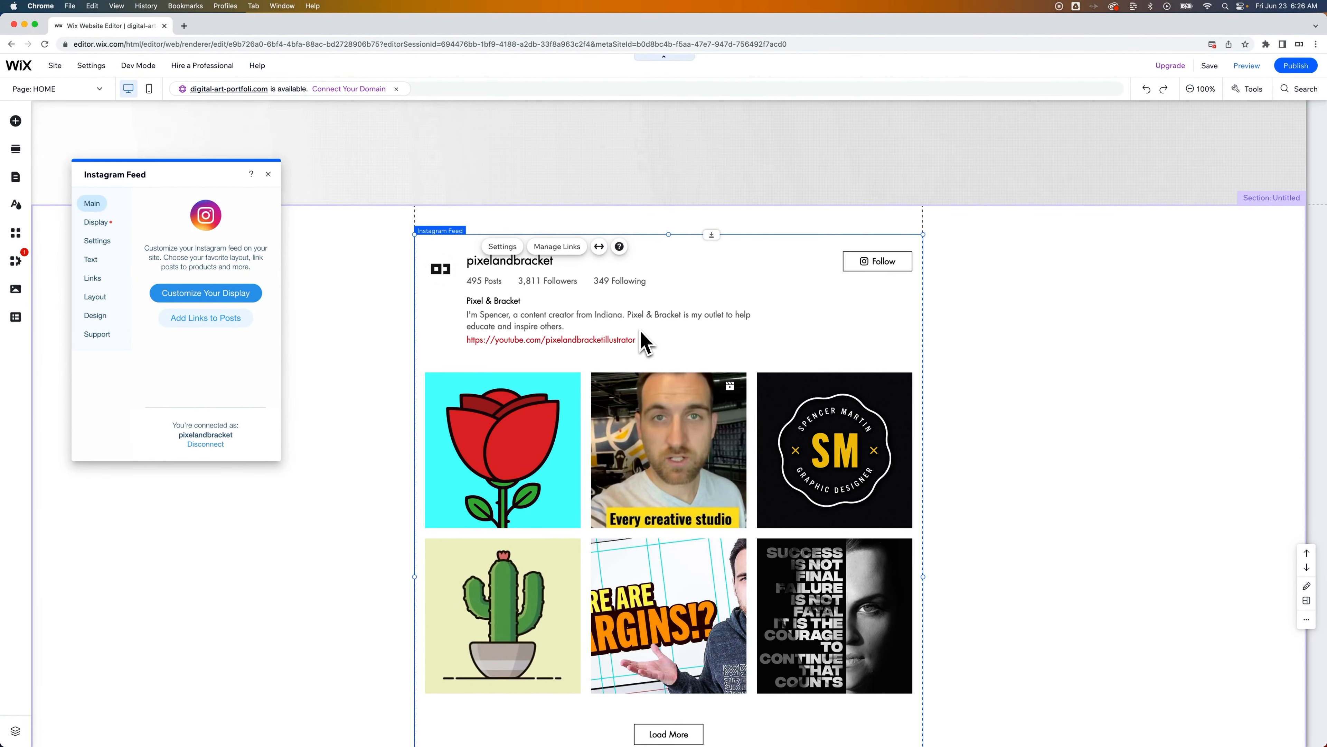
mouse_move(480, 281)
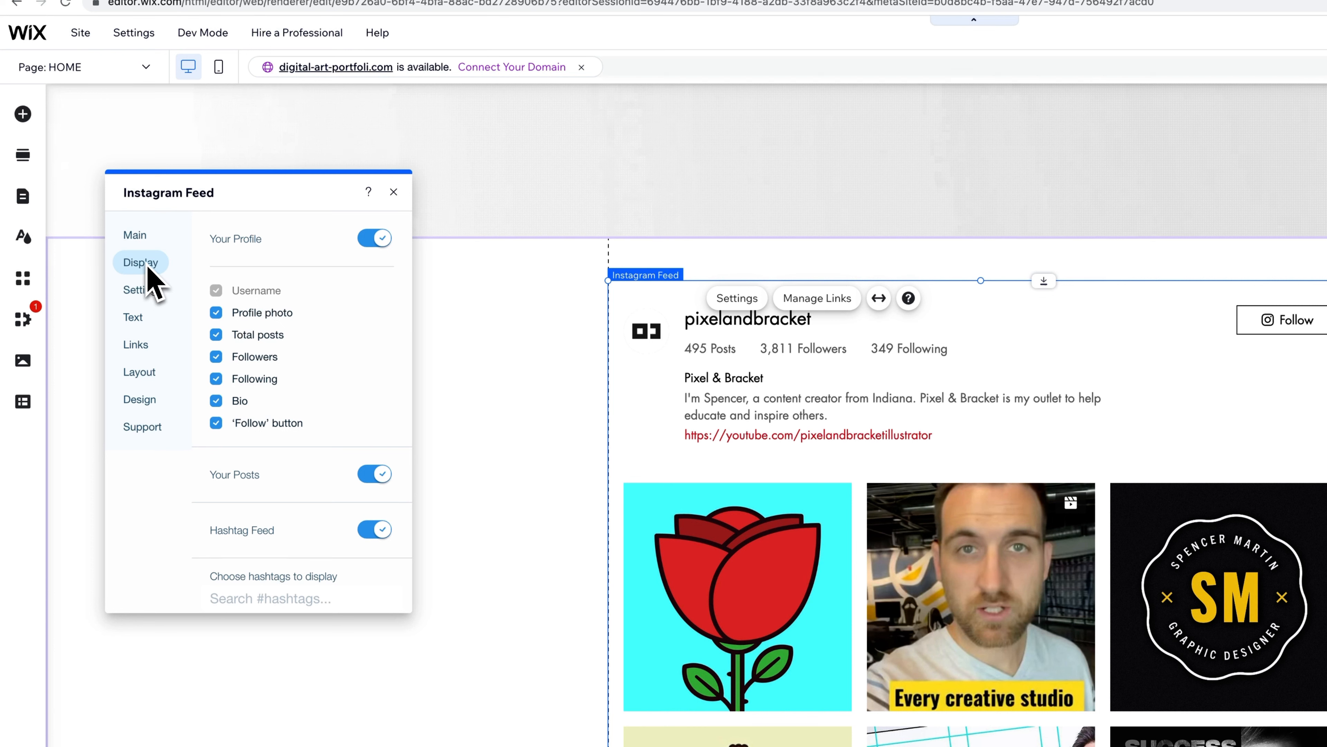
mouse_move(145, 289)
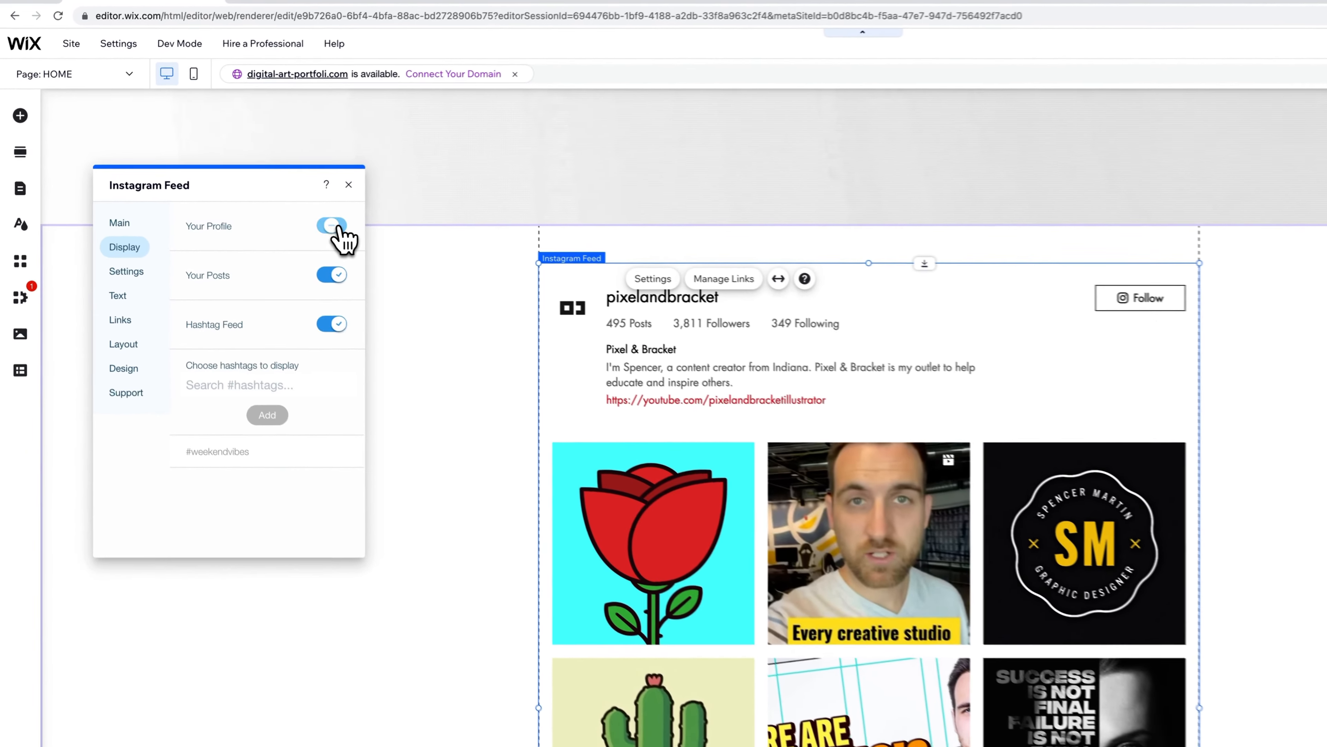
Step: Hide post and follower counts, then the whole profile header, keeping the post grid shown
click(332, 226)
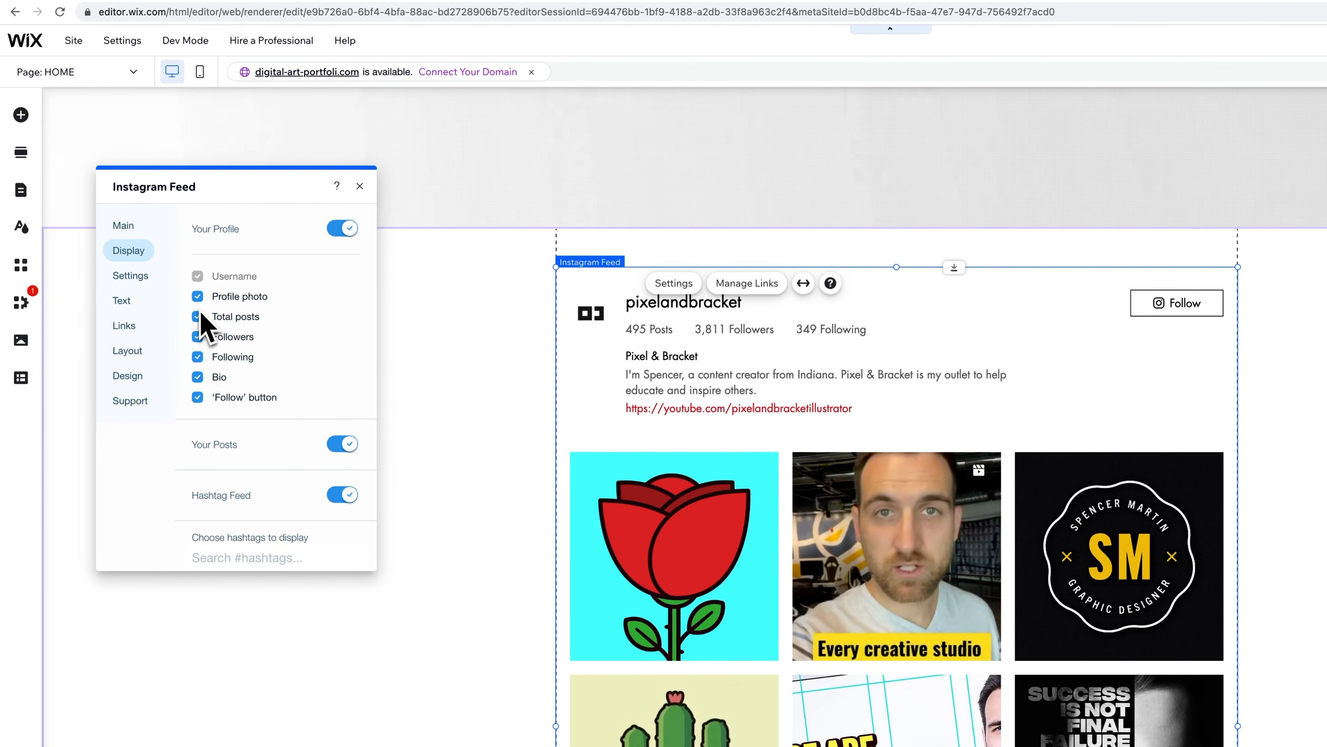
click(198, 317)
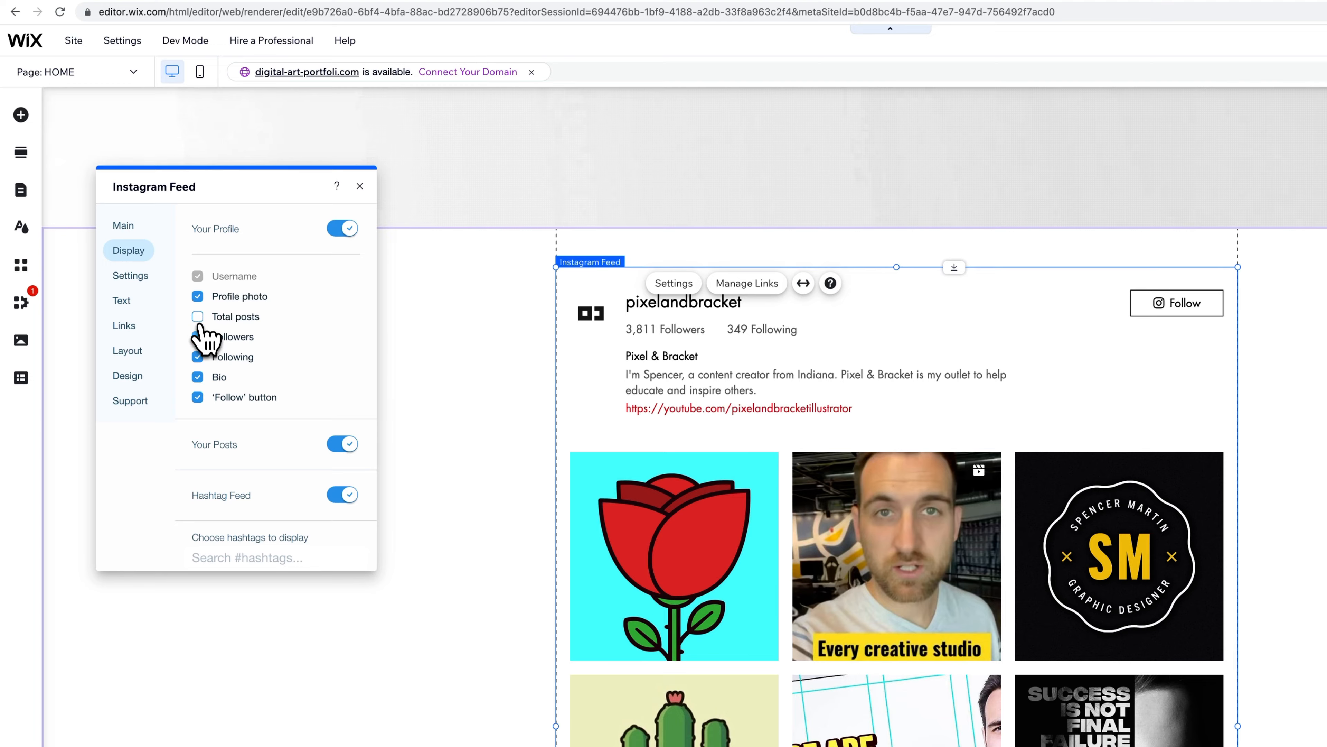
click(197, 337)
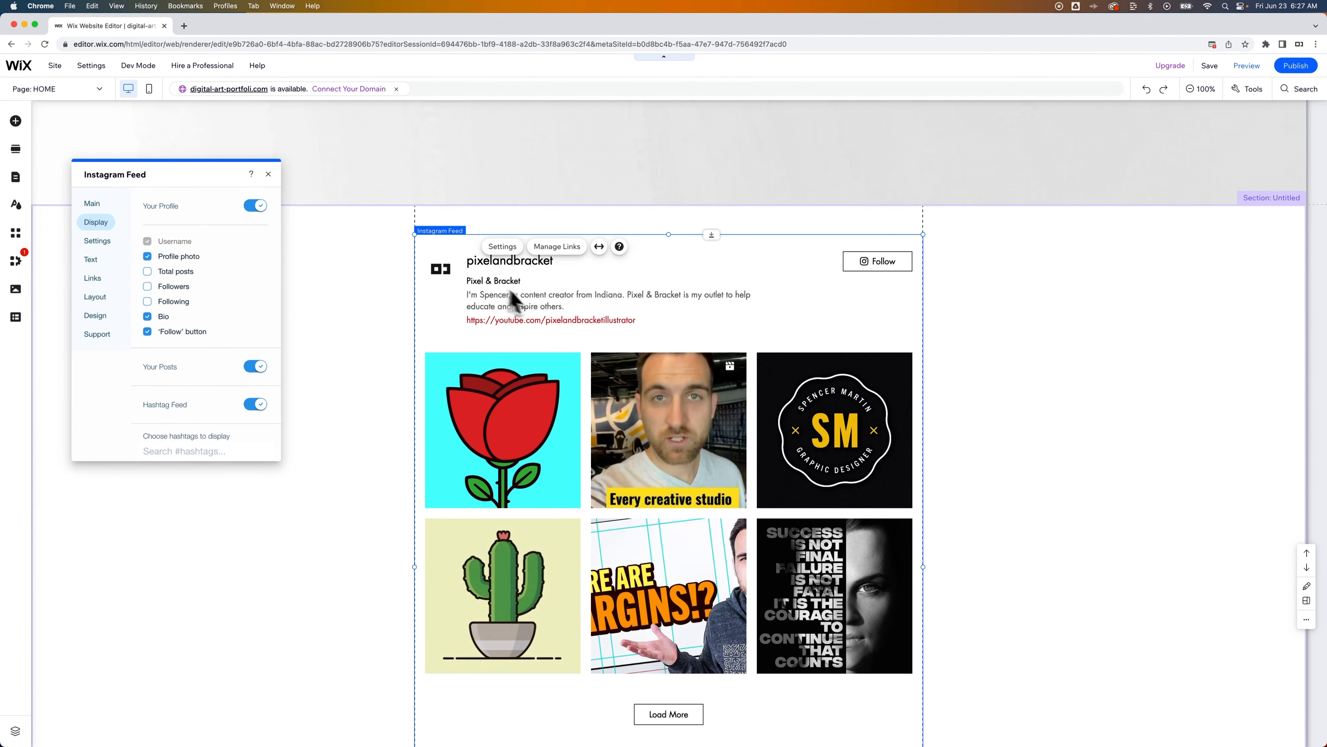
mouse_move(227, 289)
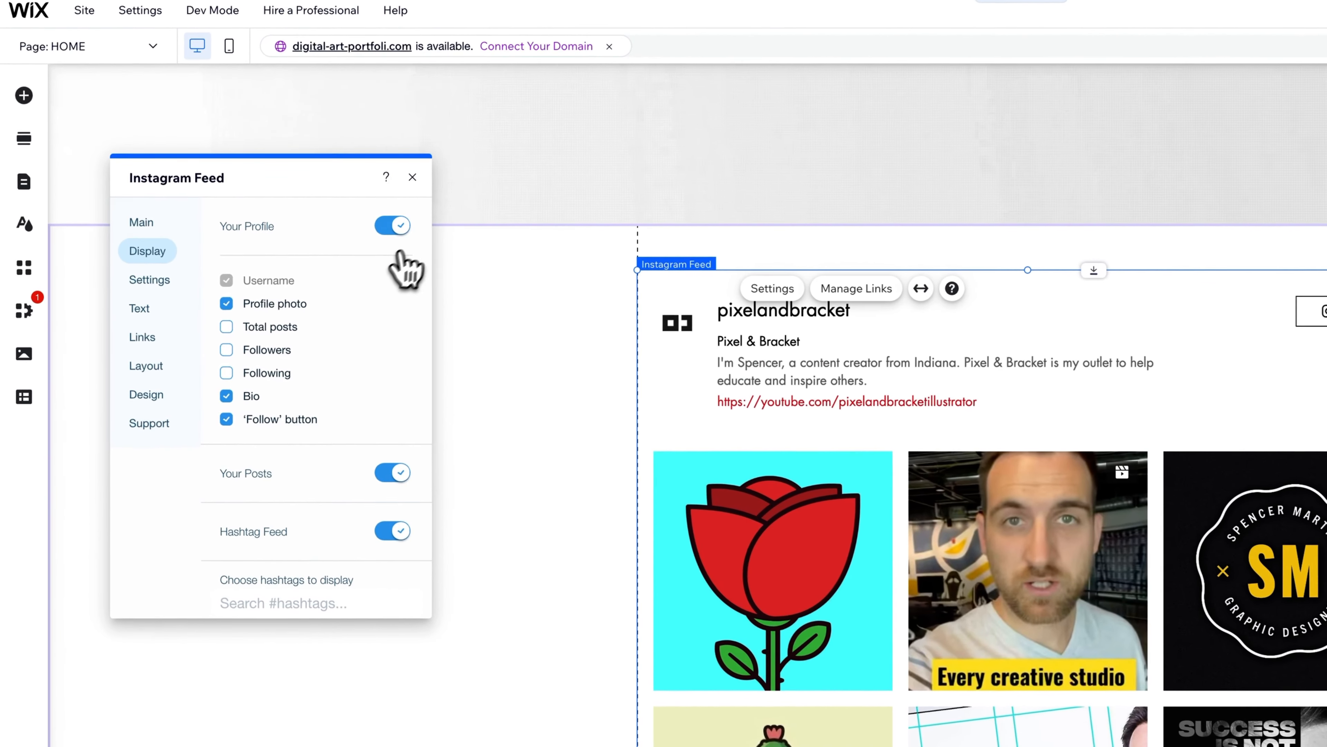
click(392, 225)
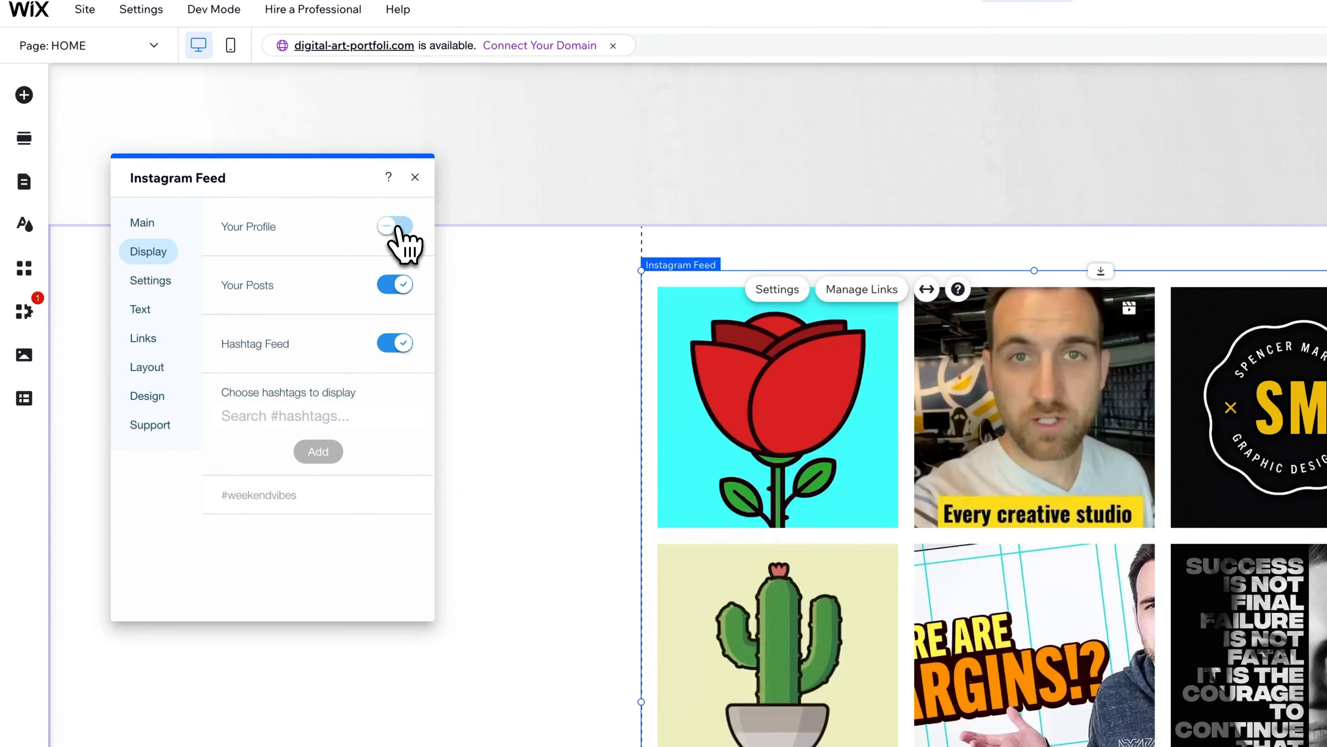
click(395, 285)
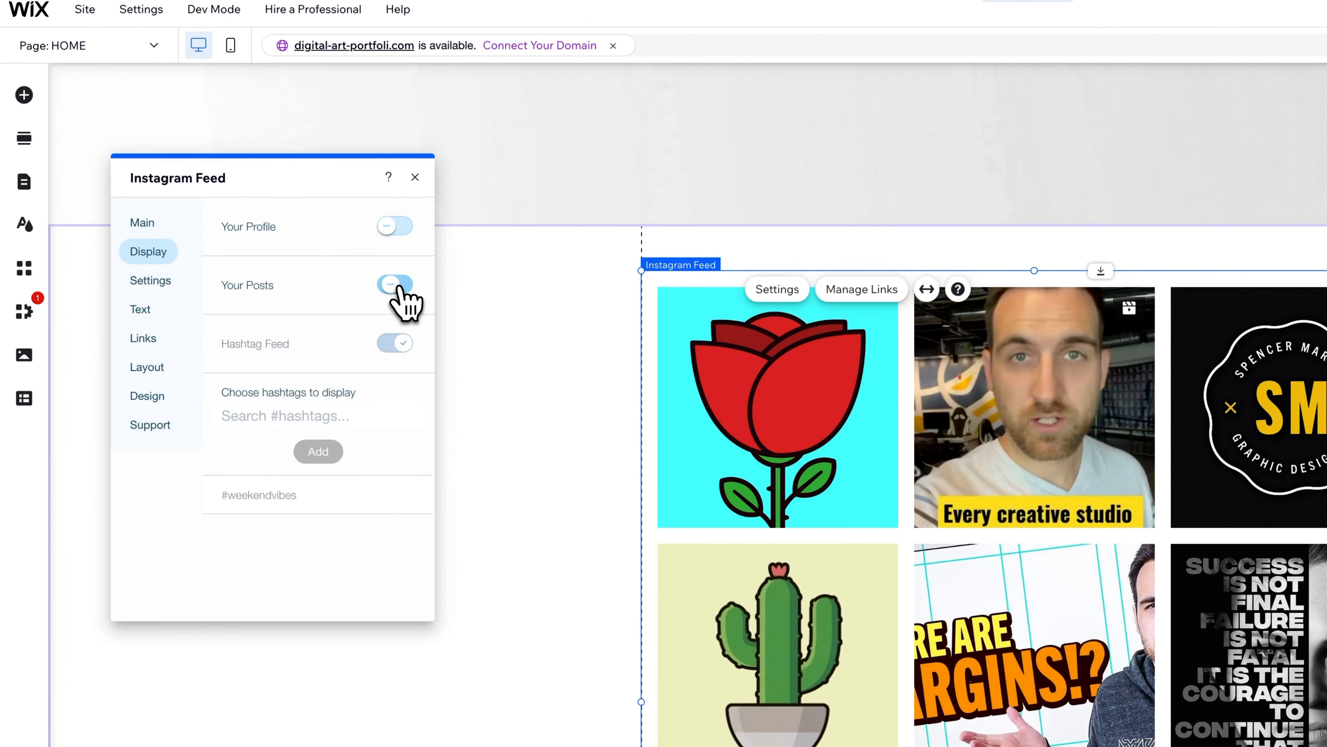
click(394, 284)
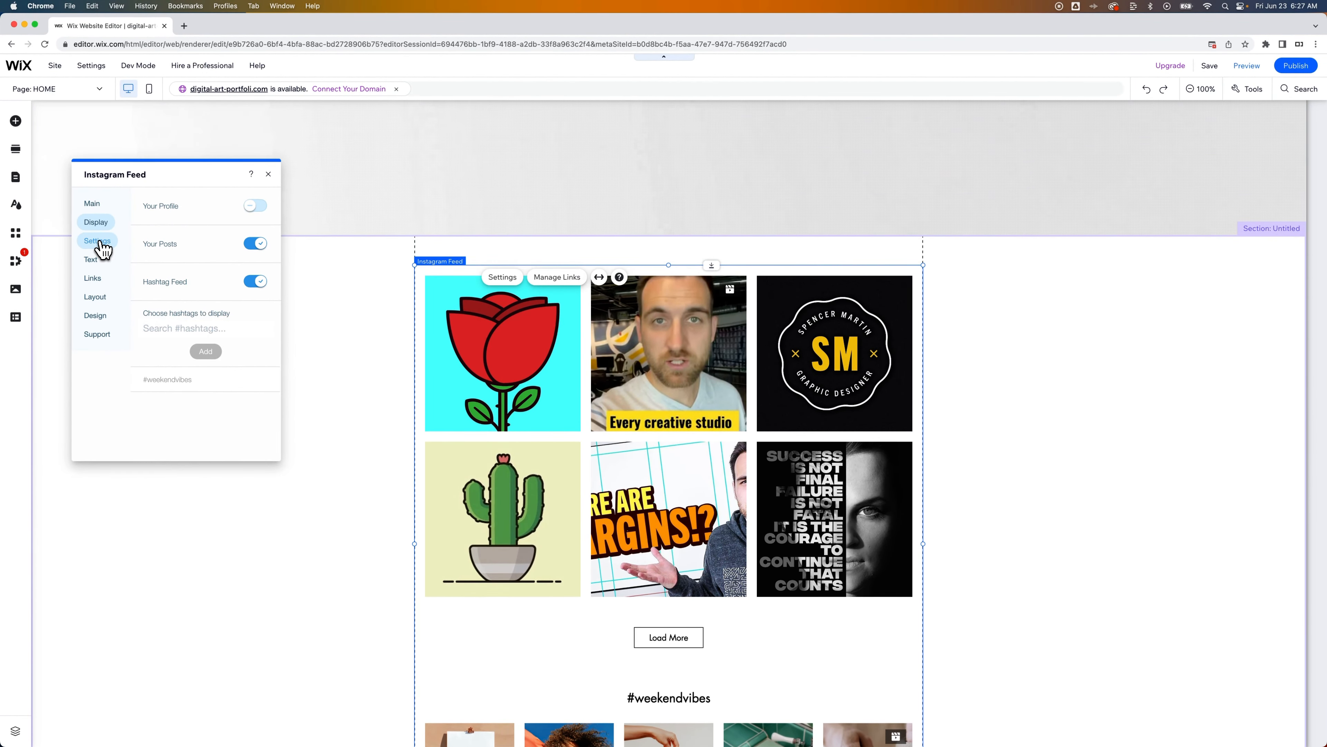
Step: Keep posts expanding to full screen on click and switch the profile header back on
click(97, 240)
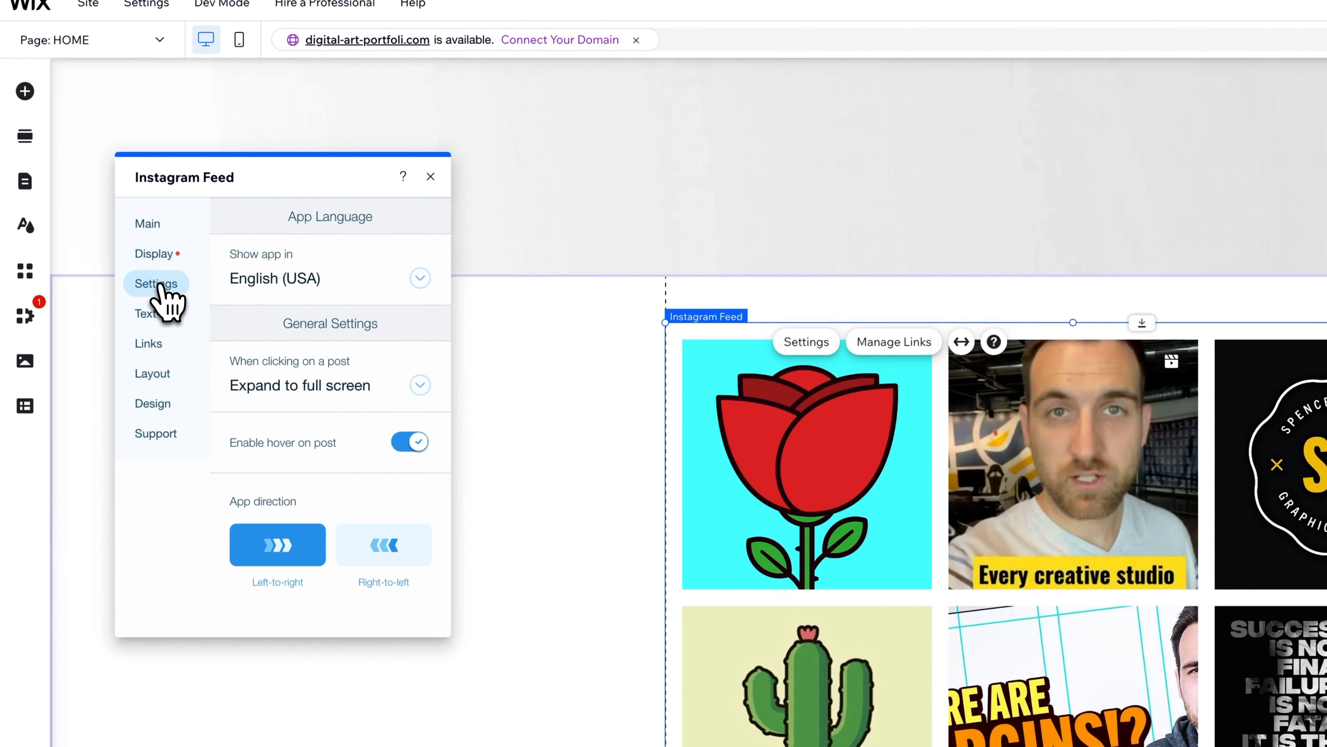
mouse_move(169, 314)
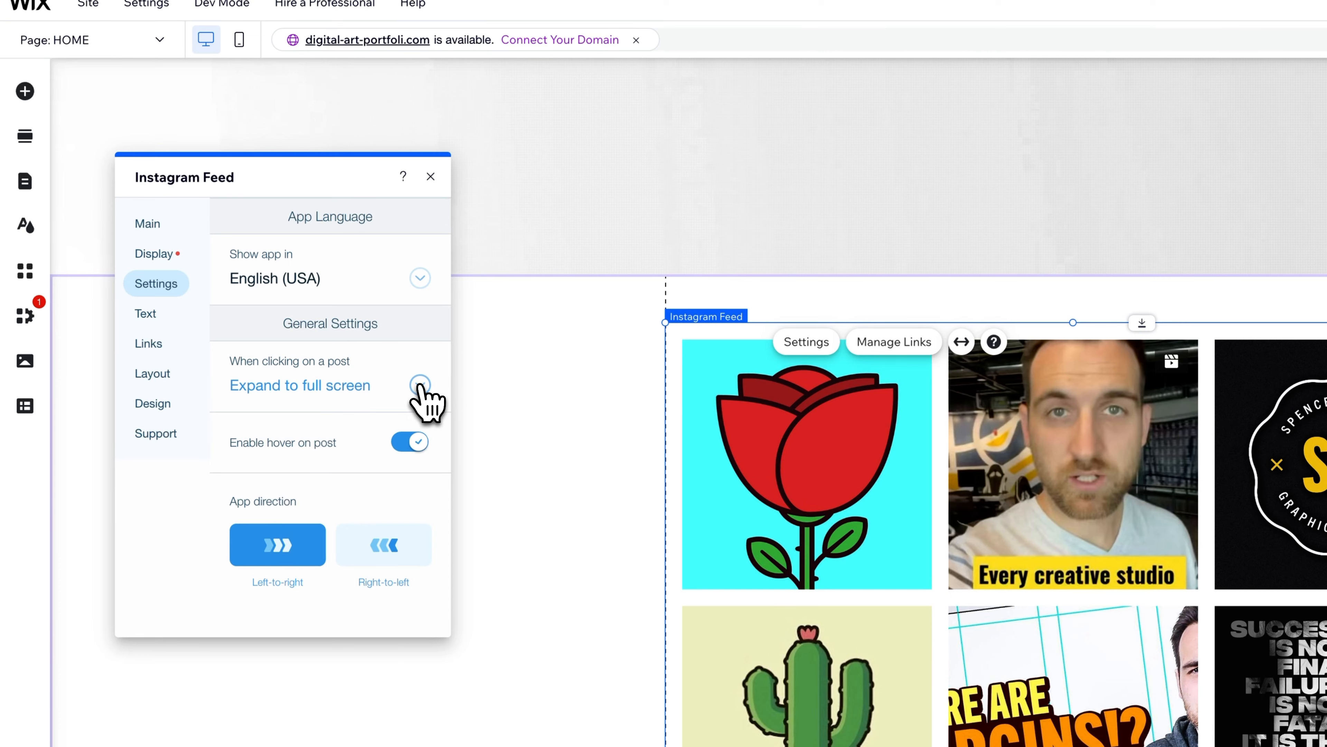
click(421, 385)
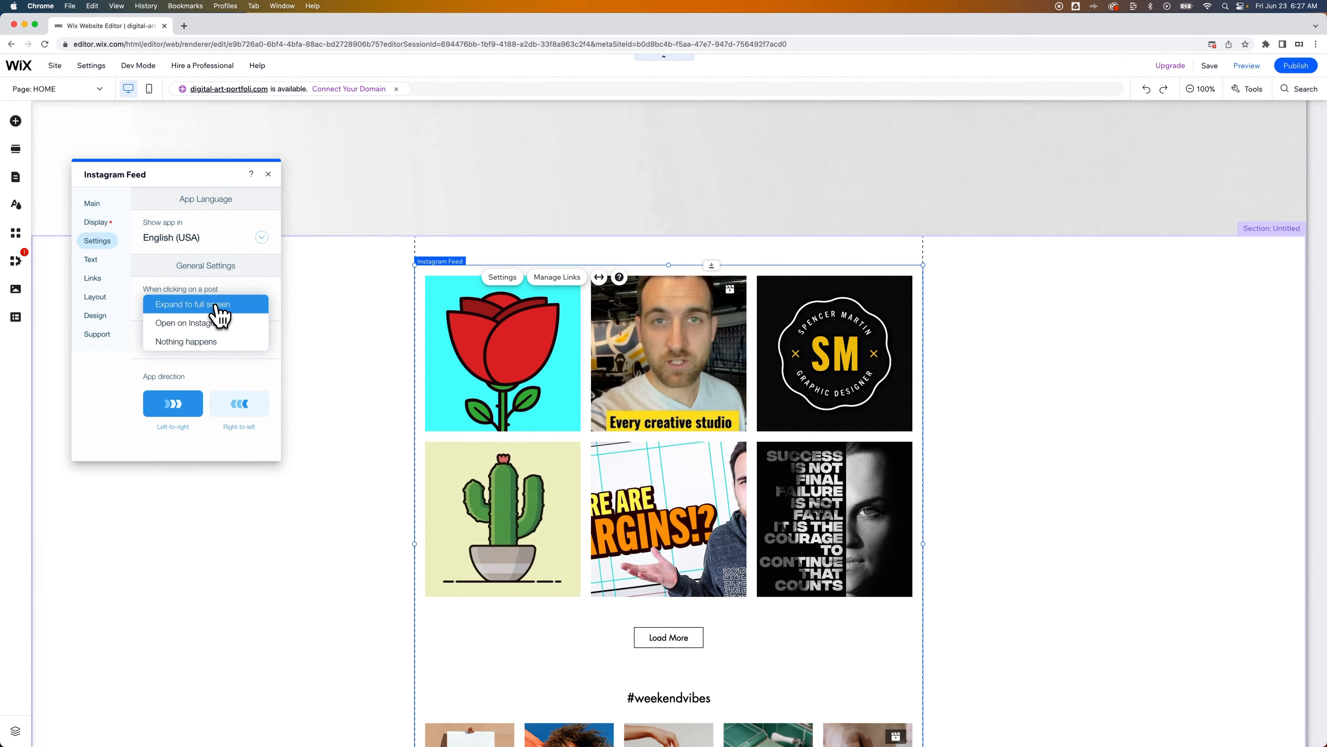
click(193, 305)
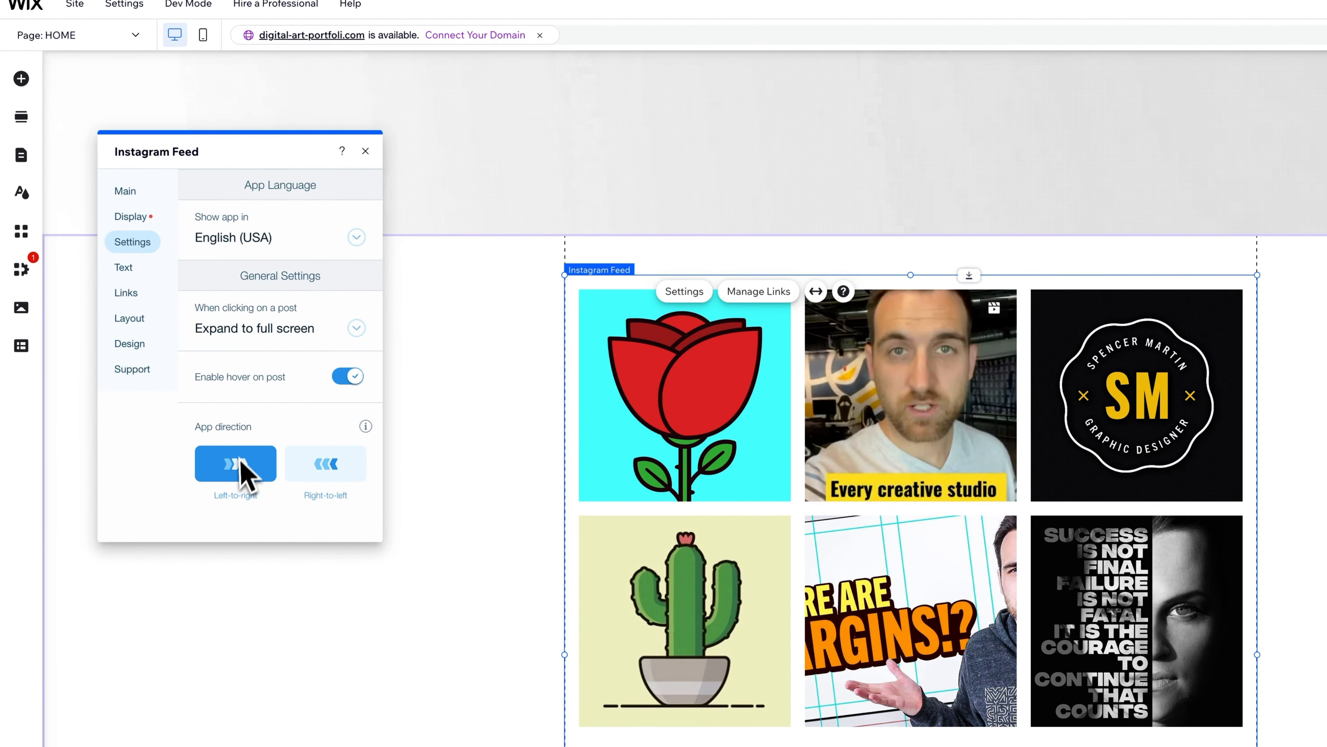
mouse_move(130, 217)
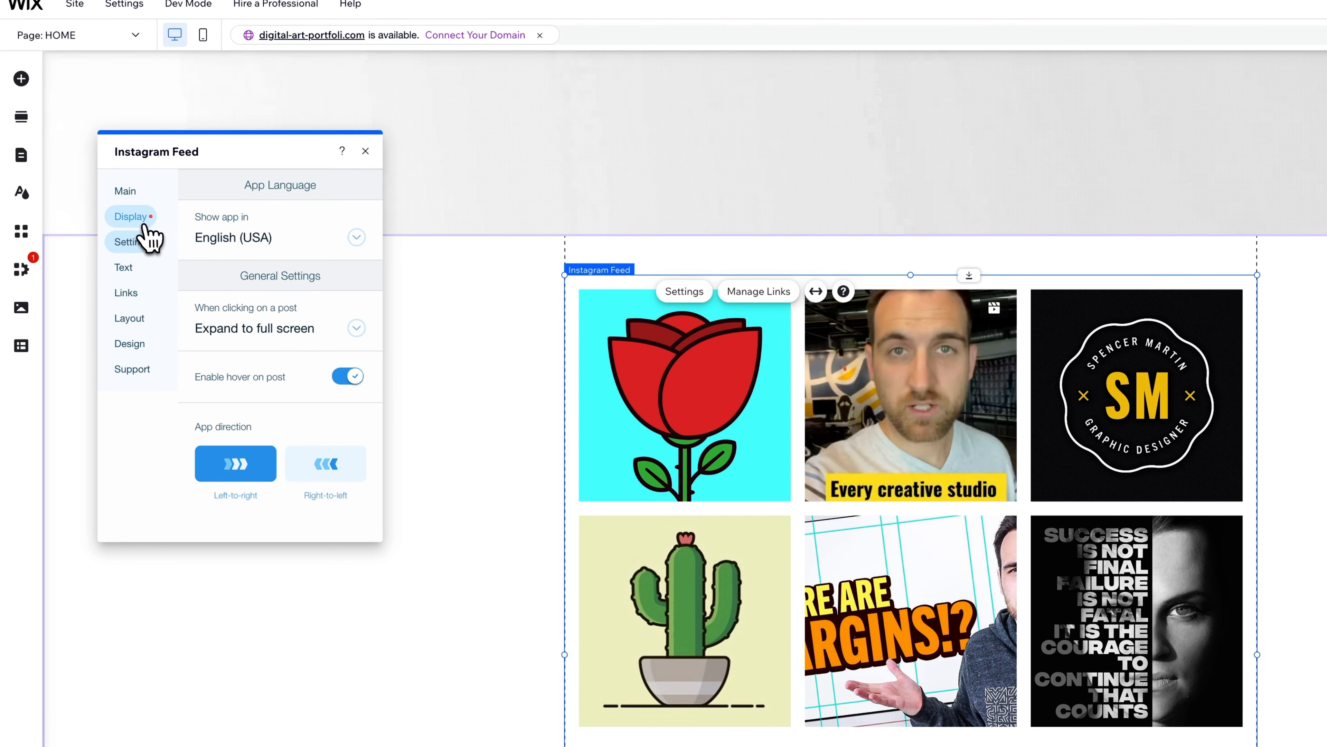
click(130, 216)
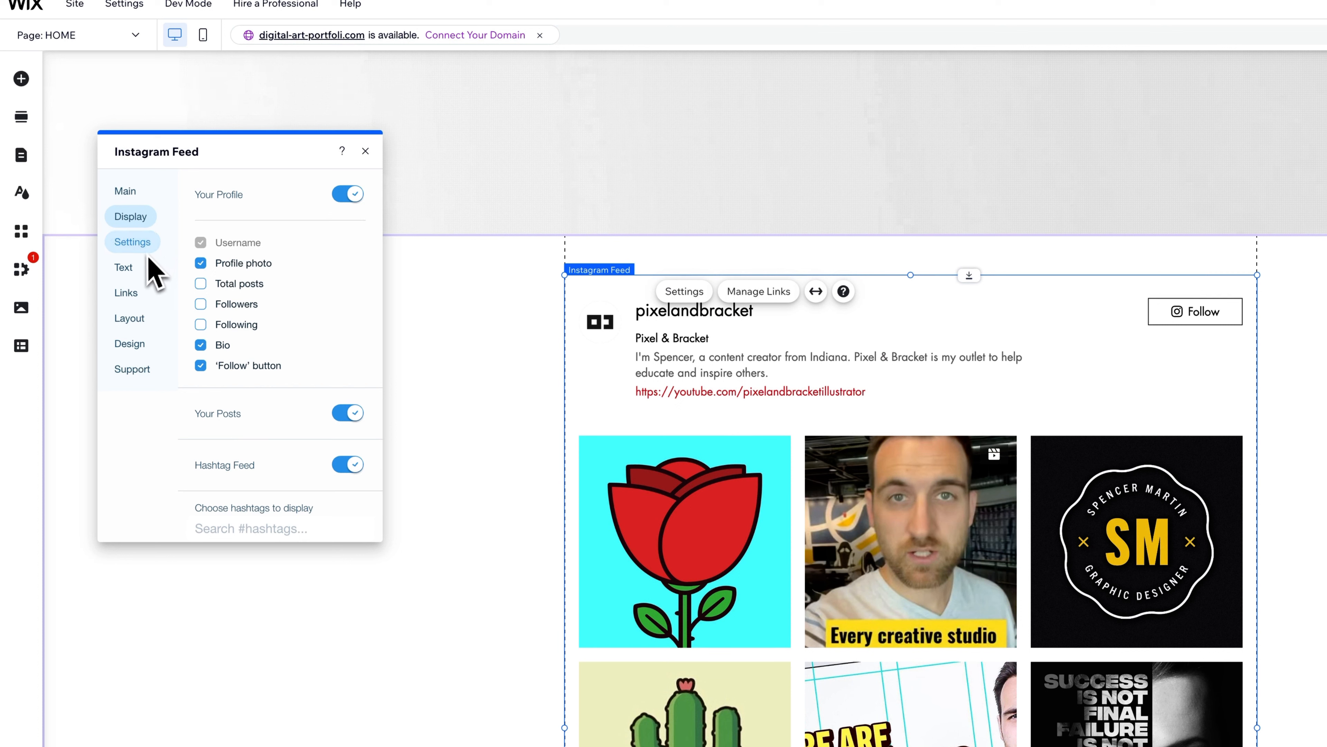
click(123, 267)
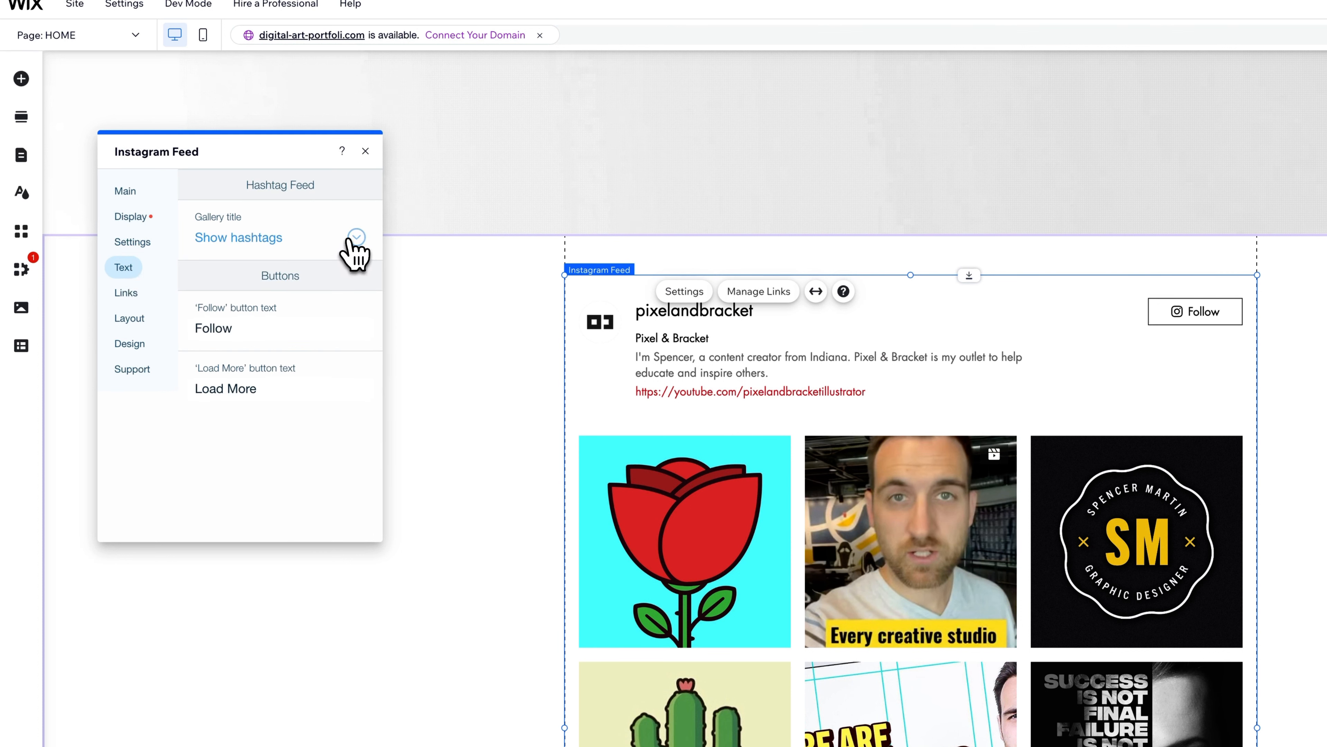
Step: Try a custom title for the hashtag gallery, then revert to titling it by its hashtag
click(357, 238)
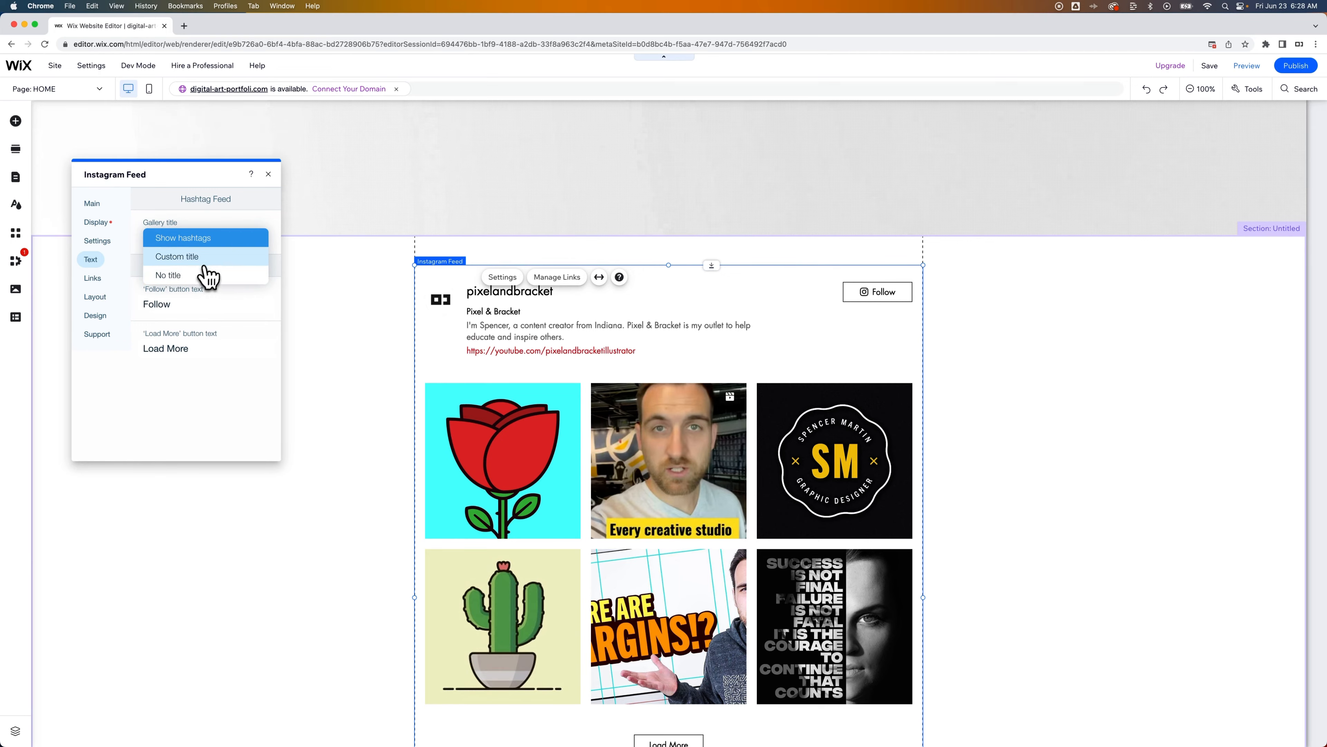
click(177, 257)
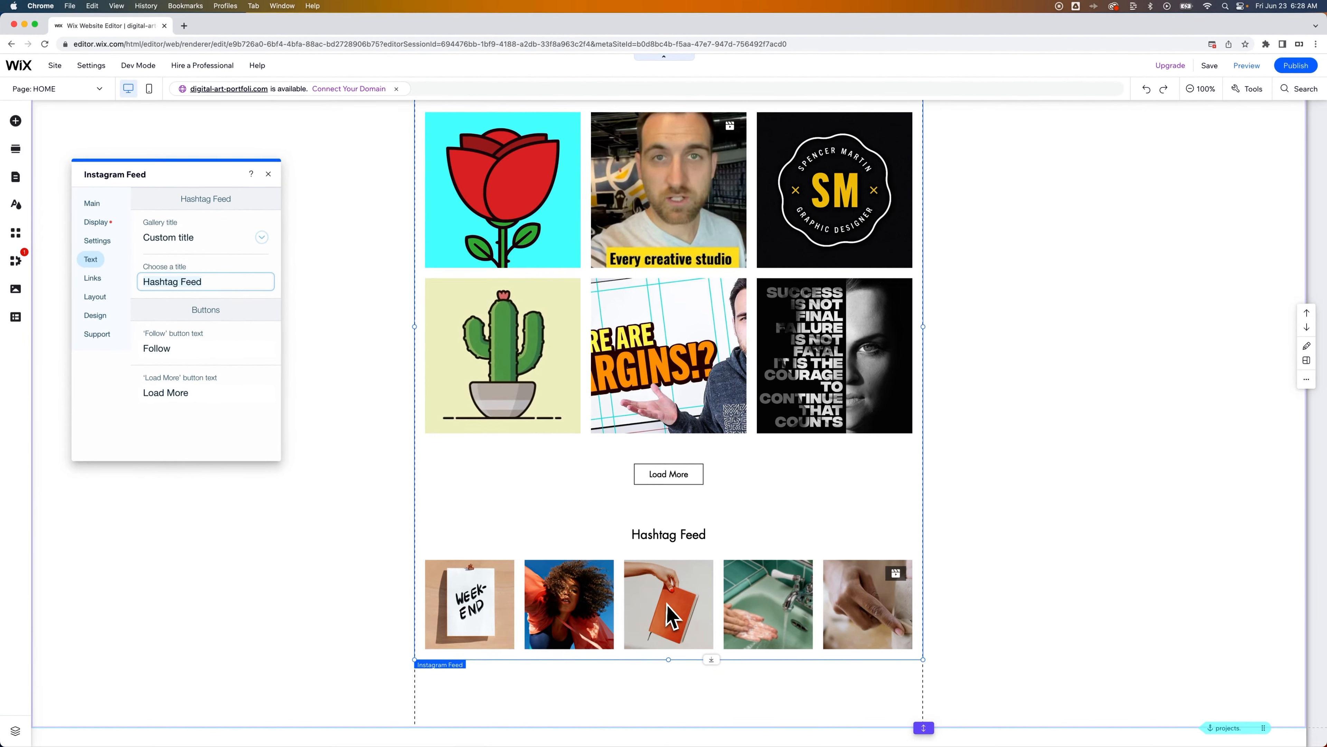
mouse_move(643, 597)
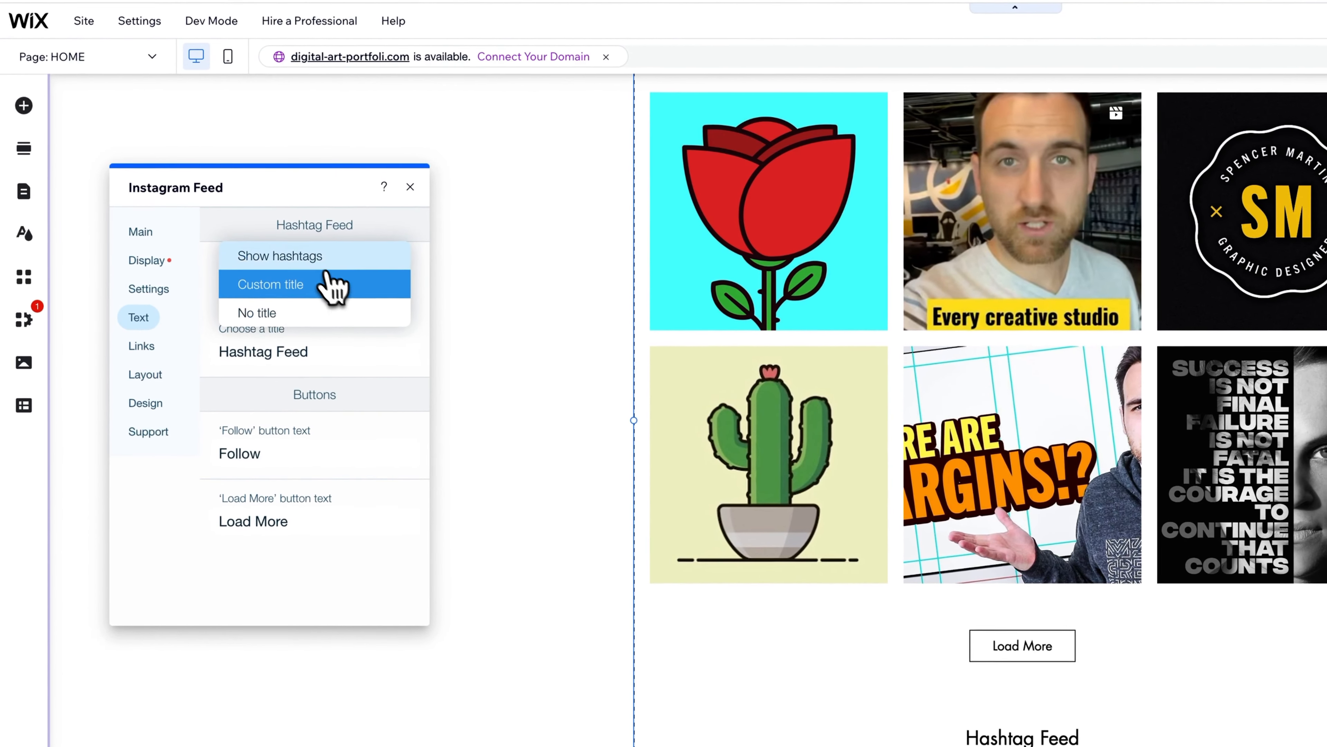
click(280, 256)
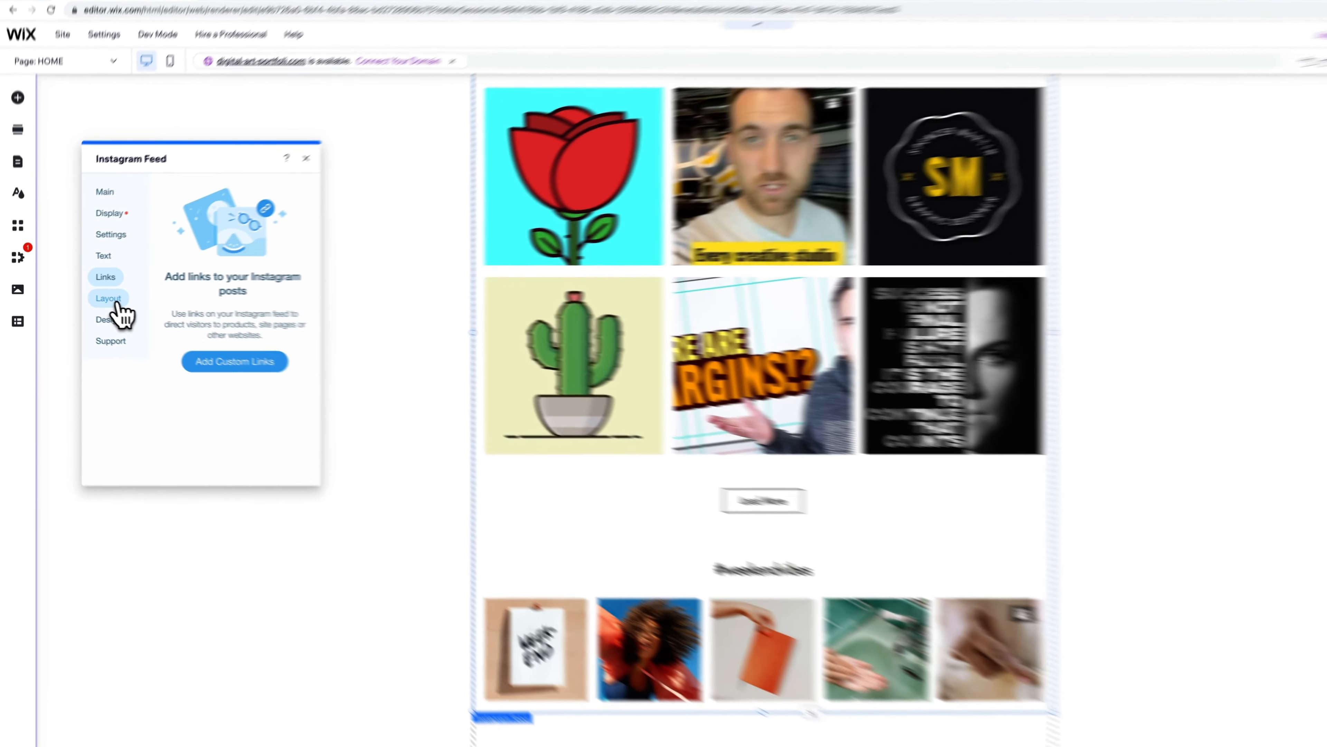
Step: Reorder the profile section and back, then enlarge the profile photo to 104 px
click(108, 298)
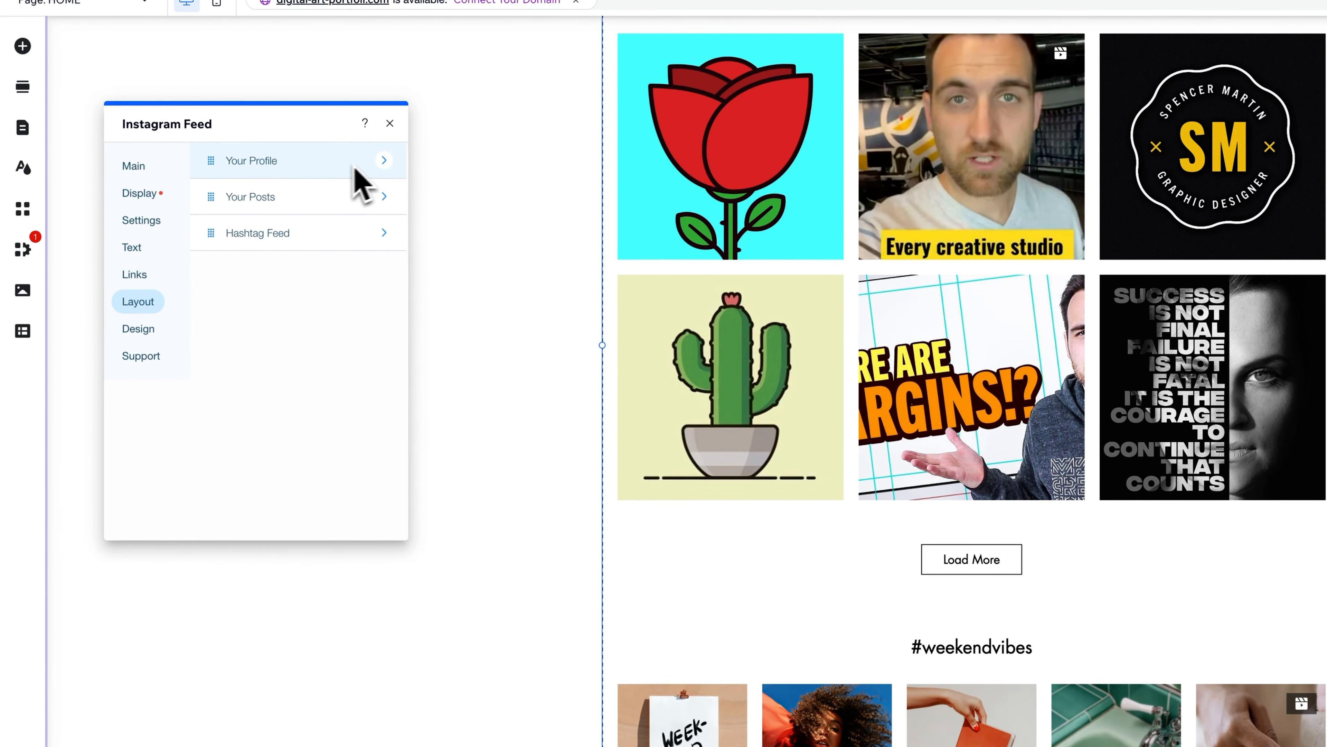
drag(250, 159, 250, 193)
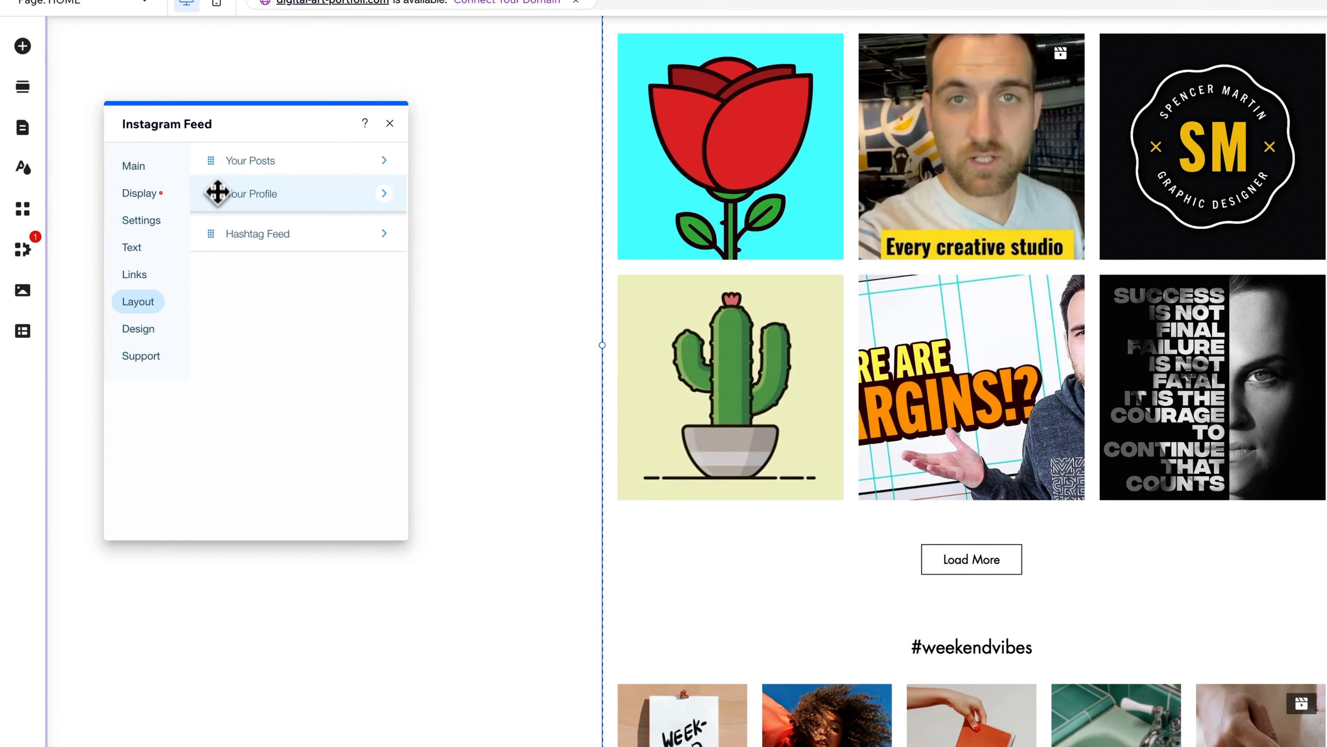
scroll(down, 3)
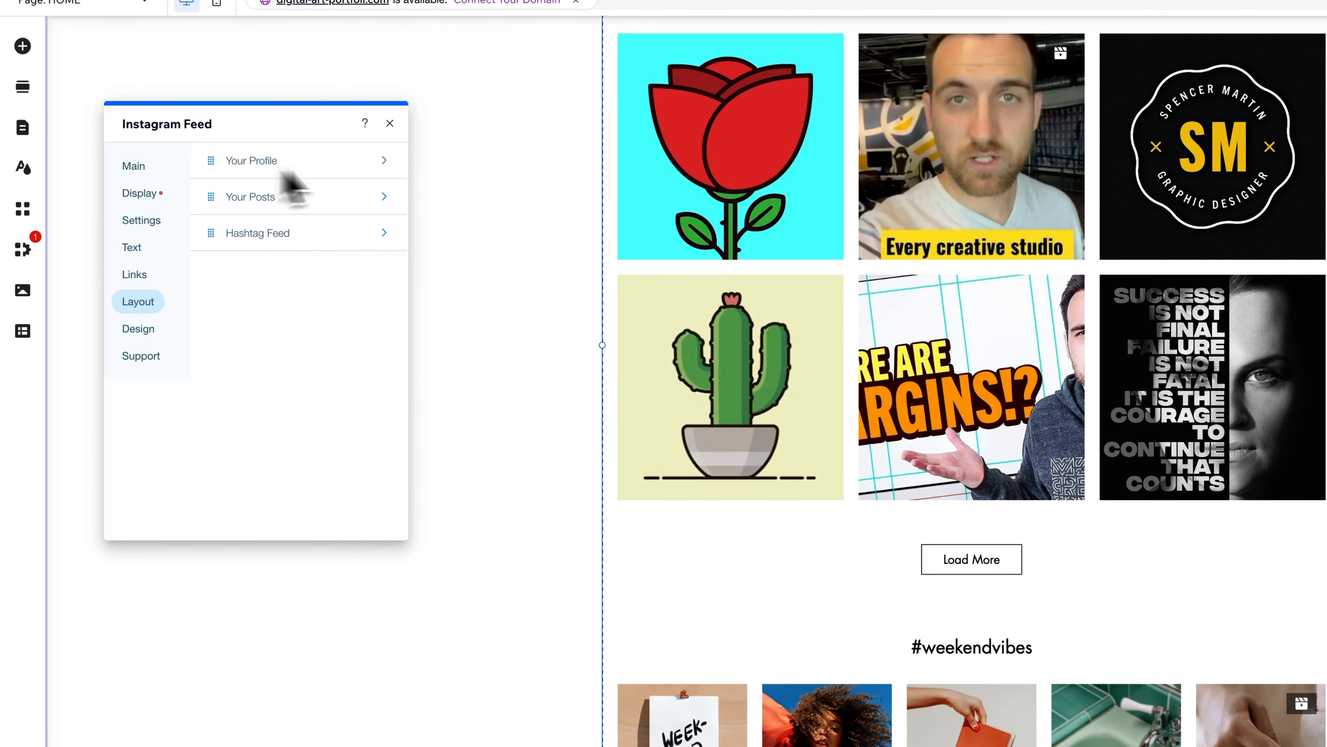
click(252, 160)
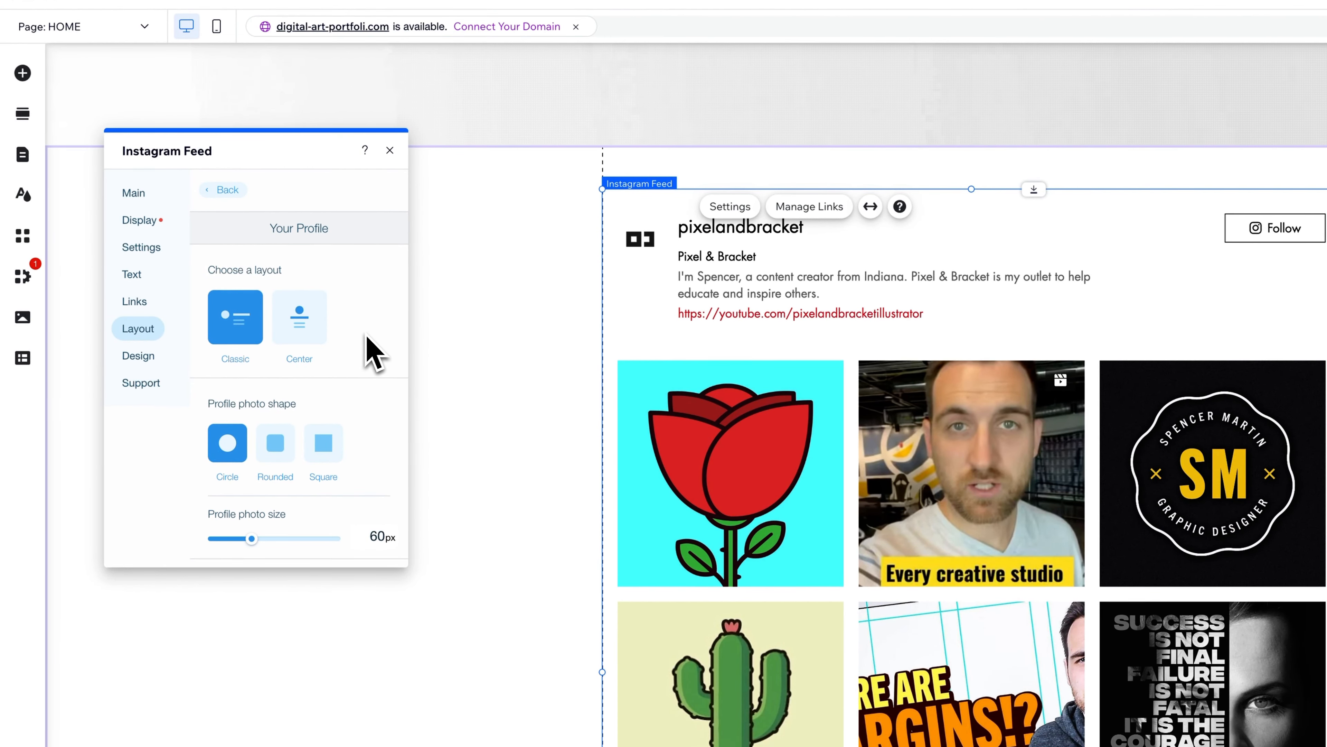
click(276, 443)
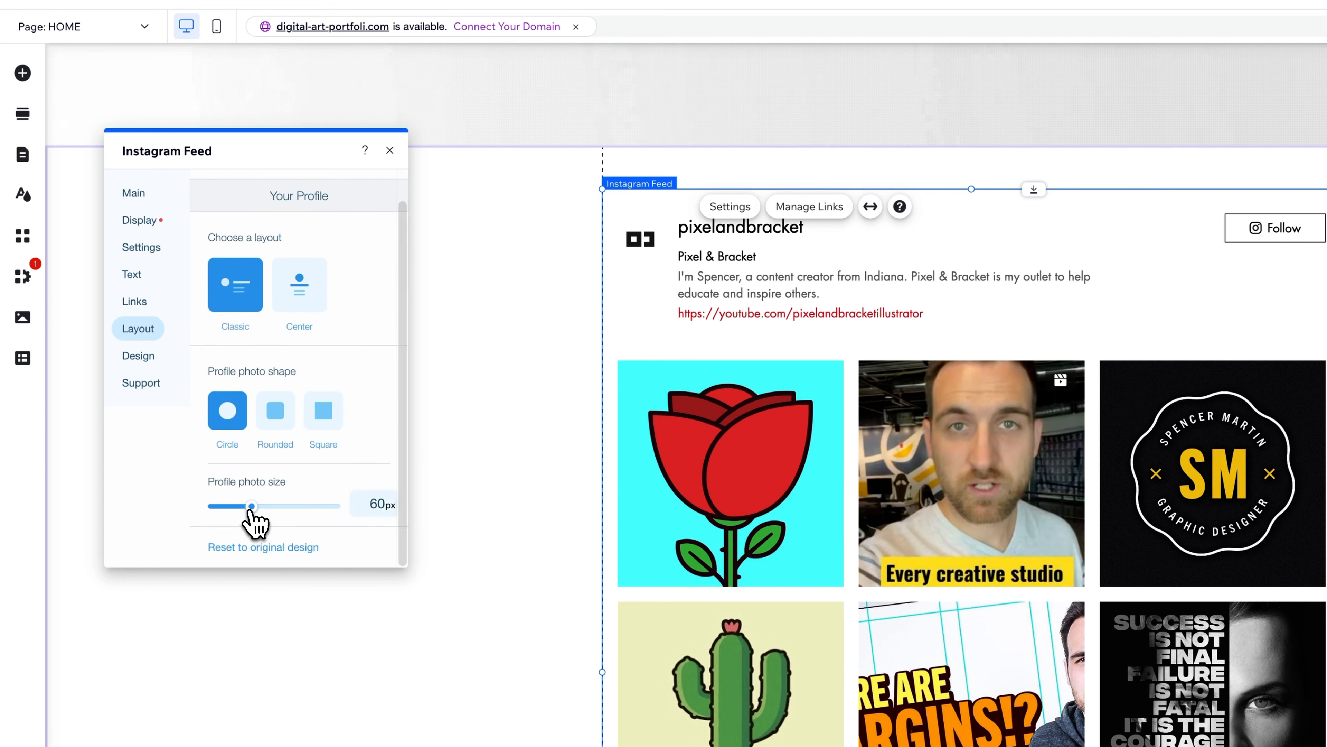
drag(252, 505, 305, 505)
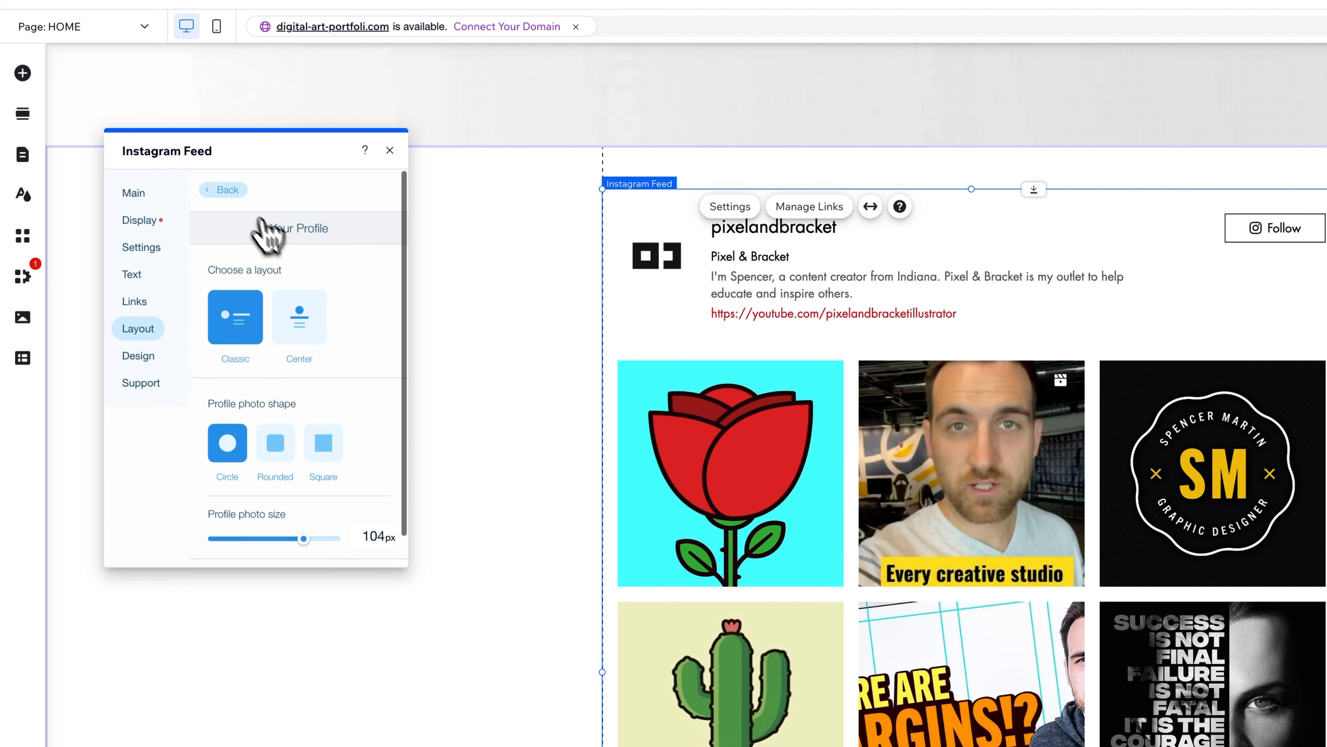
click(223, 189)
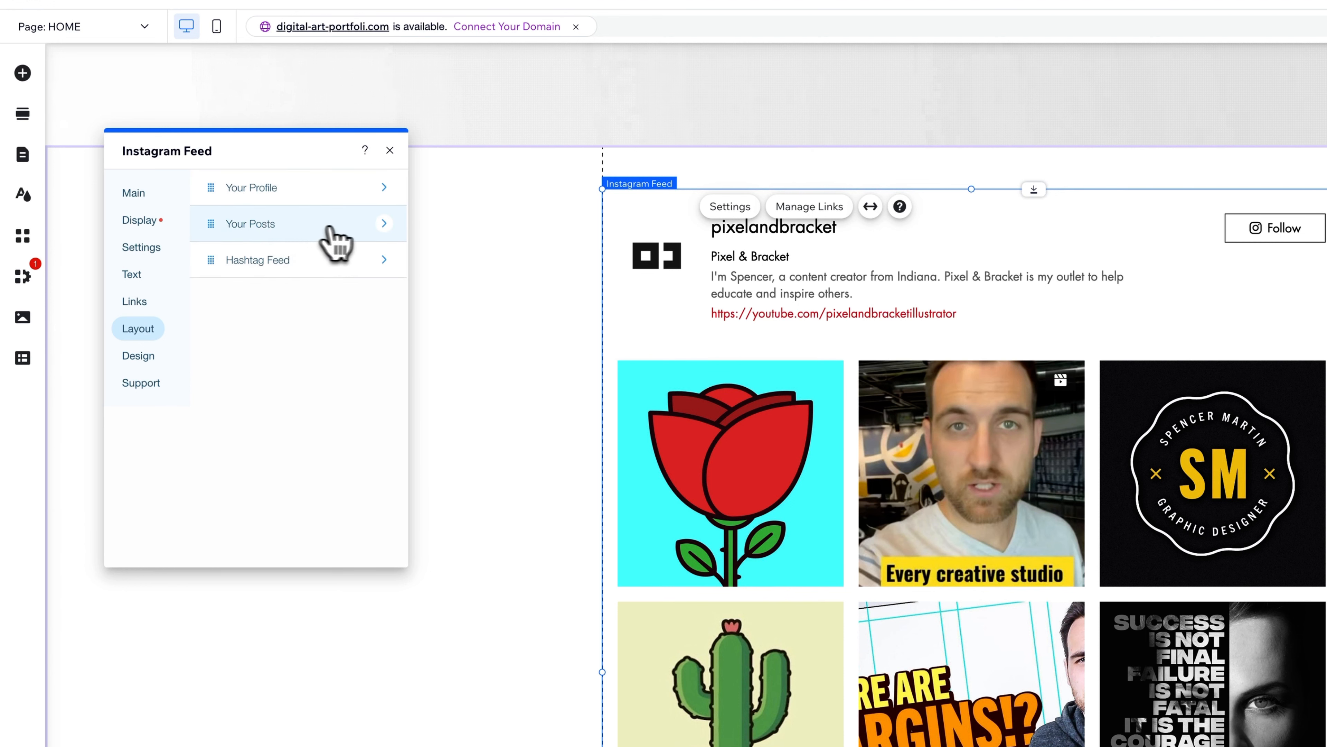
Step: Try the Collage layout for your posts, then settle on Grid
click(251, 224)
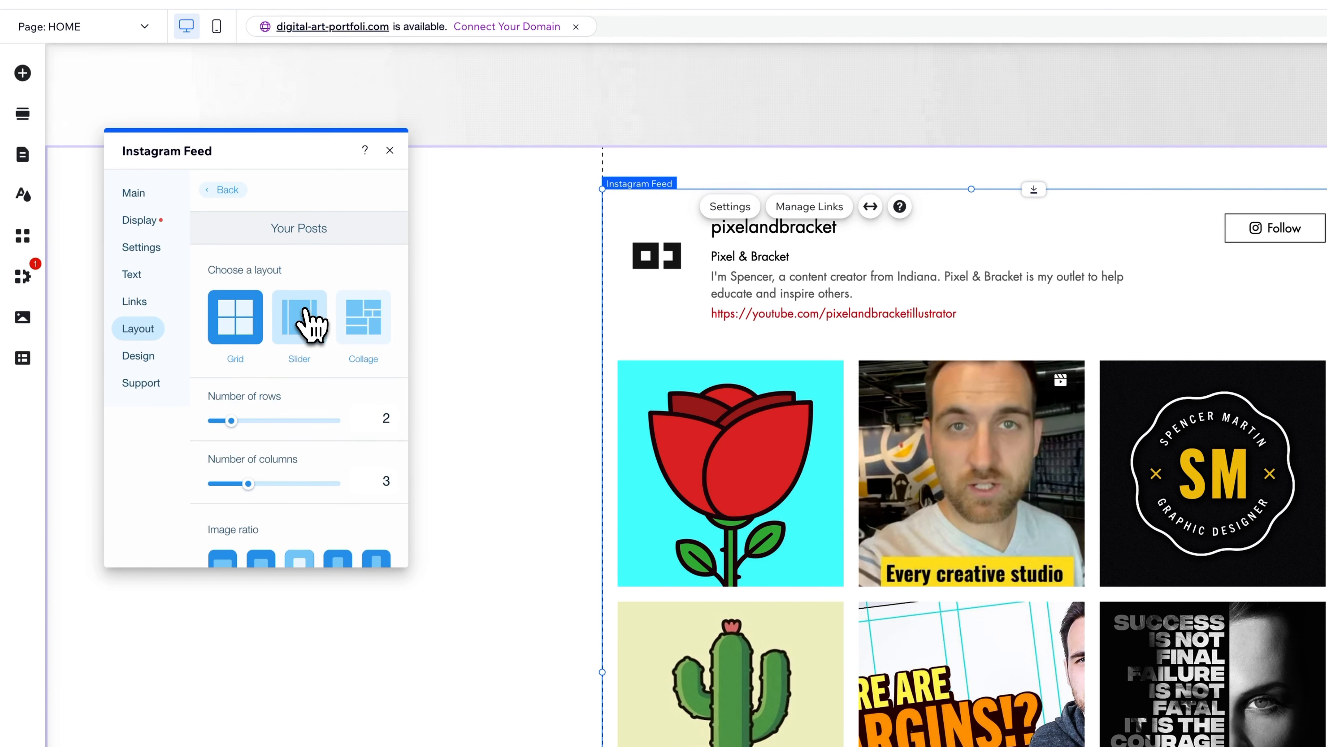
click(363, 317)
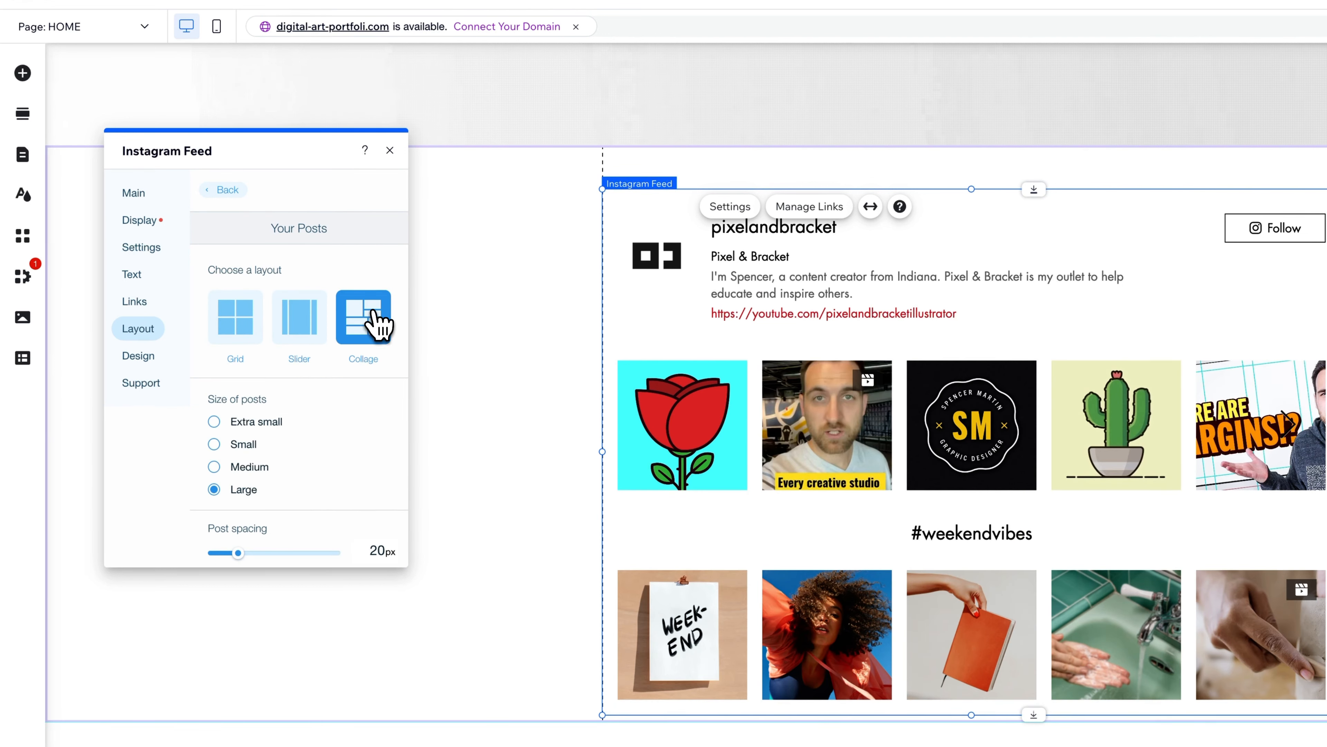
click(235, 317)
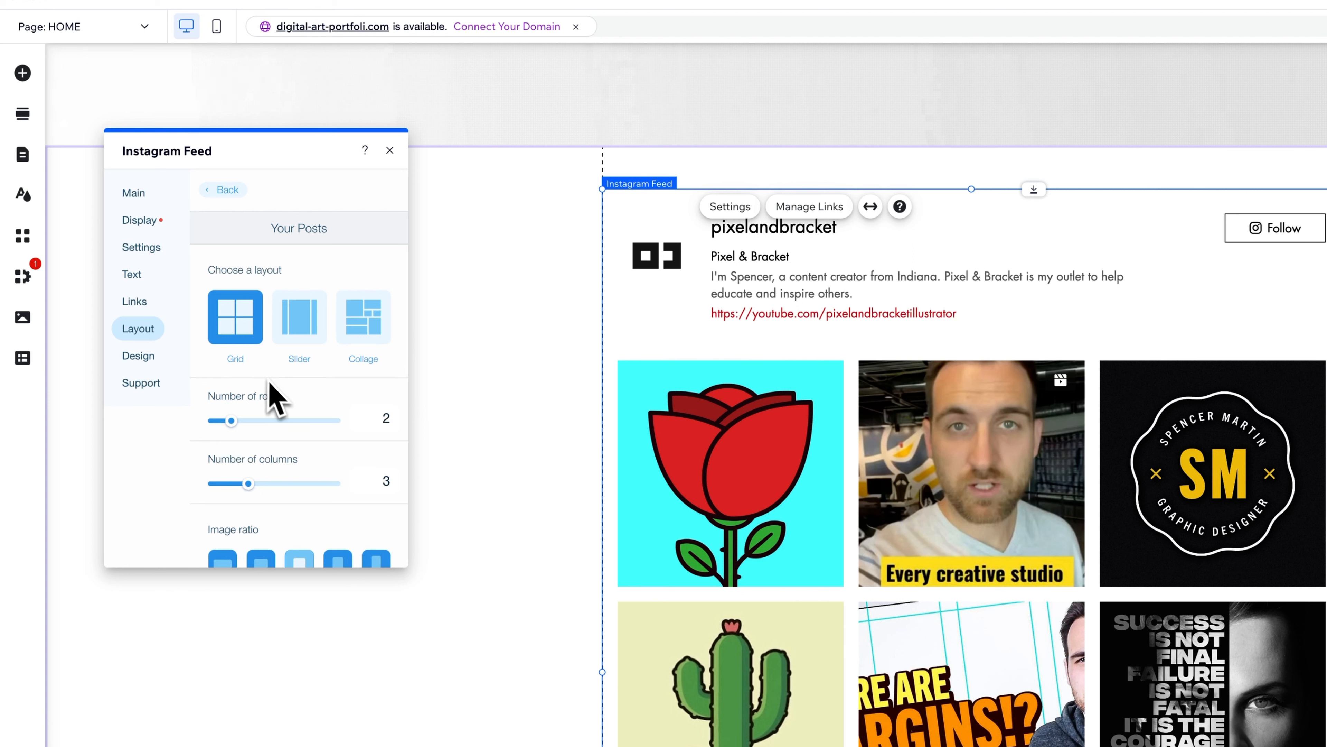
Step: Raise the grid to six rows of posts and adjust the column count
drag(231, 421, 264, 421)
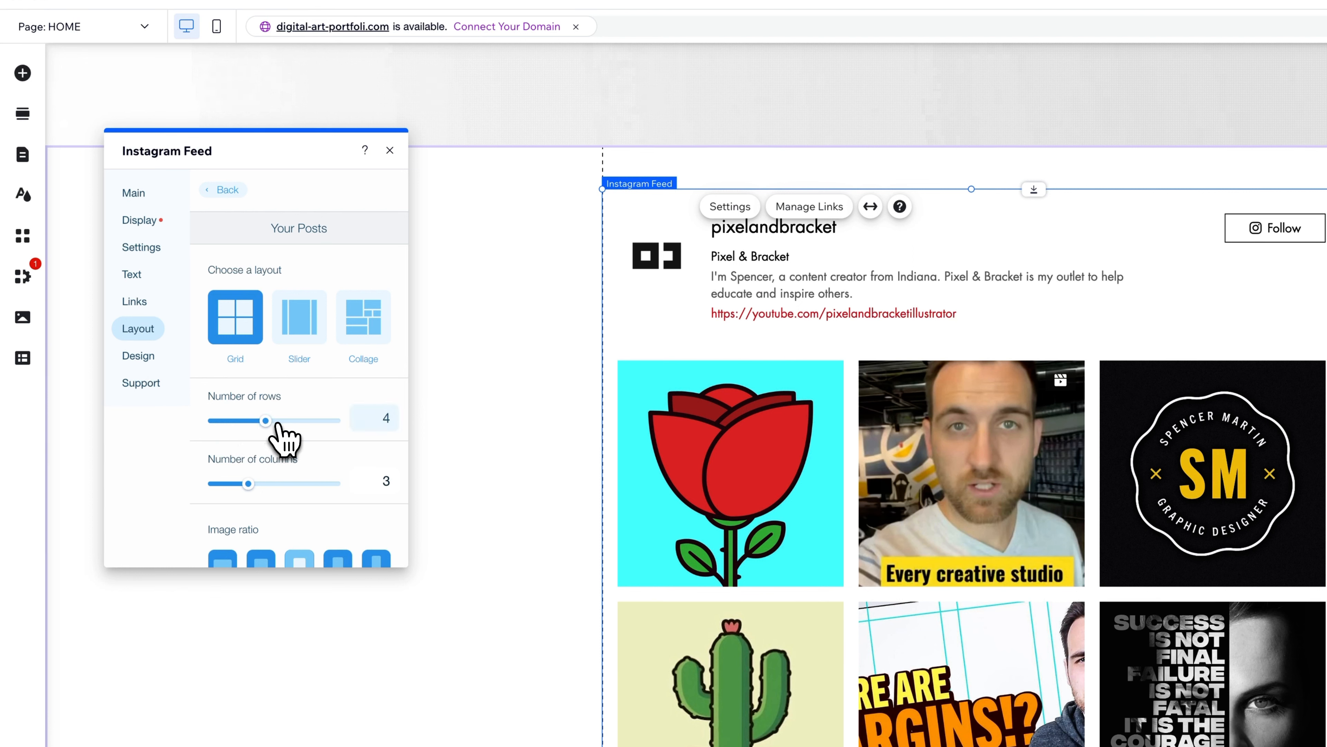
drag(265, 421, 300, 421)
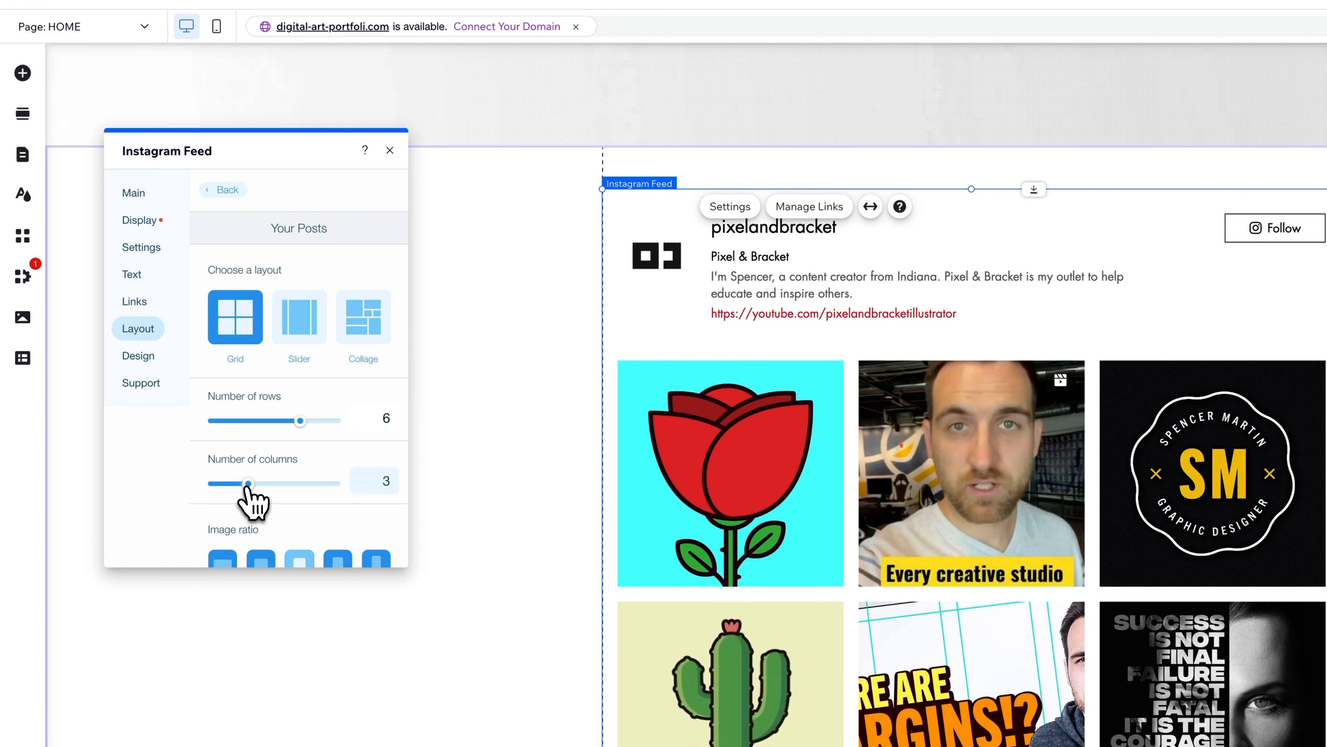
drag(248, 482, 300, 483)
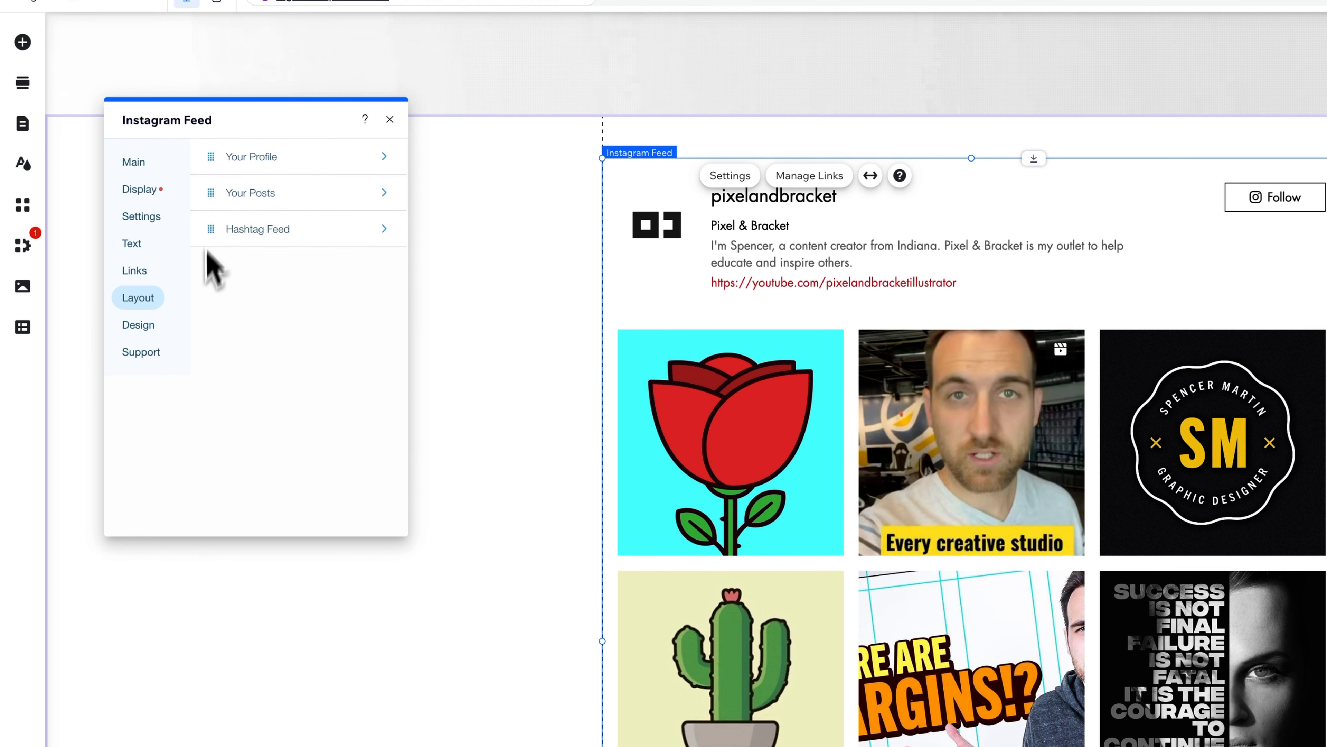
mouse_move(291, 304)
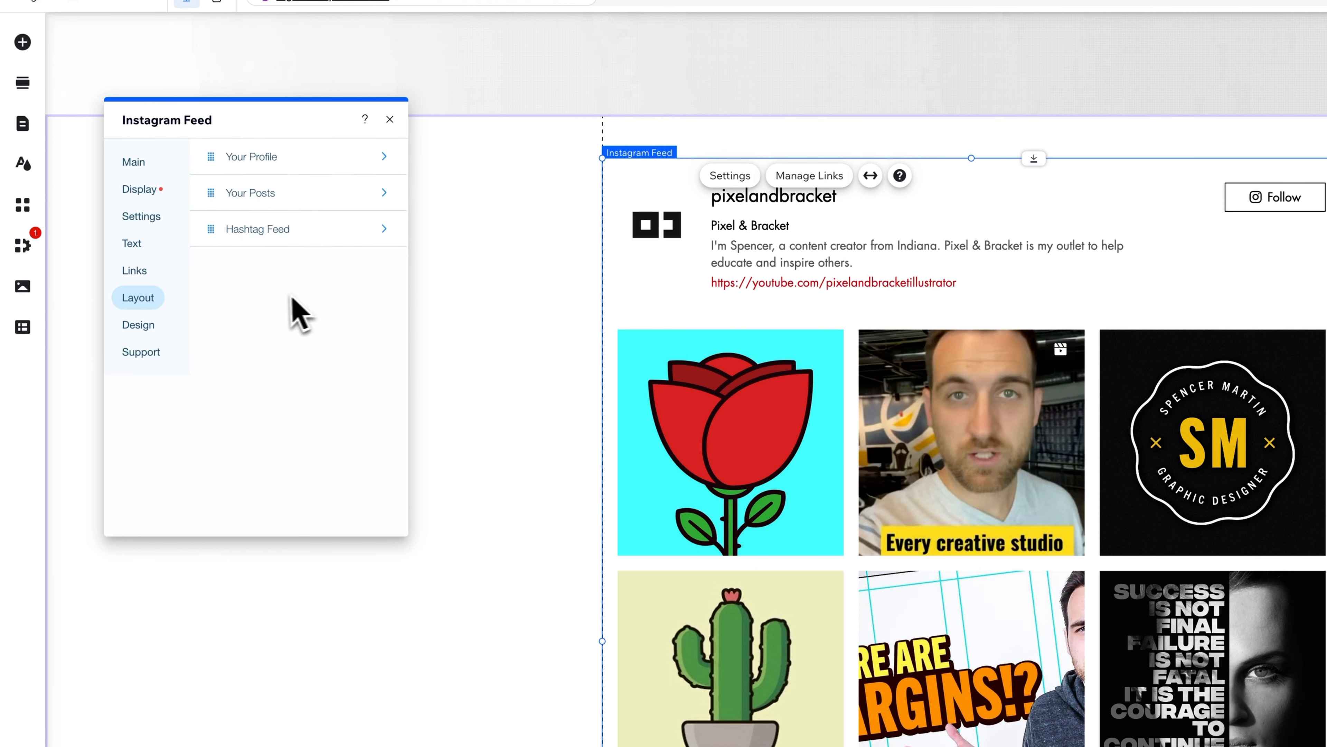
click(138, 325)
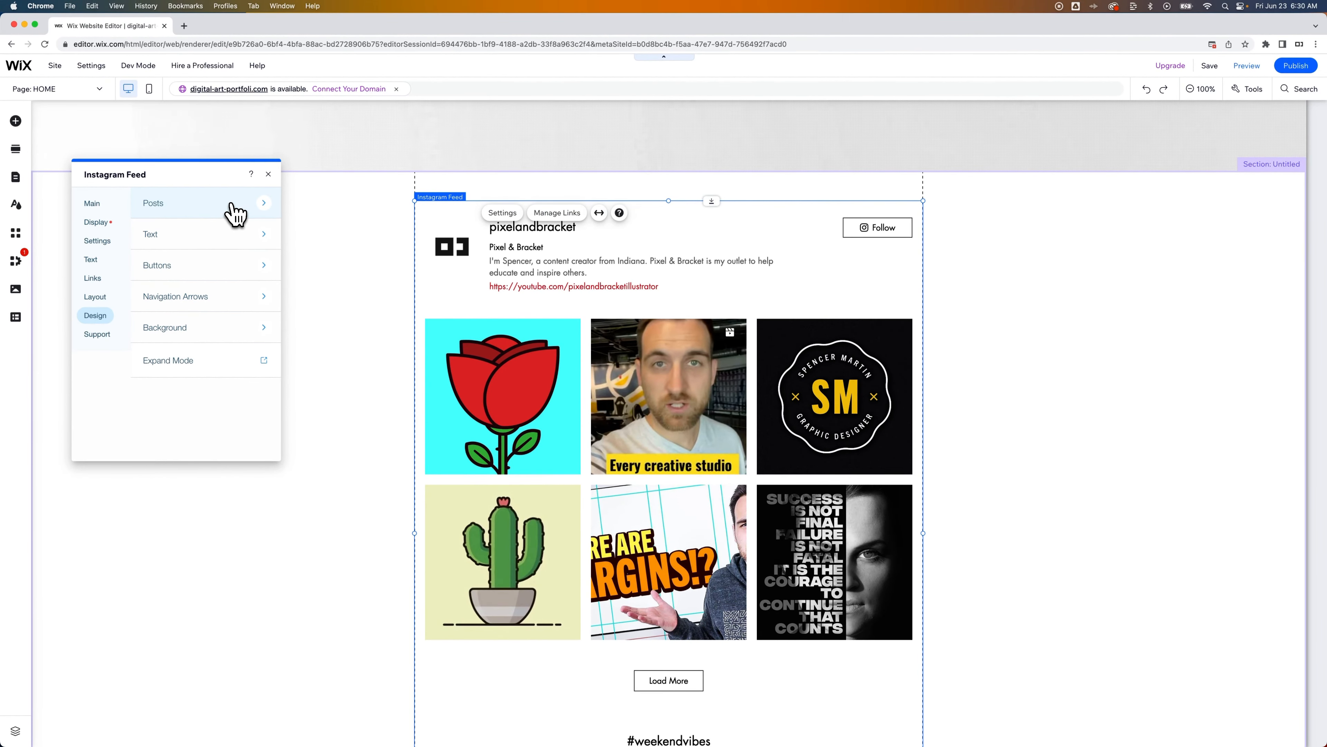
Step: Set the post hover overlay to 64% opacity
click(166, 204)
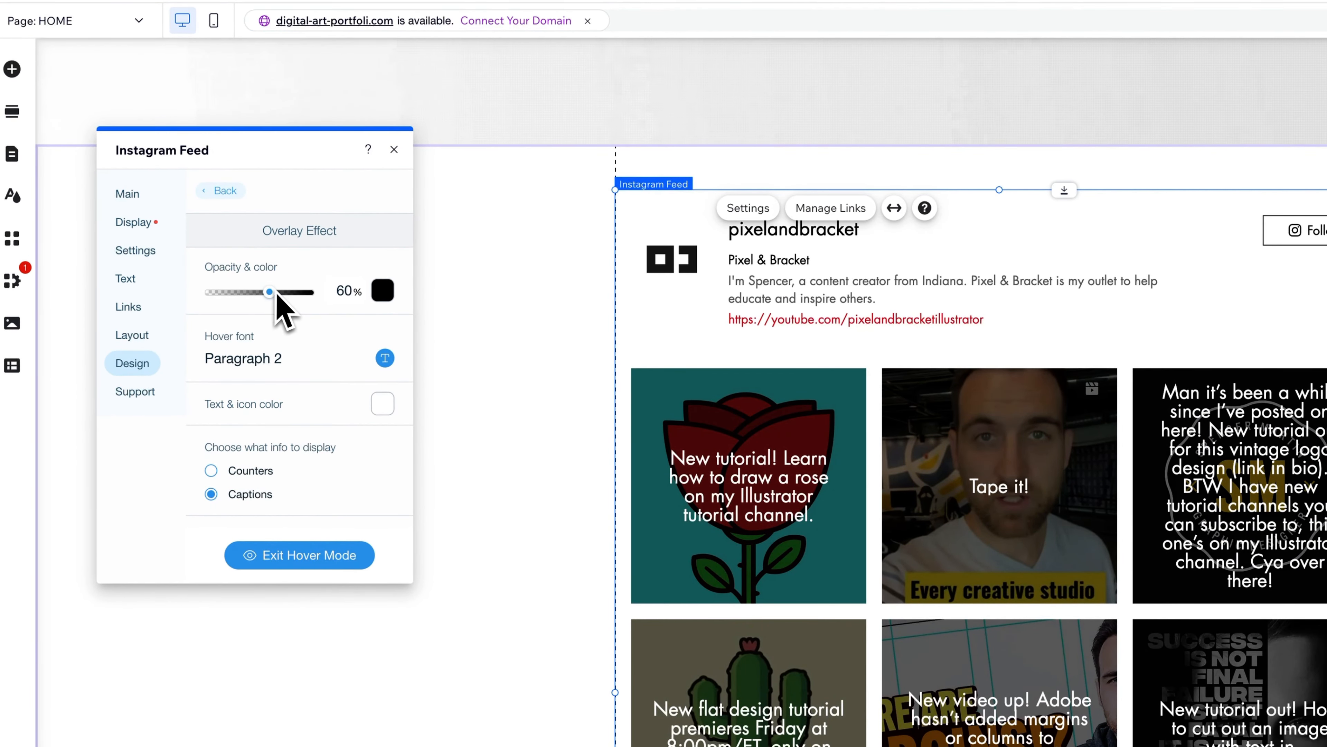
mouse_move(296, 306)
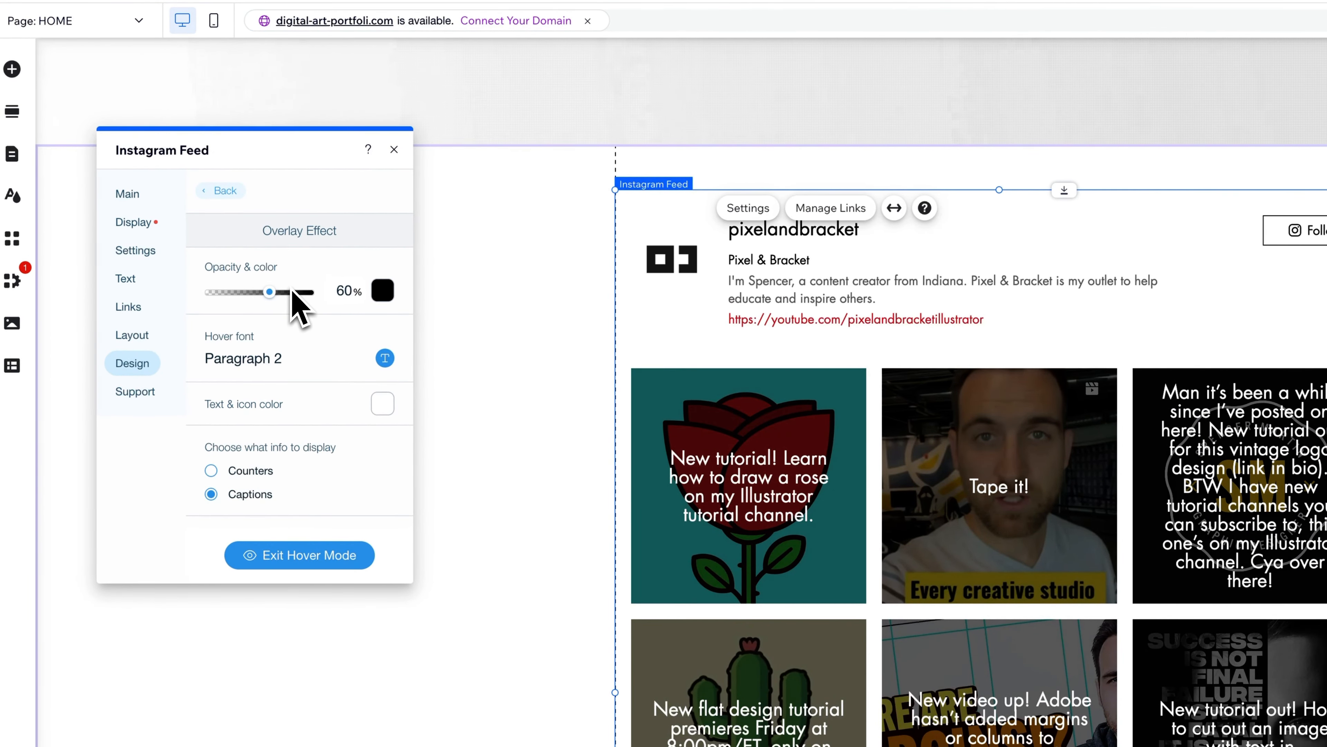
mouse_move(291, 293)
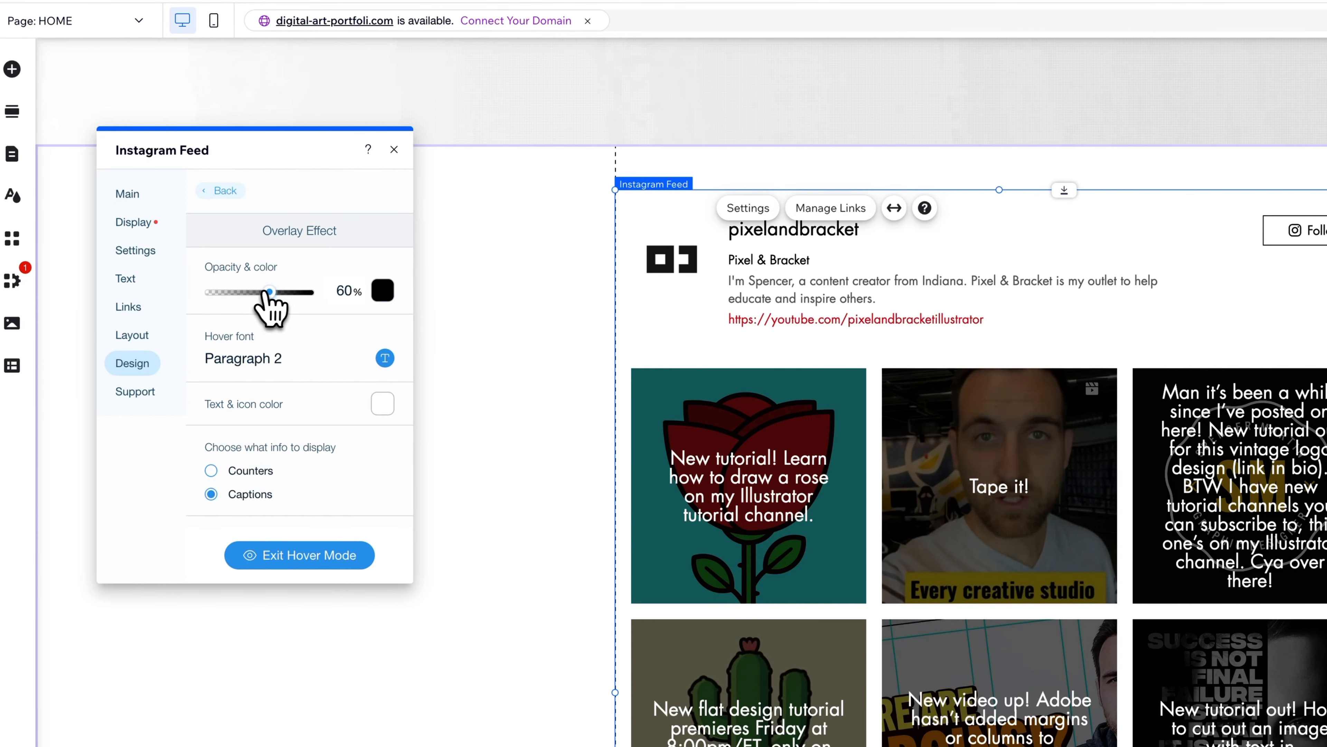
drag(271, 292, 241, 292)
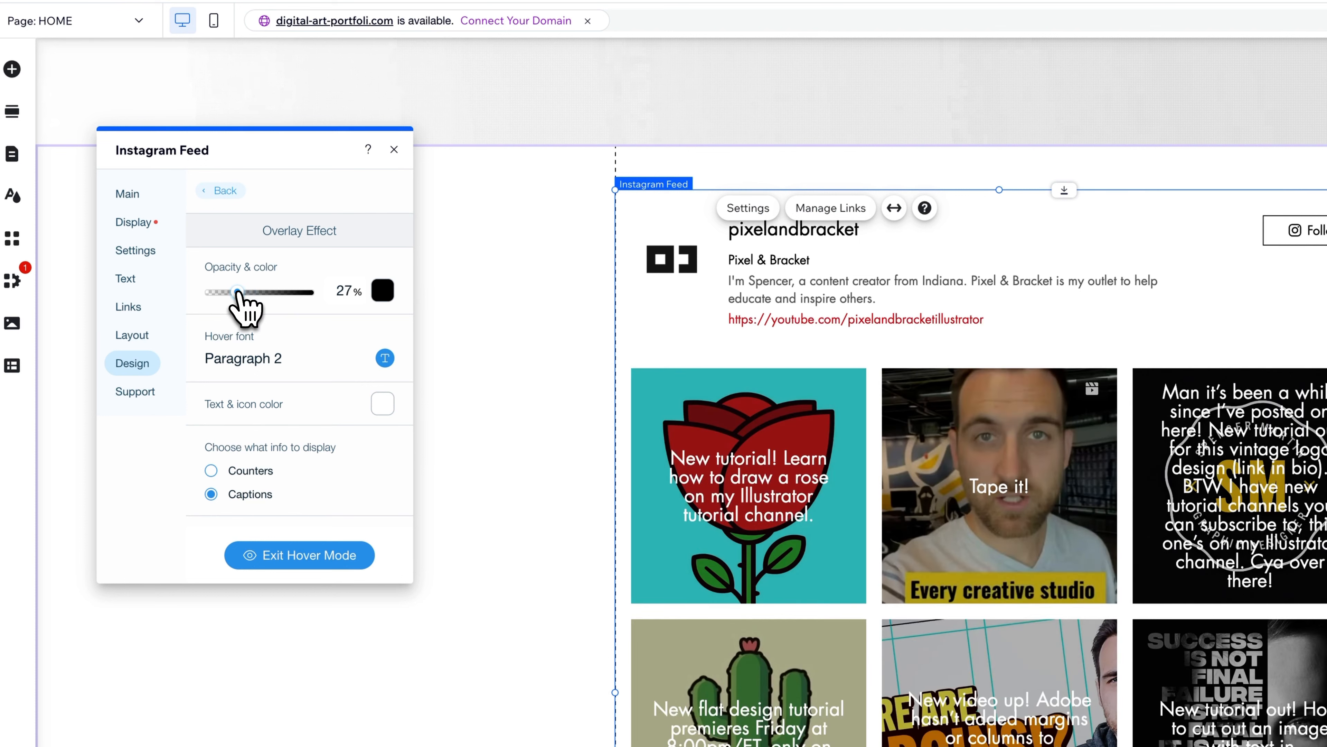
drag(223, 292, 271, 291)
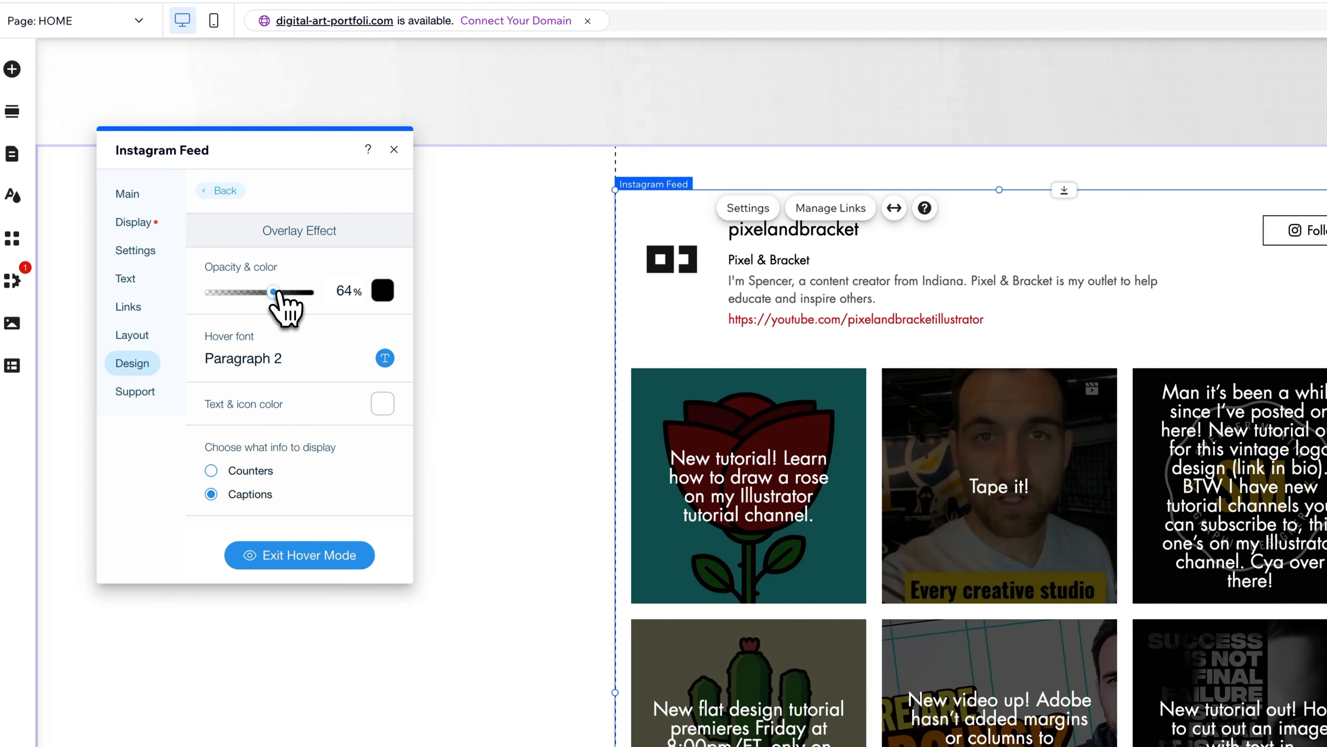
mouse_move(363, 308)
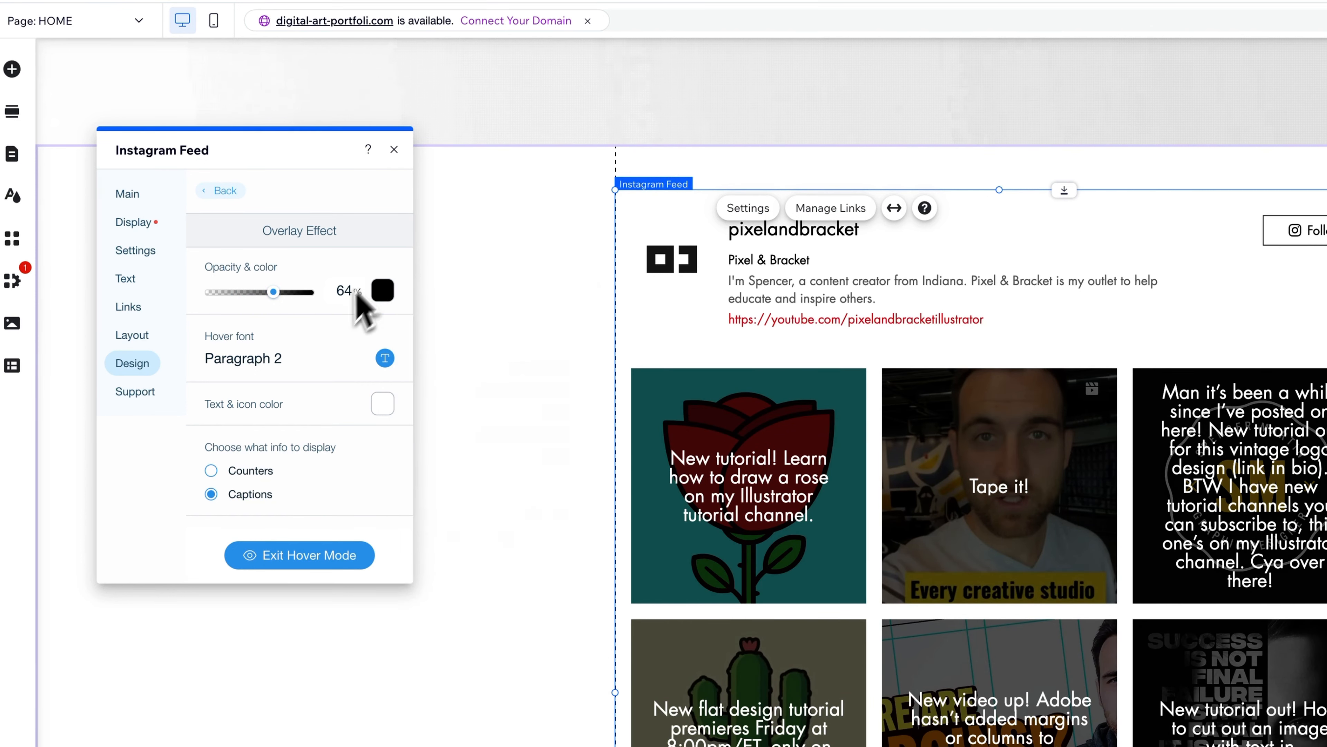
click(385, 358)
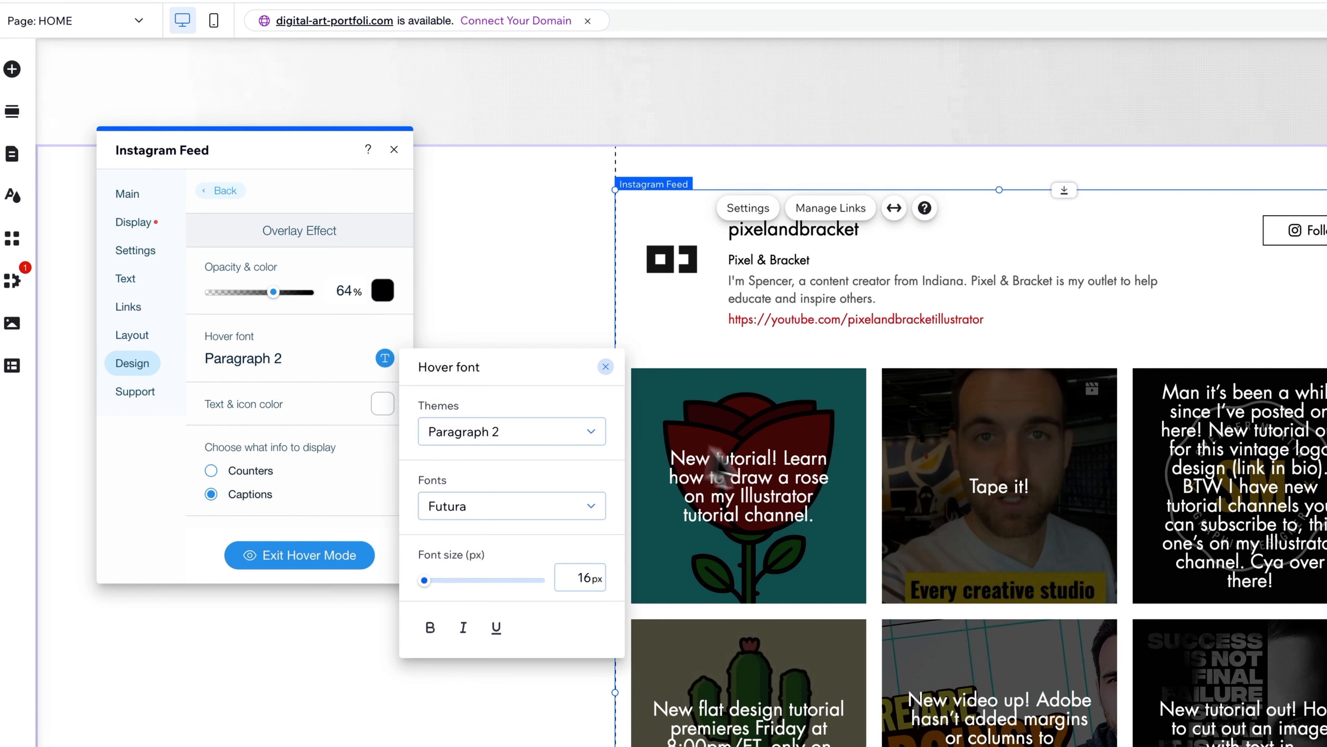
mouse_move(337, 387)
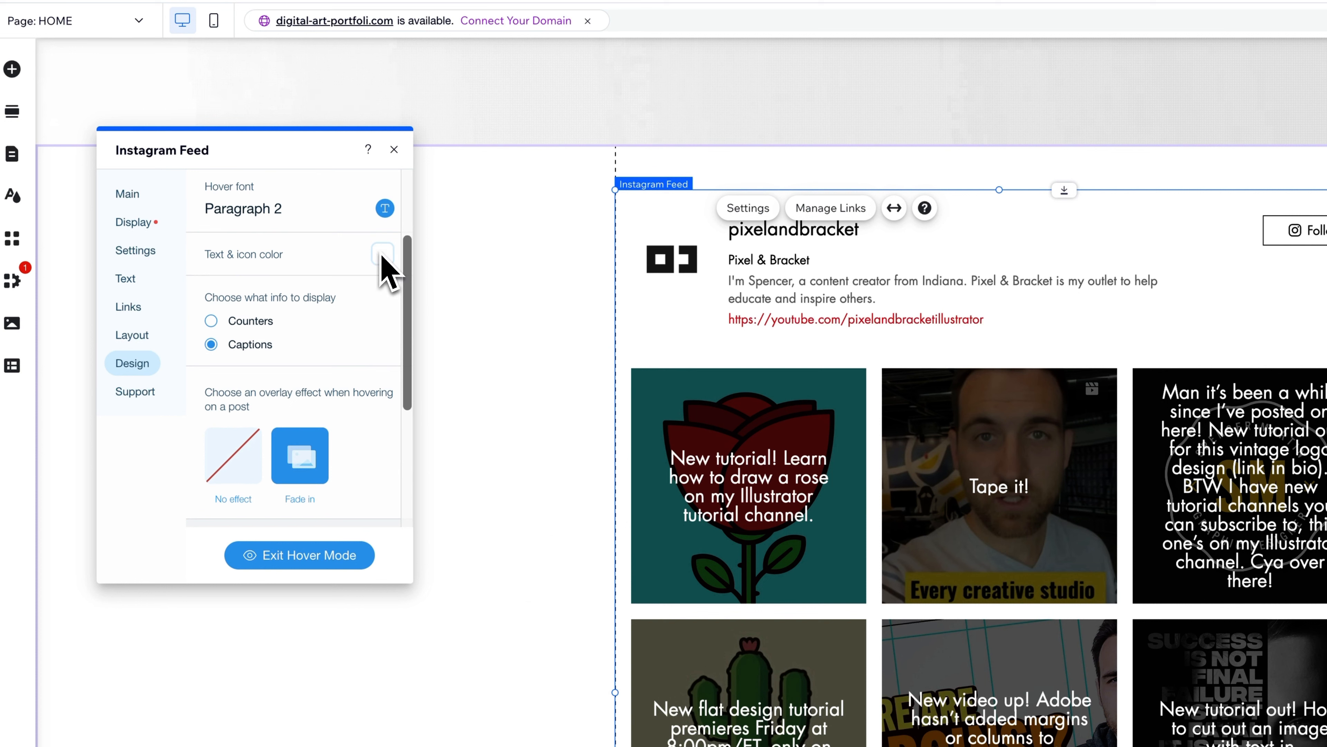
Step: Show counters on hover, then switch back to showing post captions
scroll(down, 3)
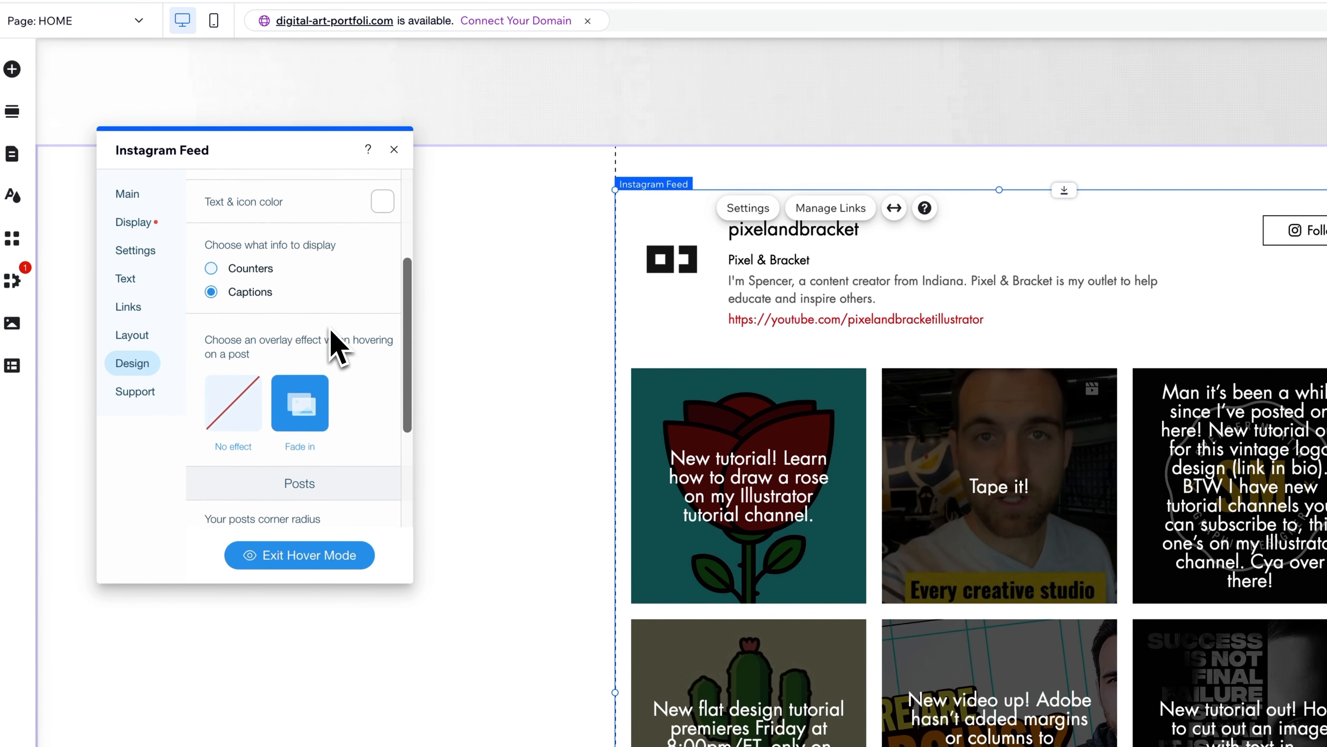
click(211, 268)
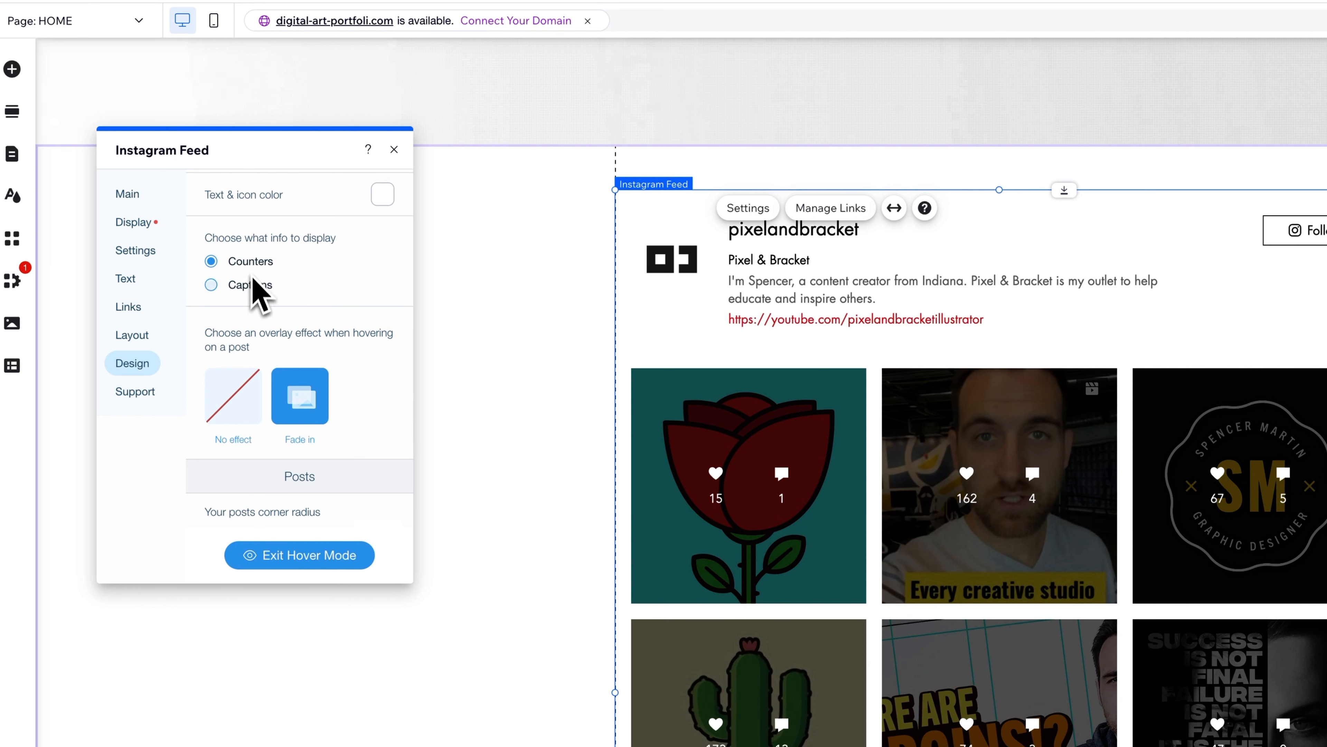
click(211, 284)
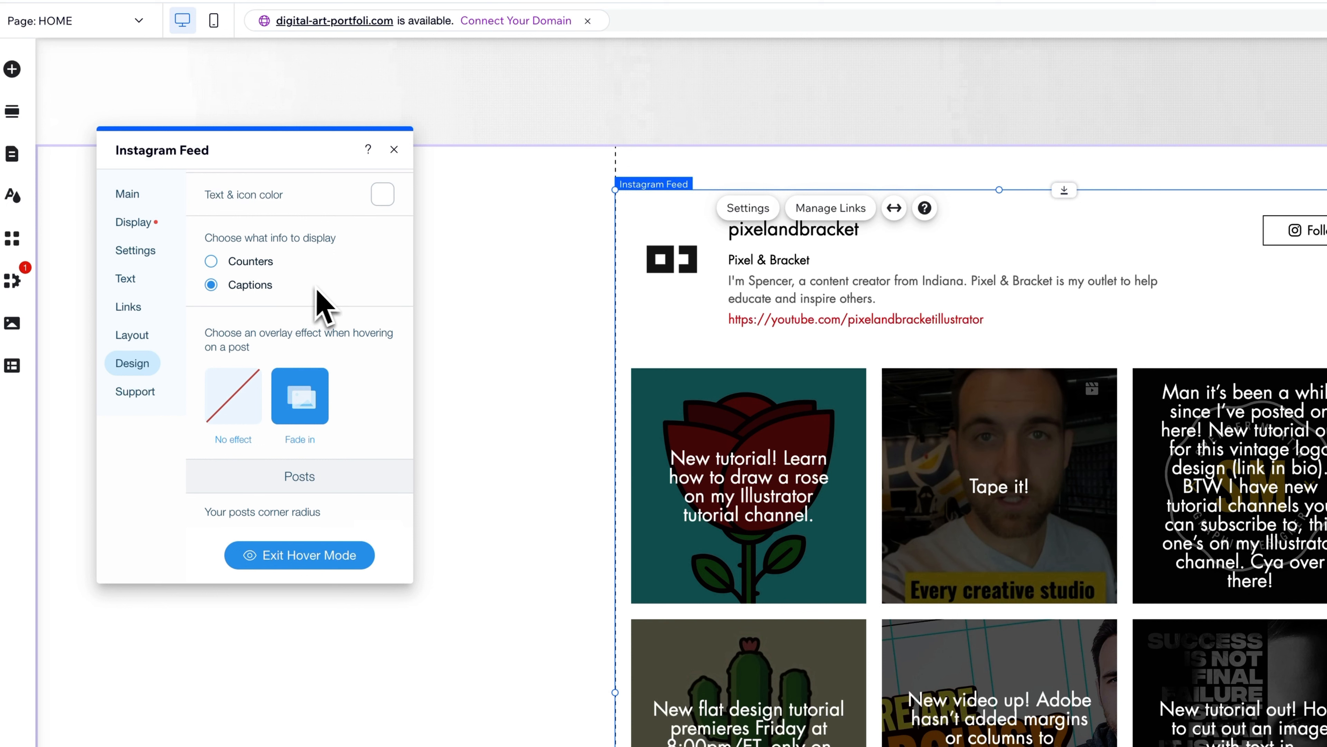
scroll(down, 3)
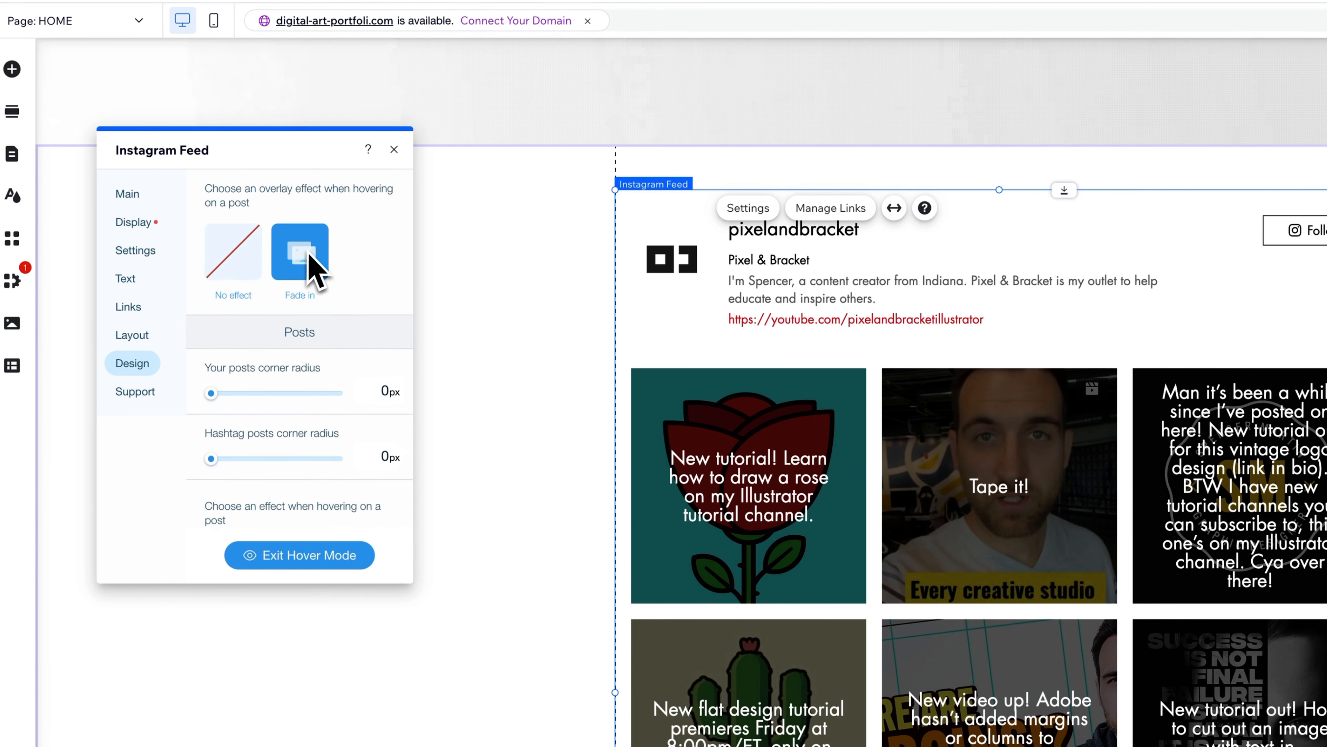
scroll(down, 3)
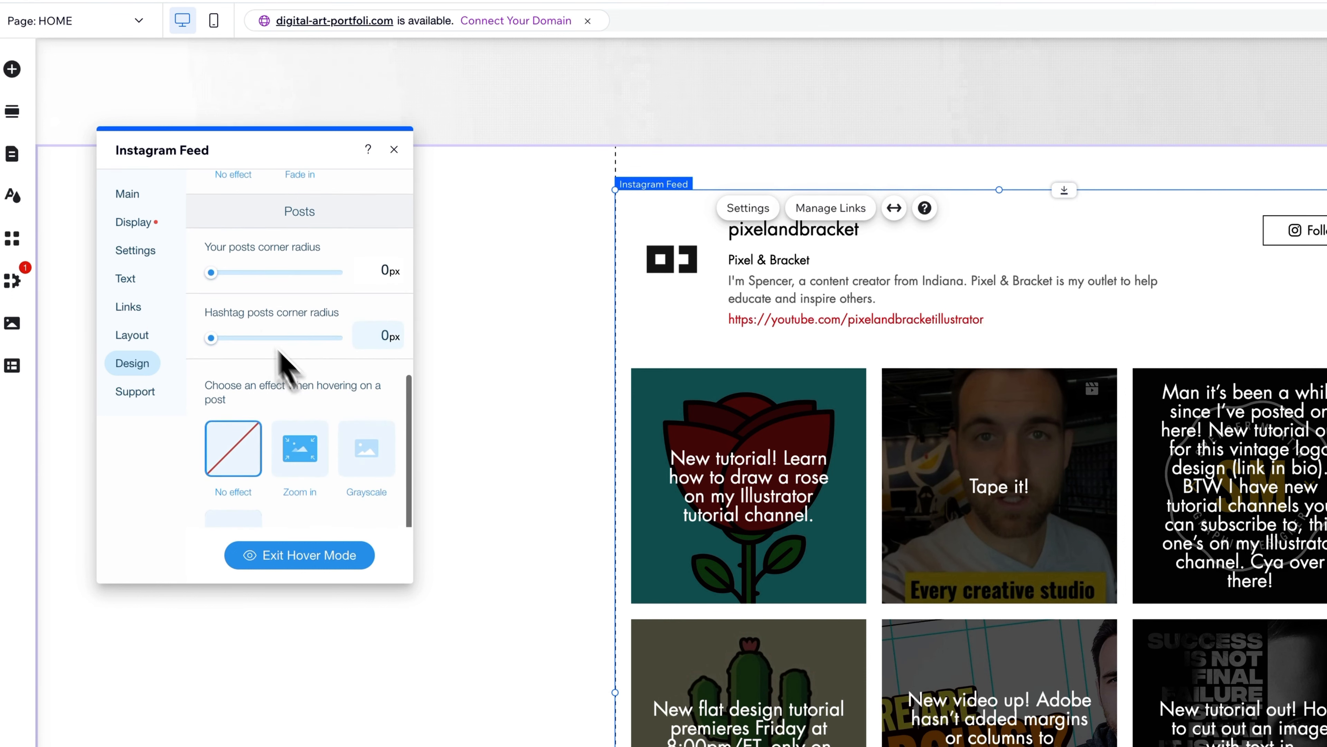
Step: Round post corners to 10px with no extra hover image effect, and exit Hover Mode
drag(211, 271, 260, 271)
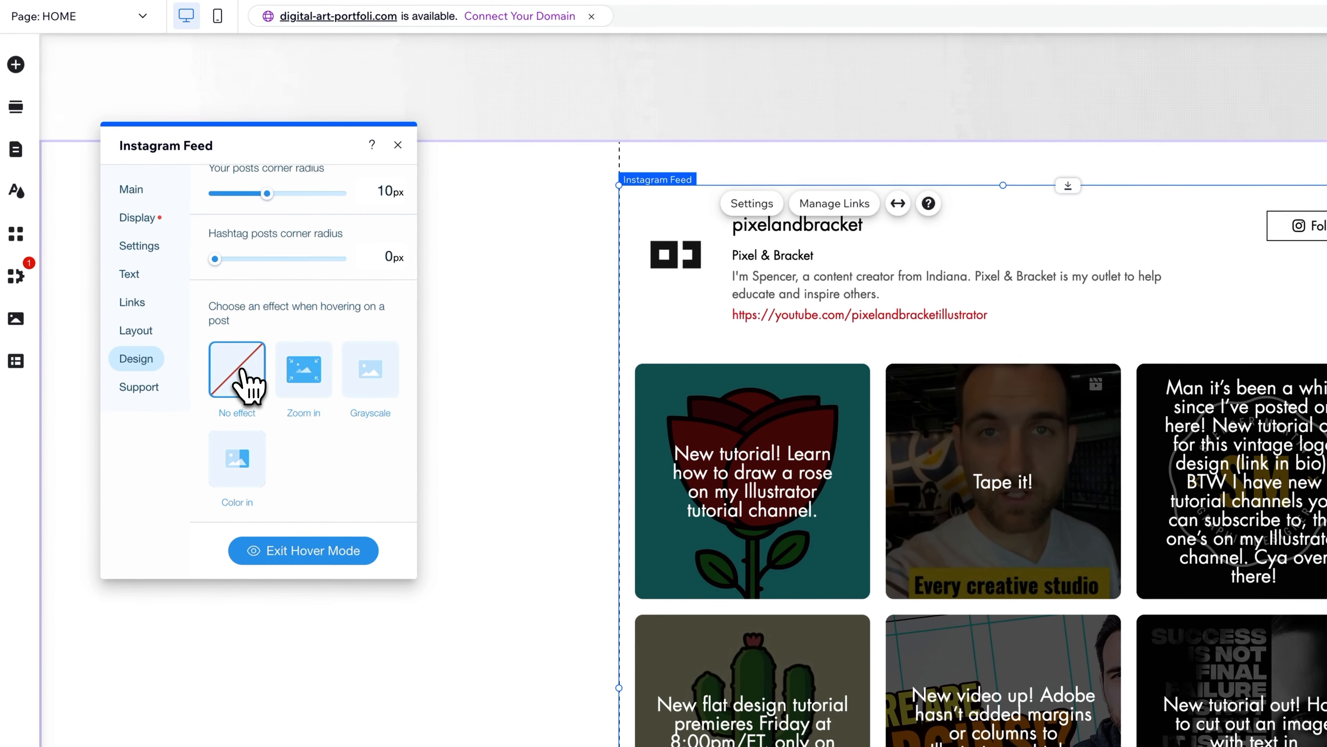
click(237, 369)
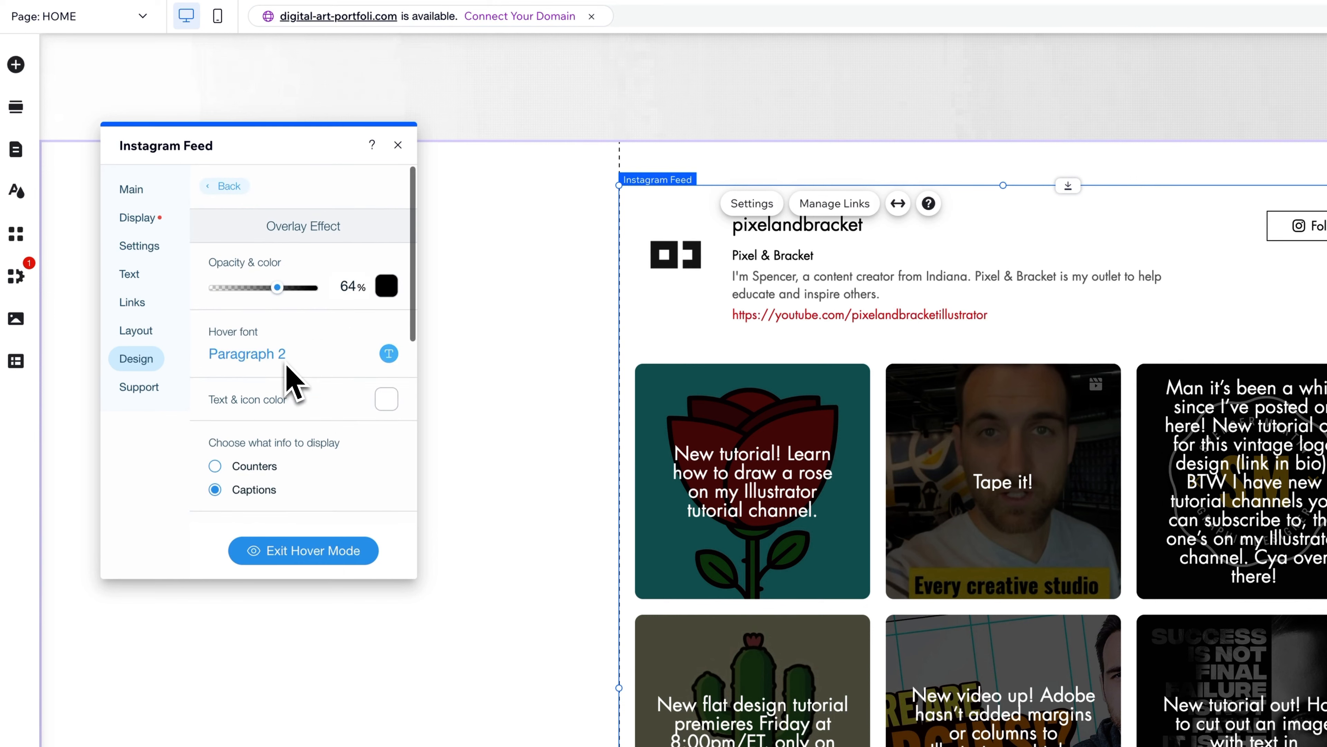
mouse_move(225, 185)
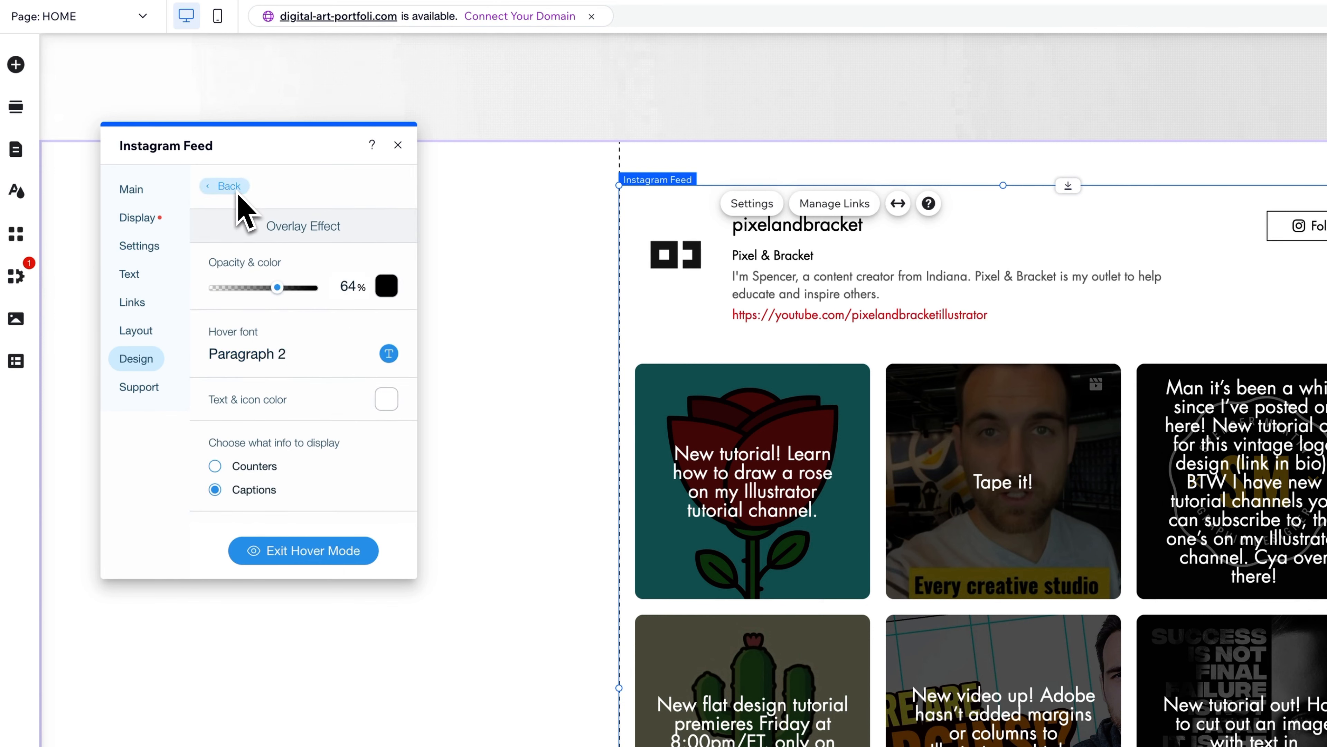
click(303, 550)
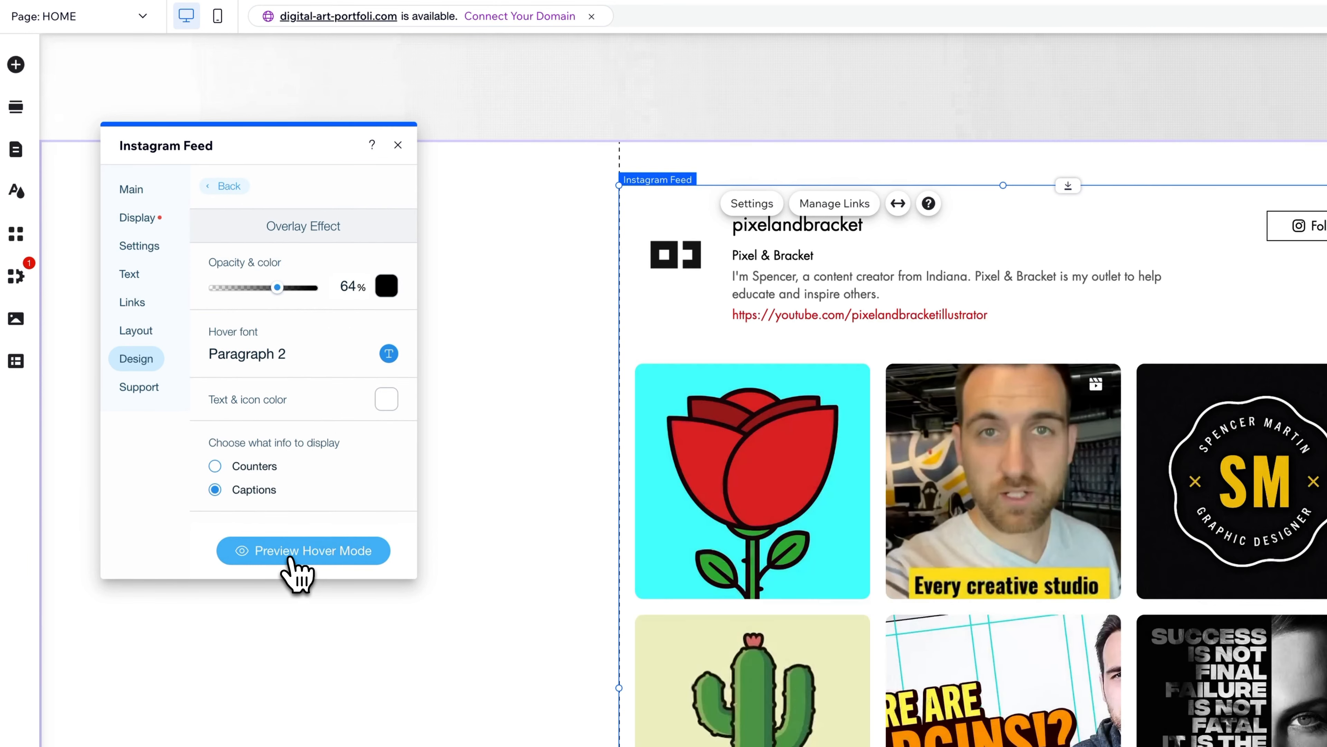
click(303, 550)
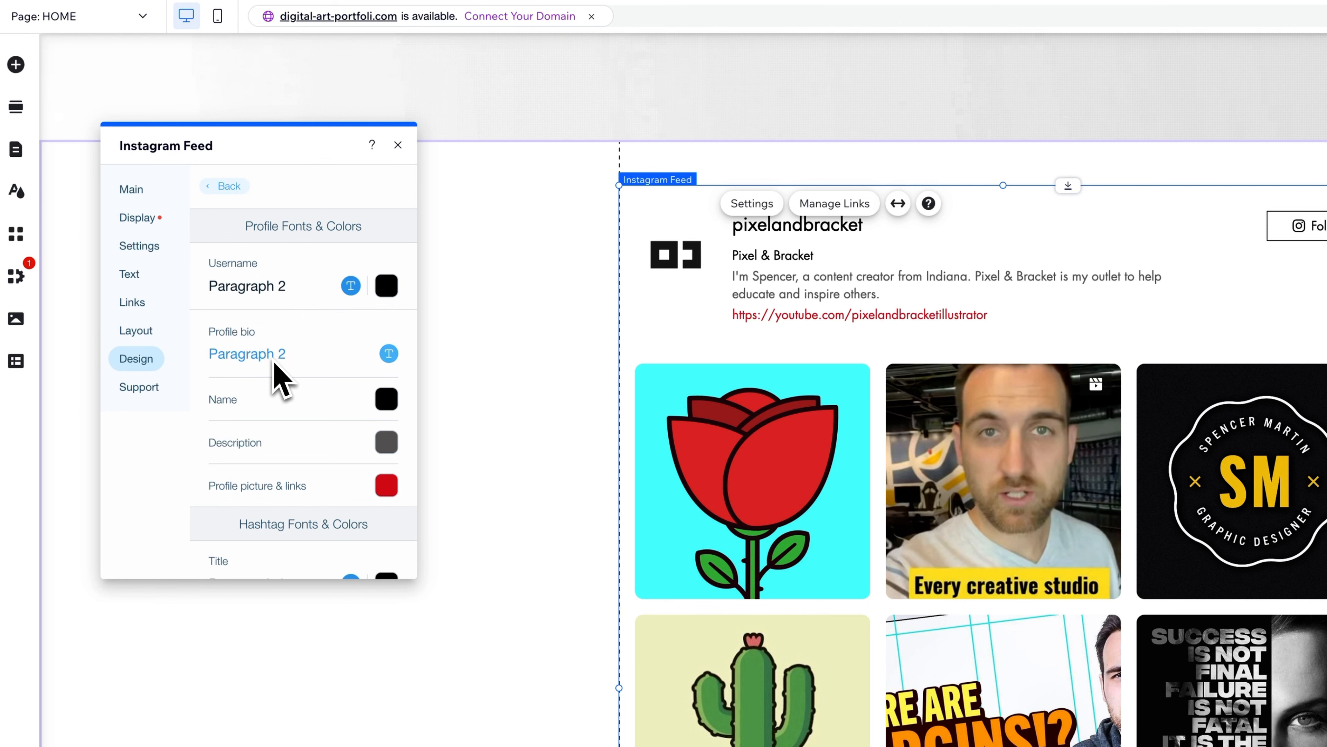
Step: Review the follow button's Main and On Hover styling, then return to the design list
scroll(down, 3)
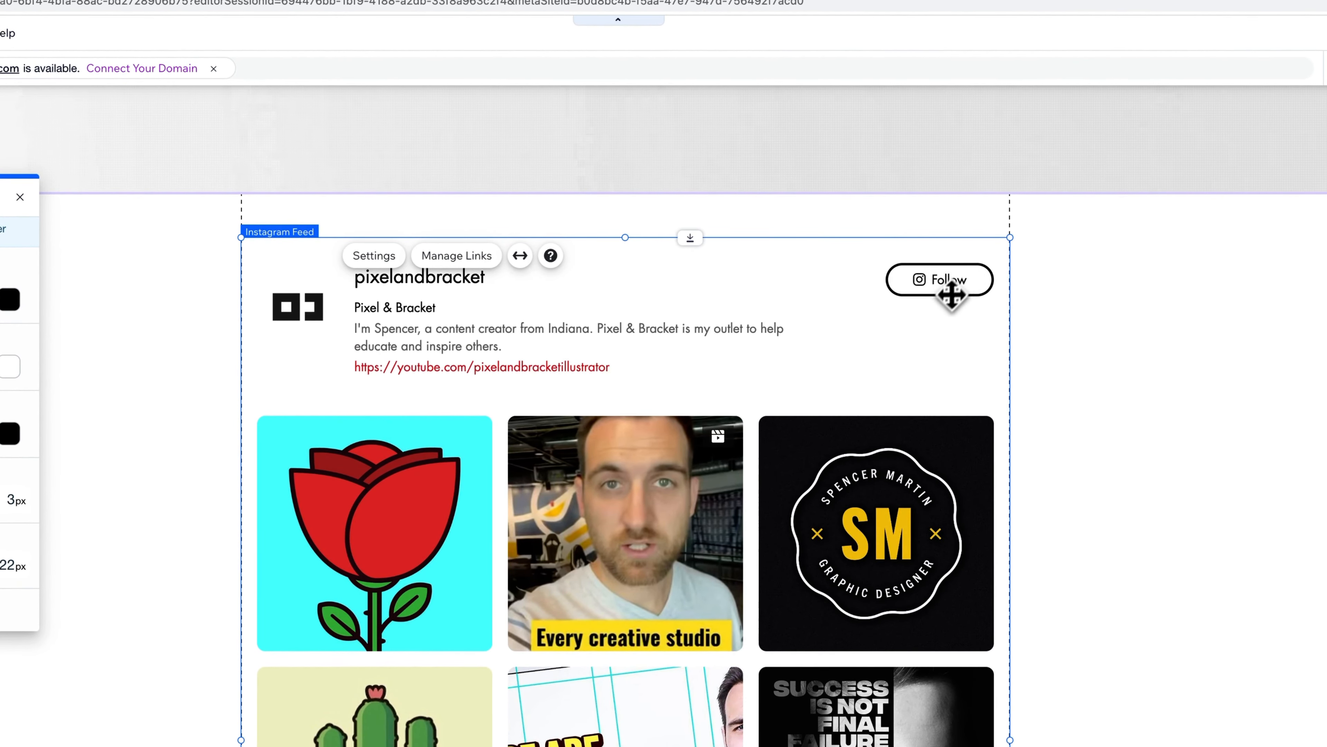
click(374, 256)
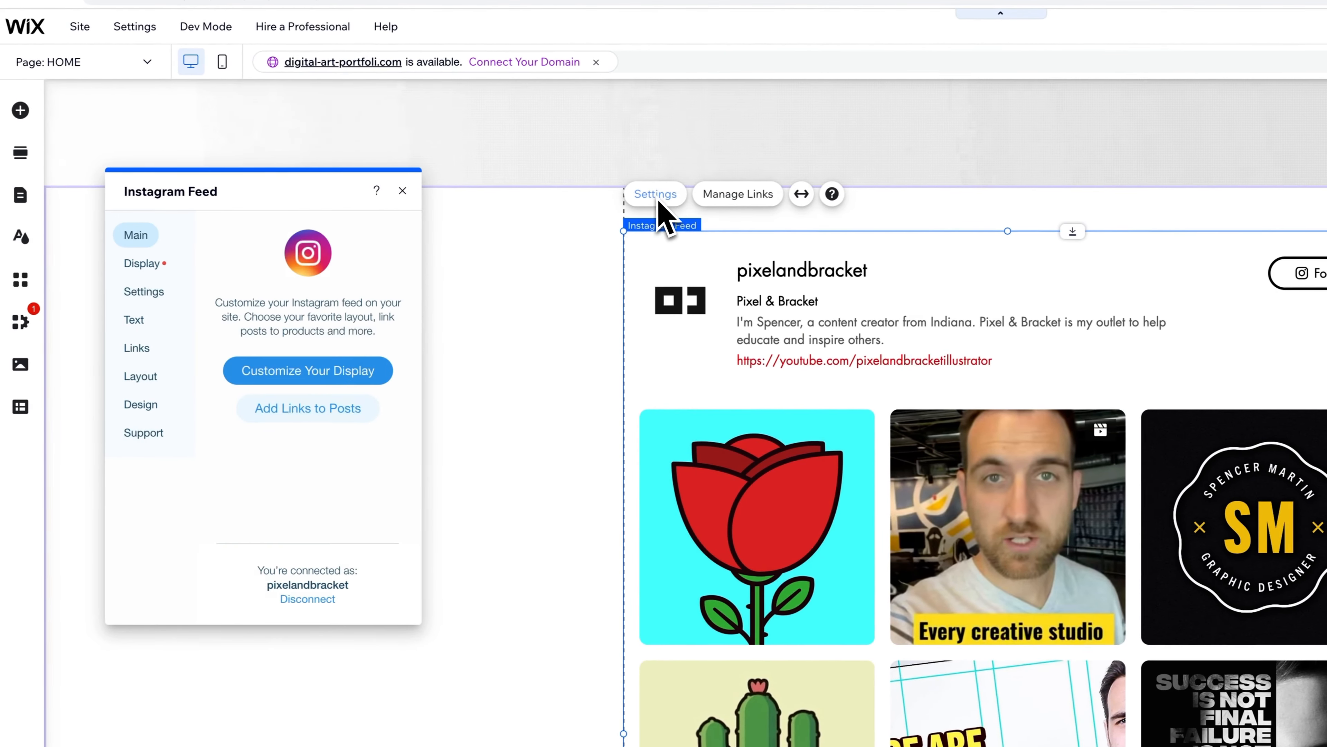
click(140, 404)
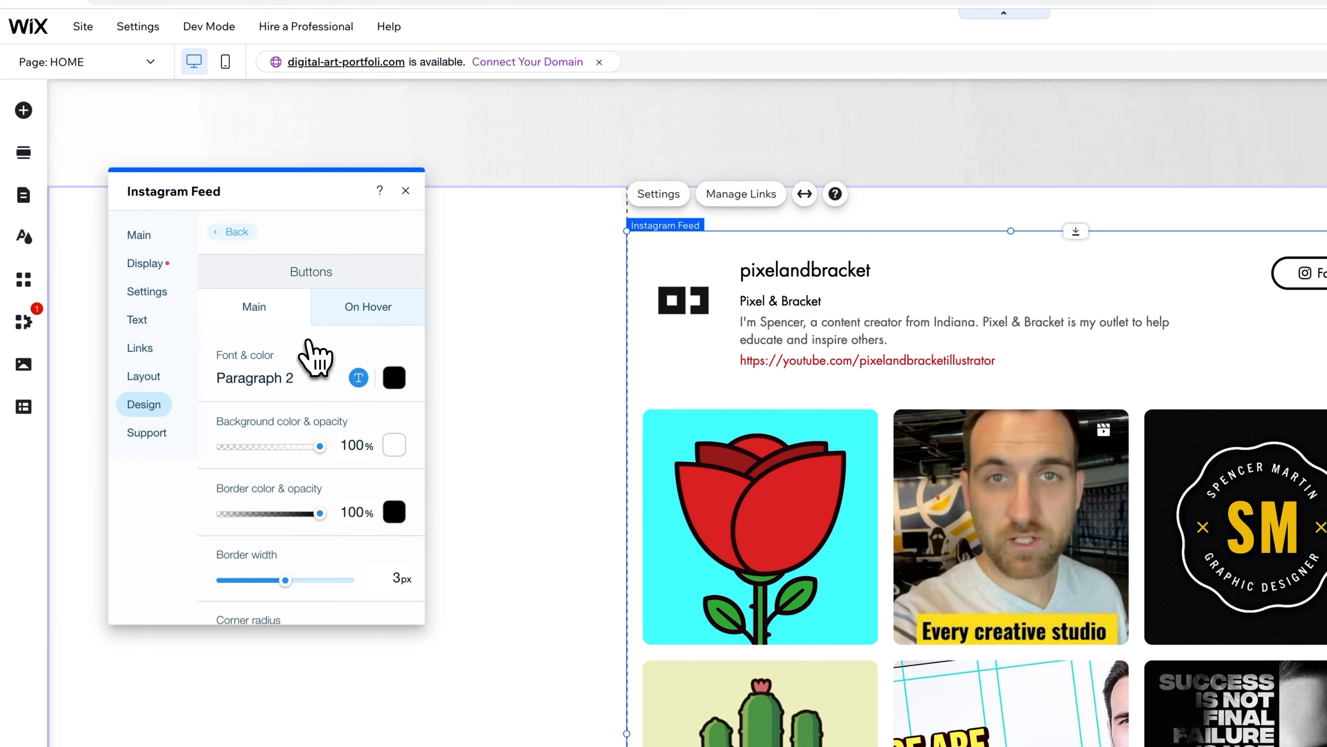
click(367, 307)
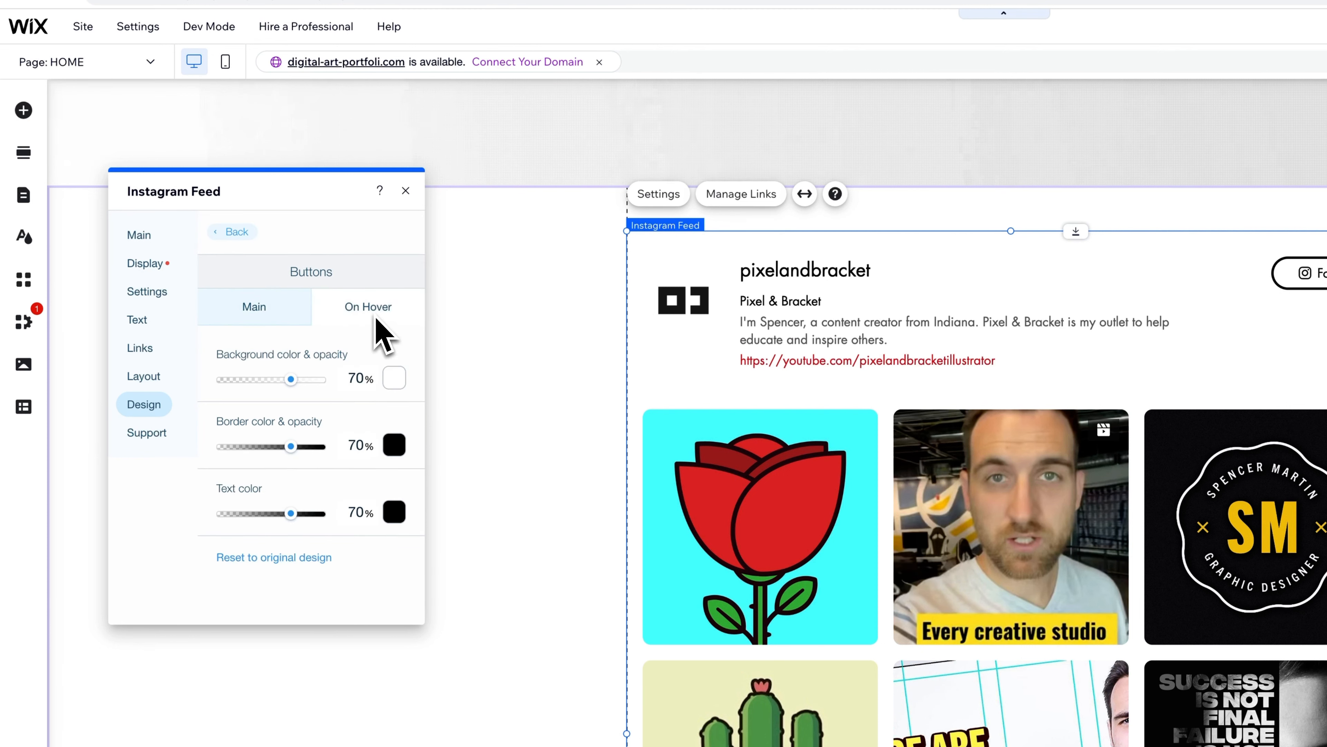
click(233, 232)
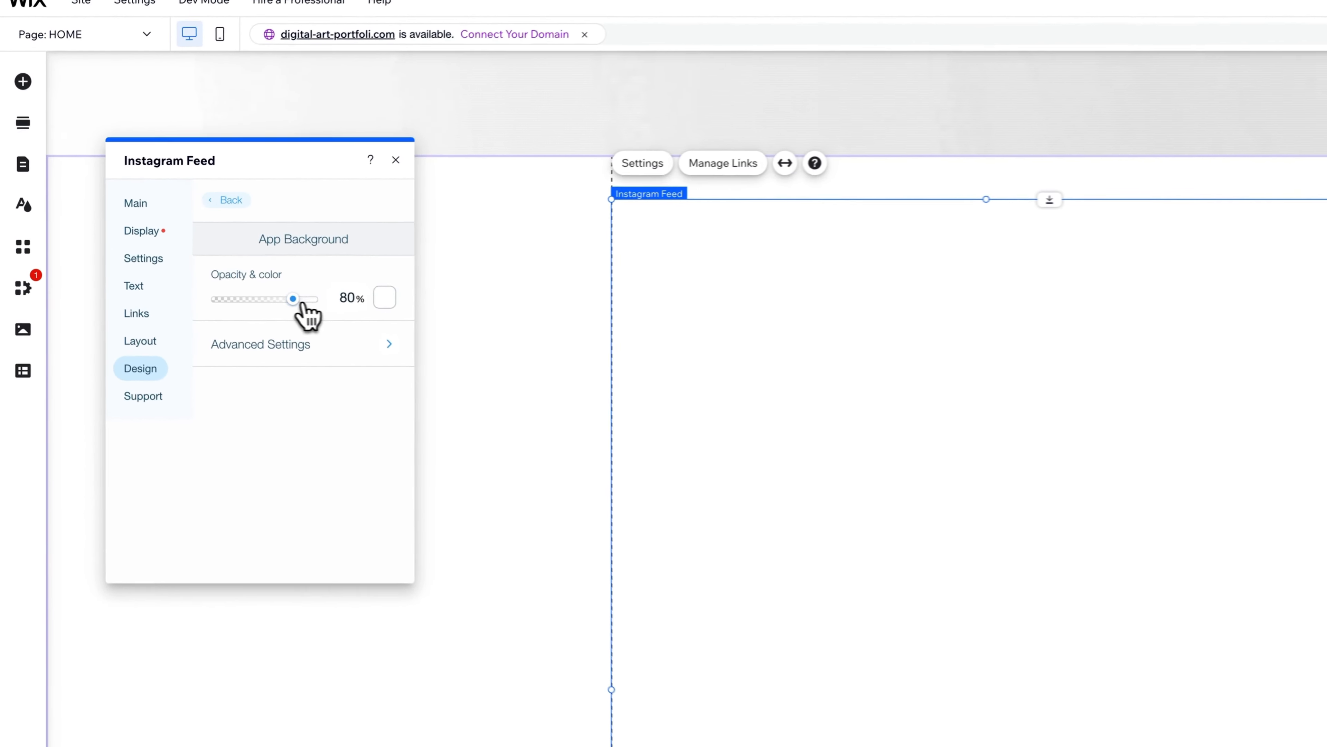
Step: Set App Background opacity back to 100% and leave the background settings
drag(294, 298, 223, 301)
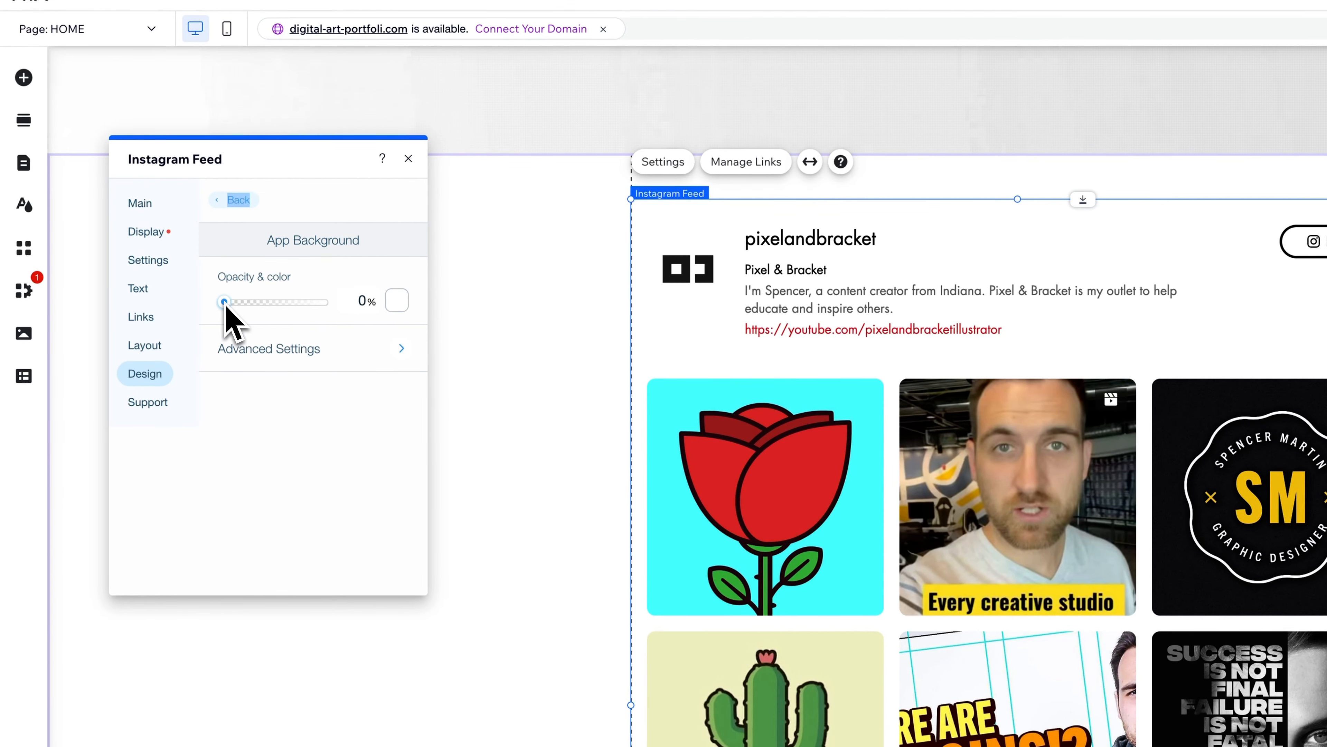
mouse_move(522, 504)
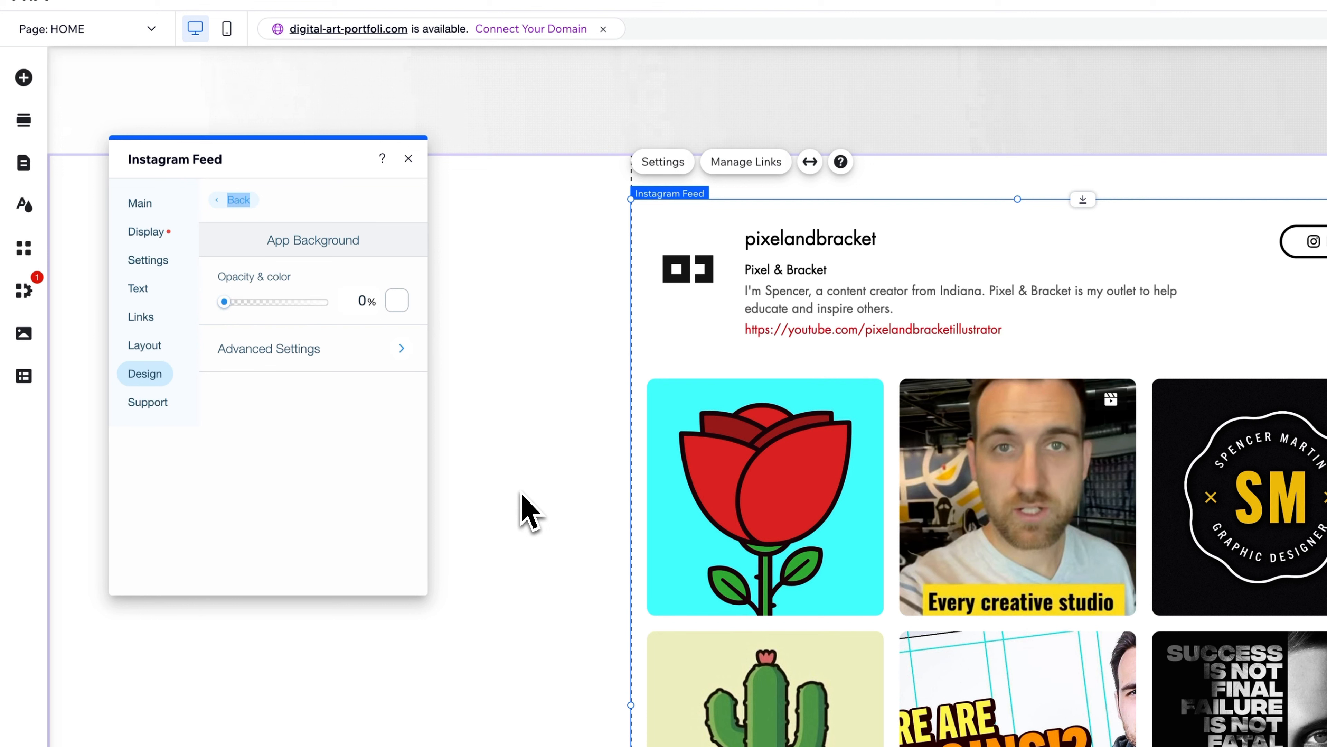
drag(223, 302, 321, 302)
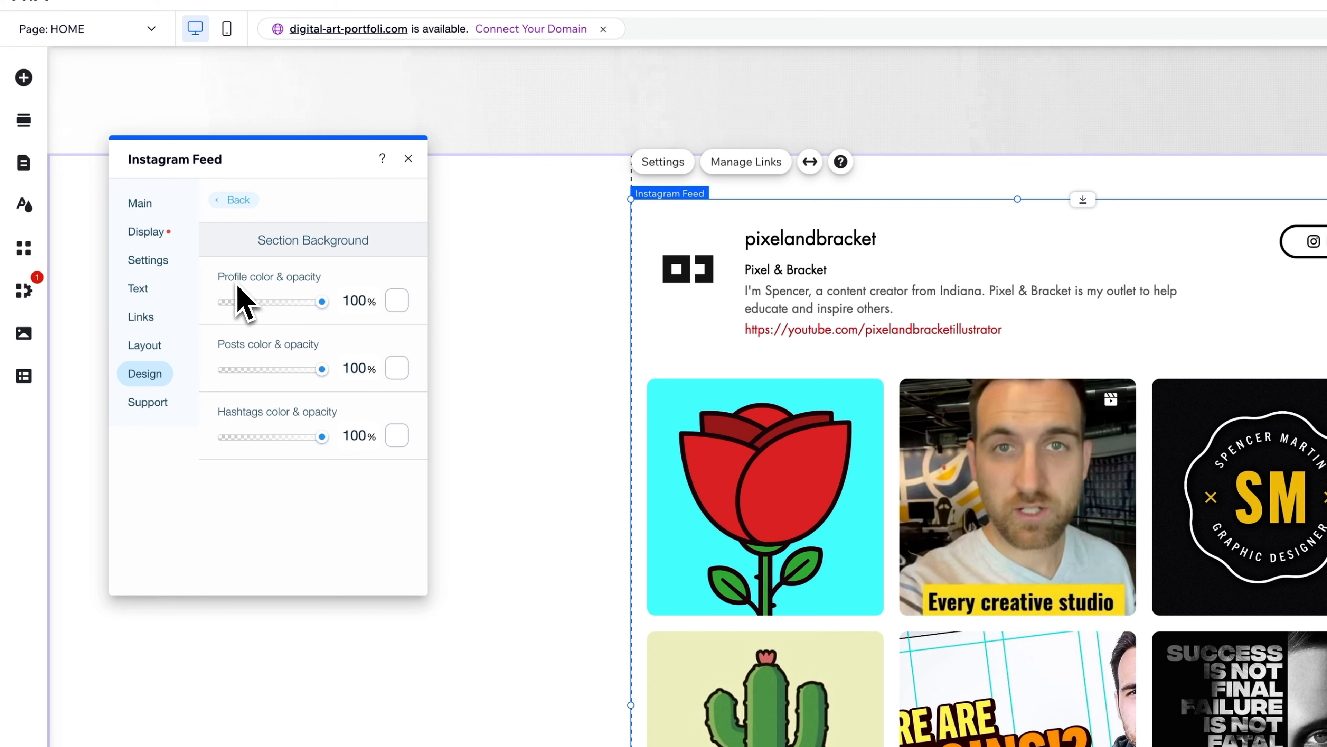
mouse_move(251, 392)
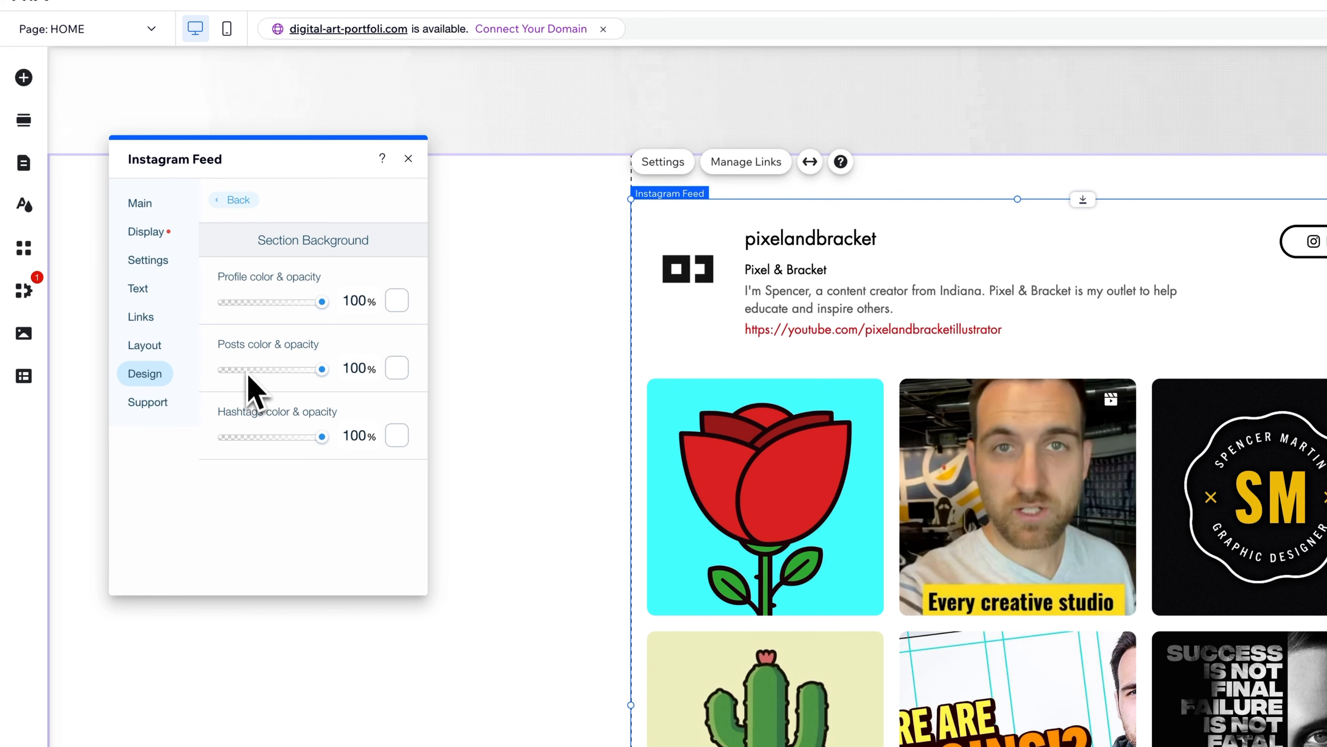
click(238, 200)
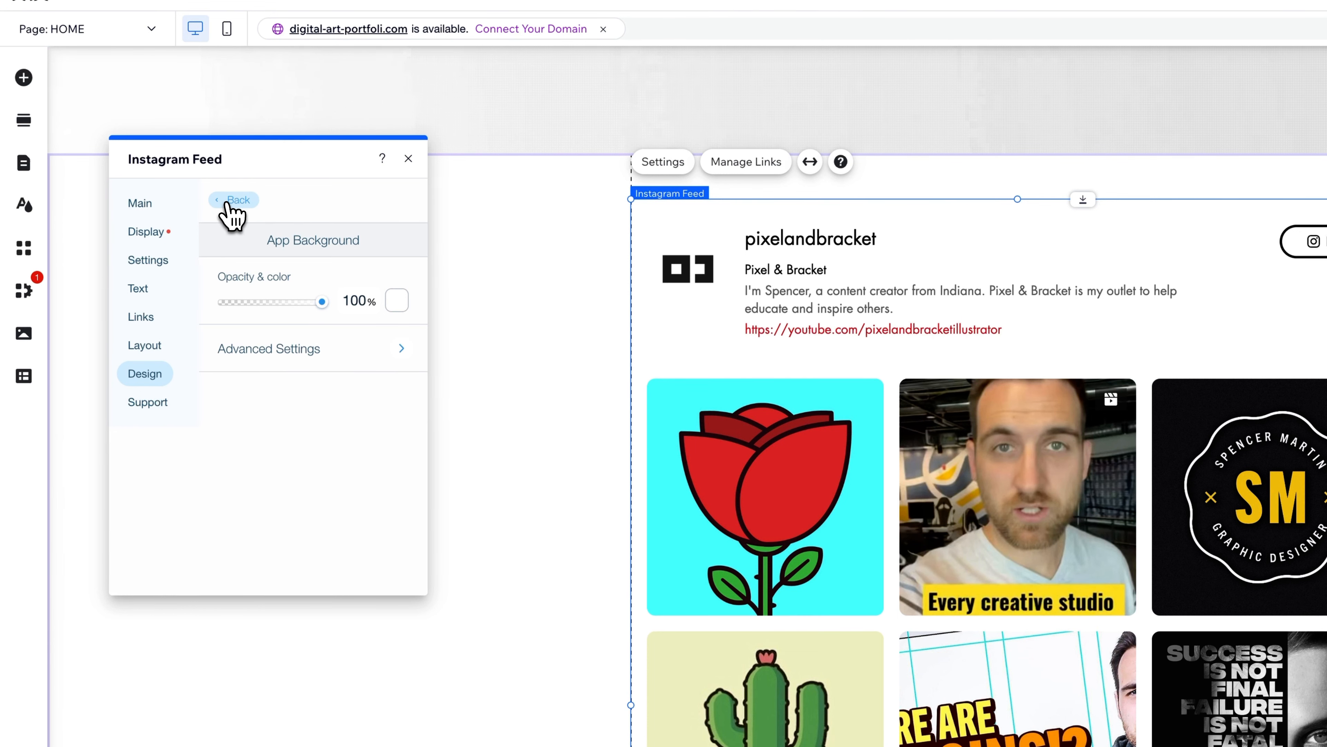
click(234, 199)
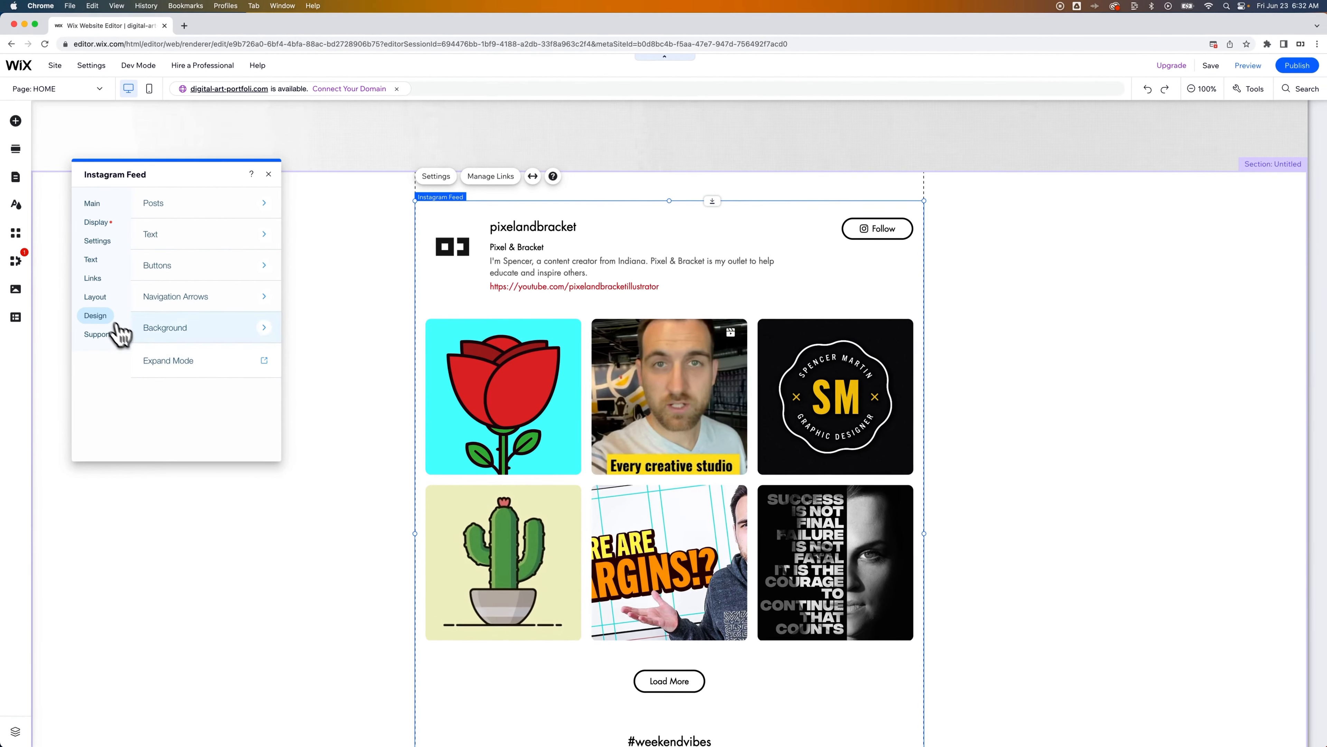
click(168, 361)
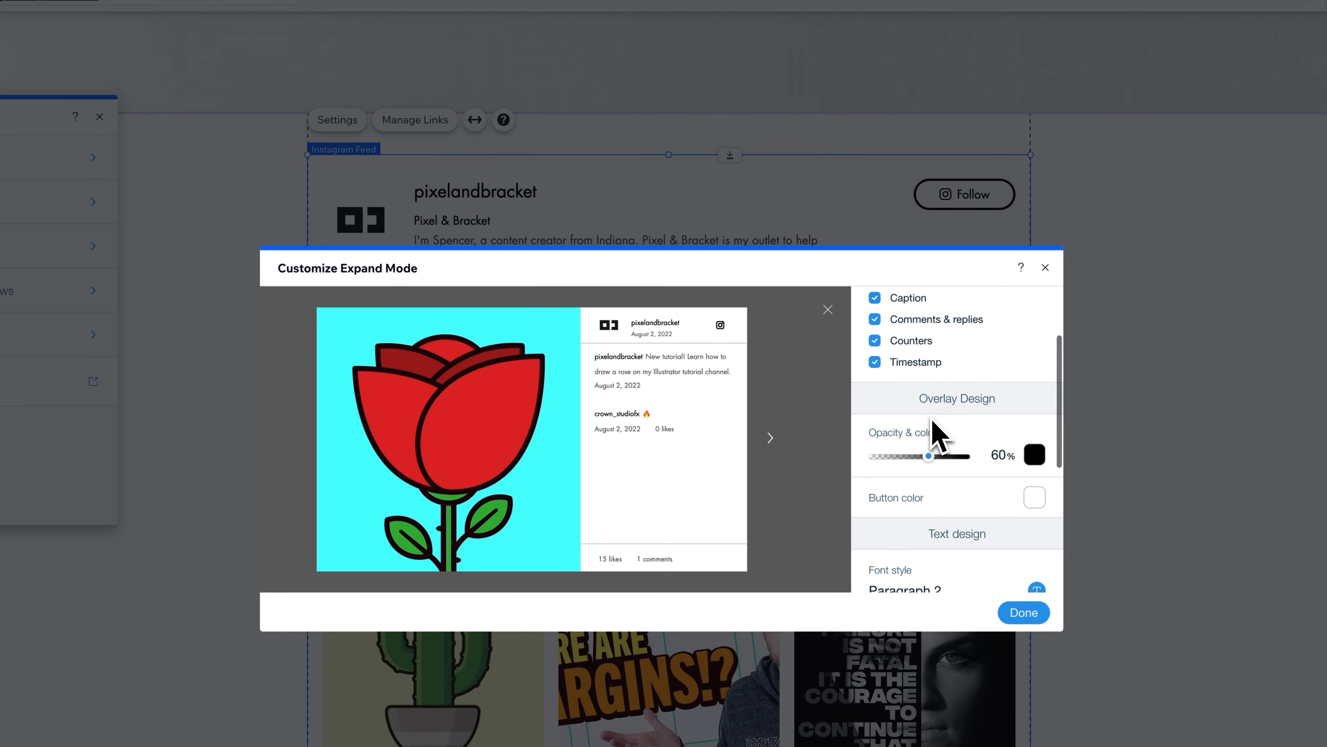
scroll(down, 3)
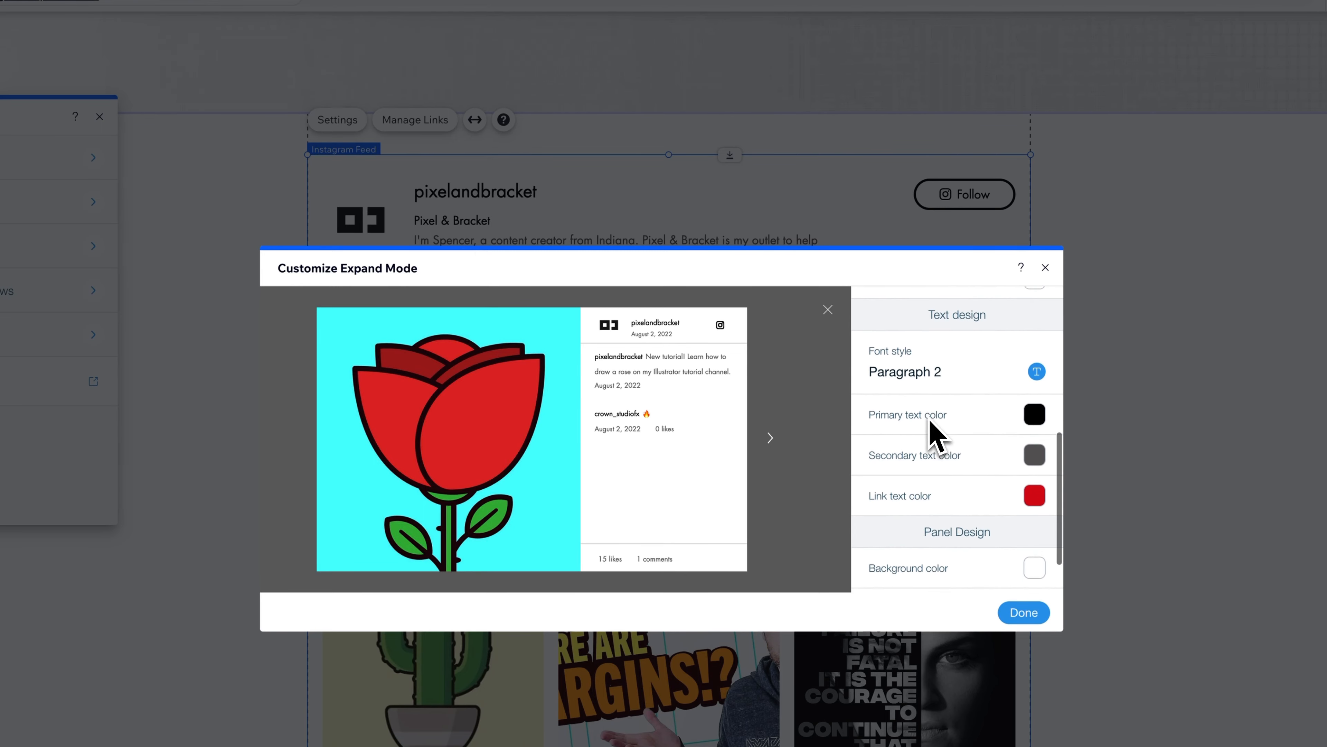
scroll(down, 3)
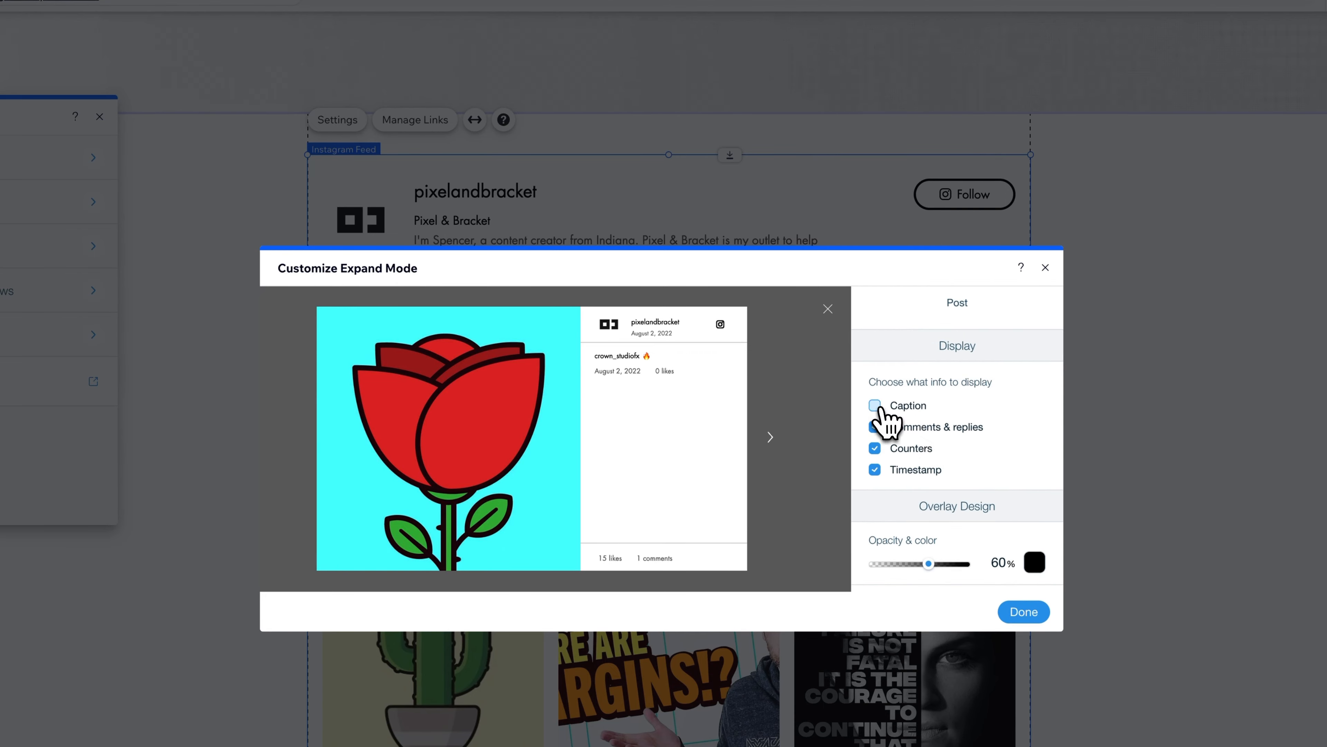
click(875, 427)
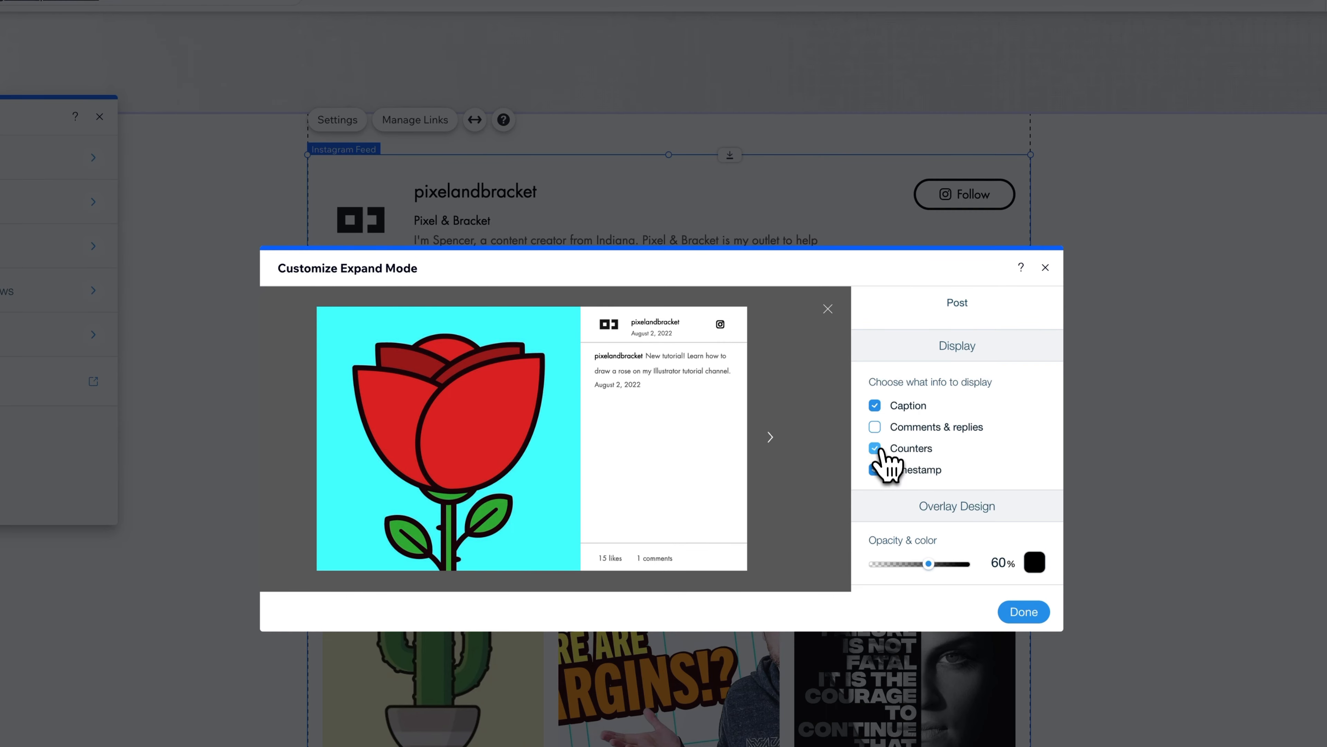
click(875, 448)
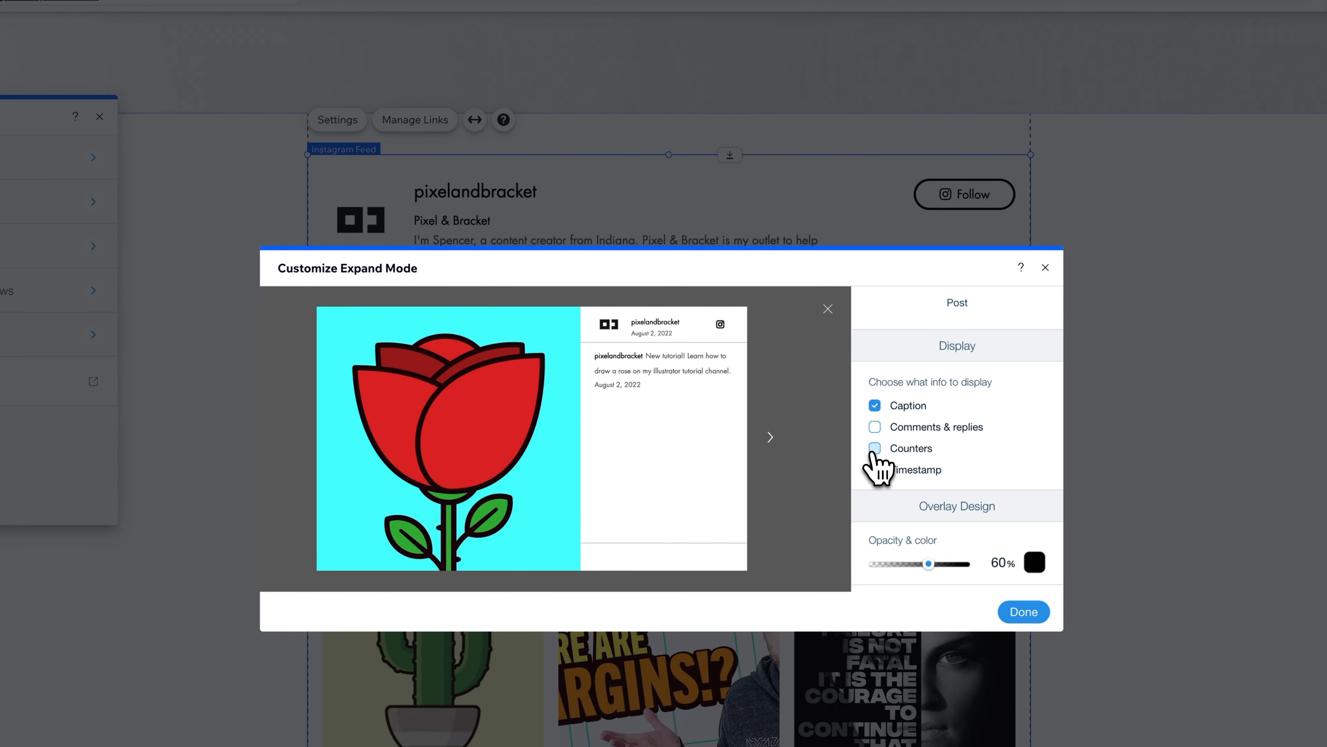
click(875, 470)
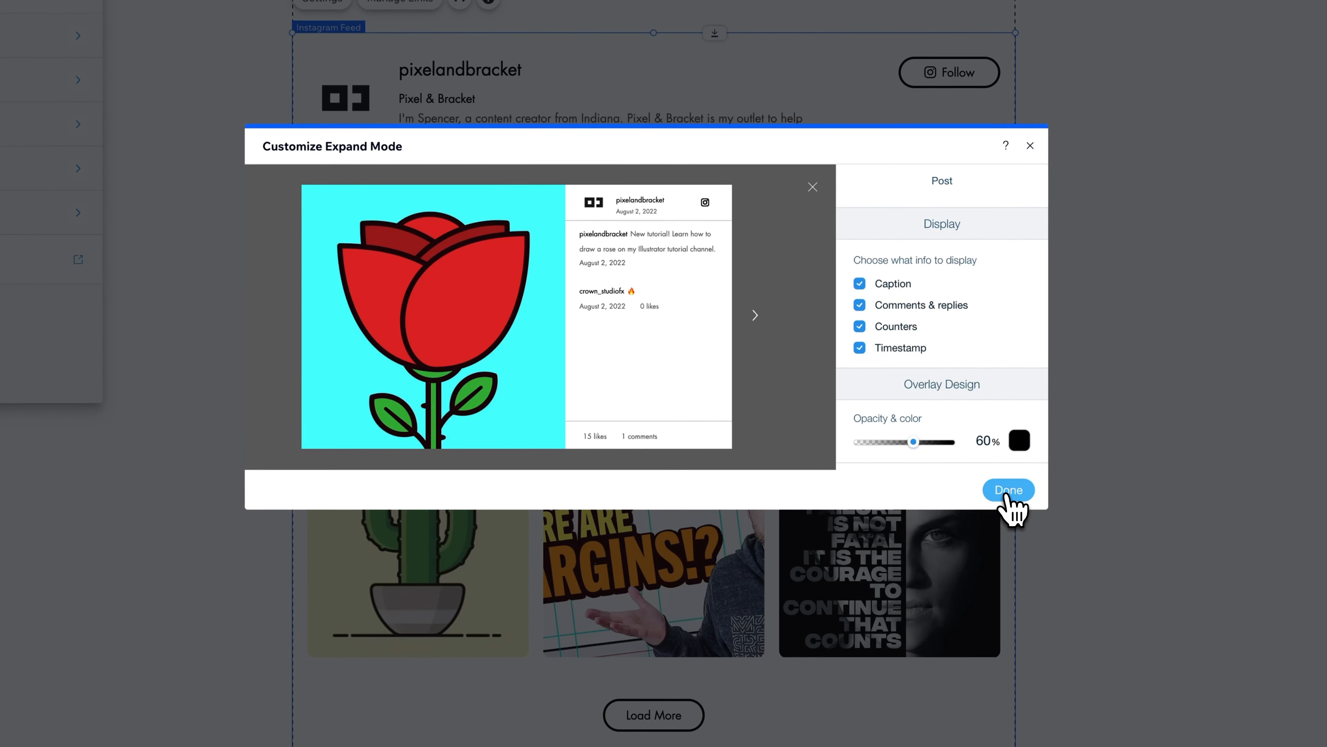
click(1008, 490)
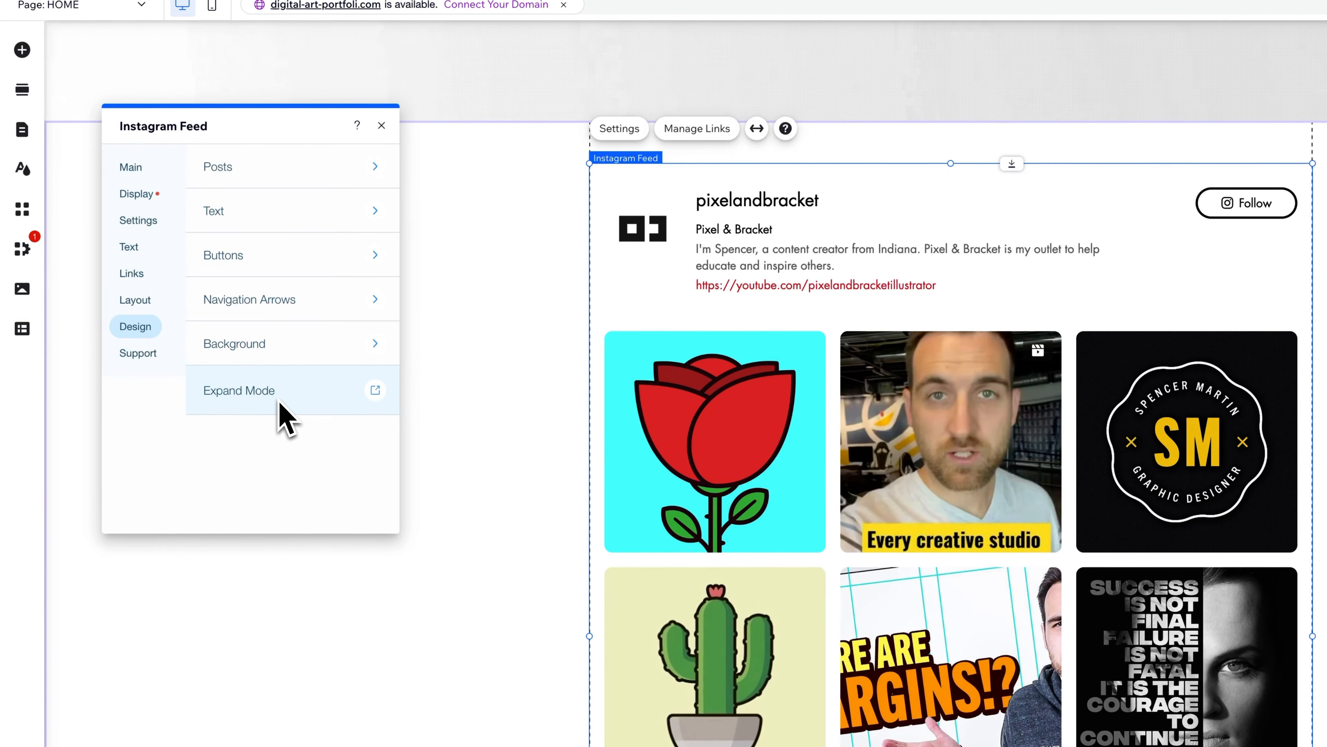
Step: Check the Support topics, close the Instagram Feed panel, and open Add Apps
click(137, 353)
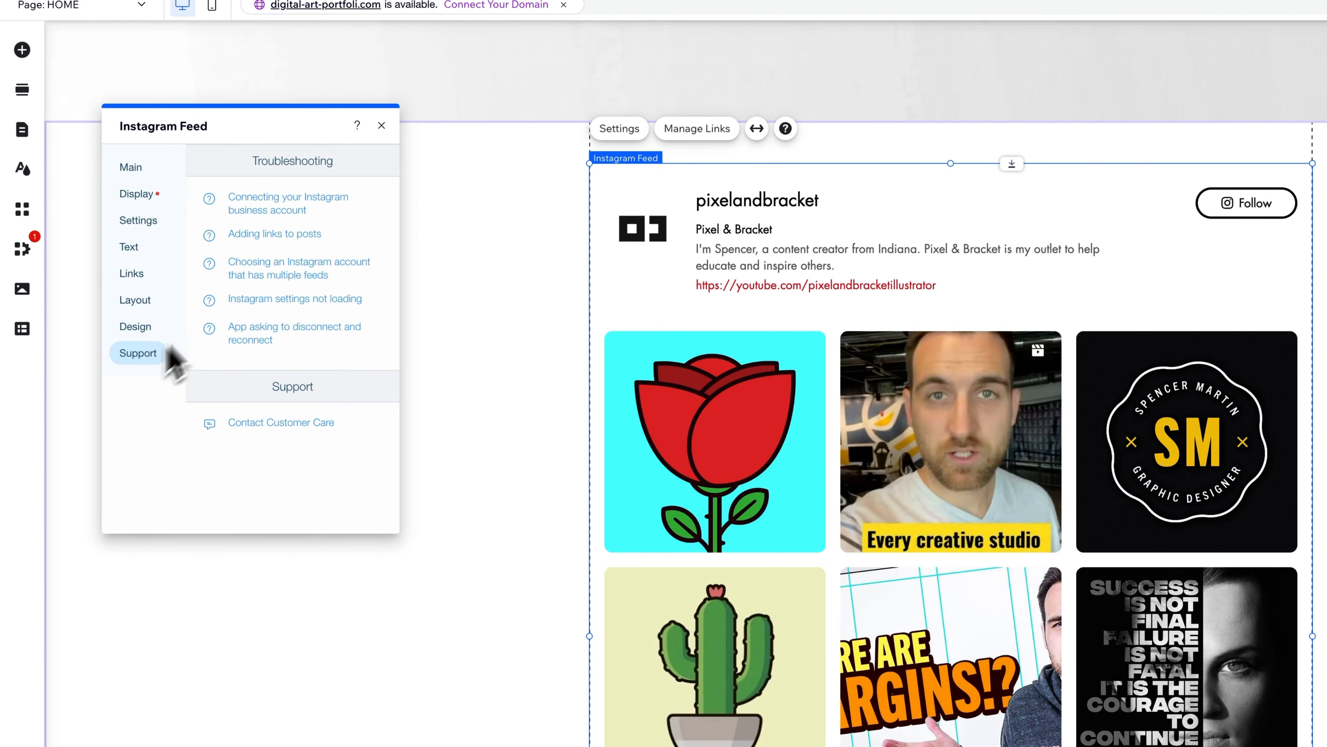
mouse_move(132, 168)
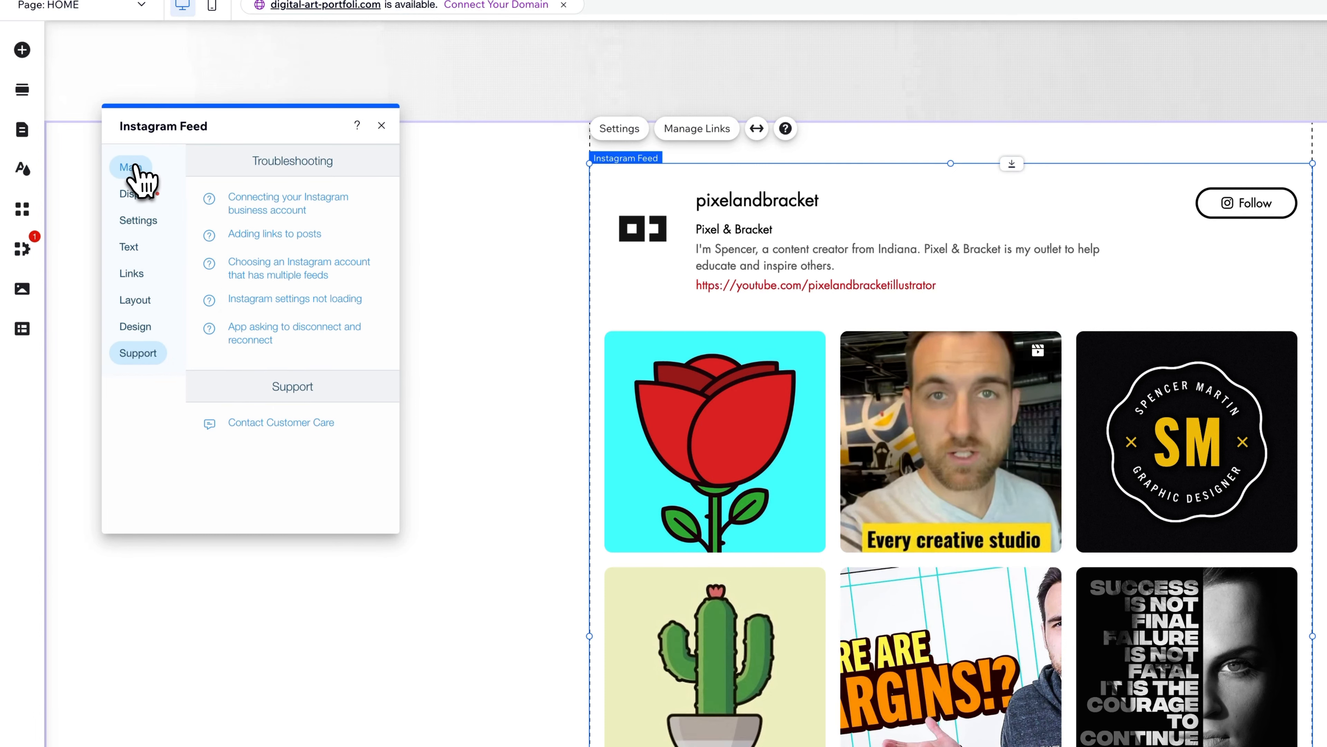
click(130, 168)
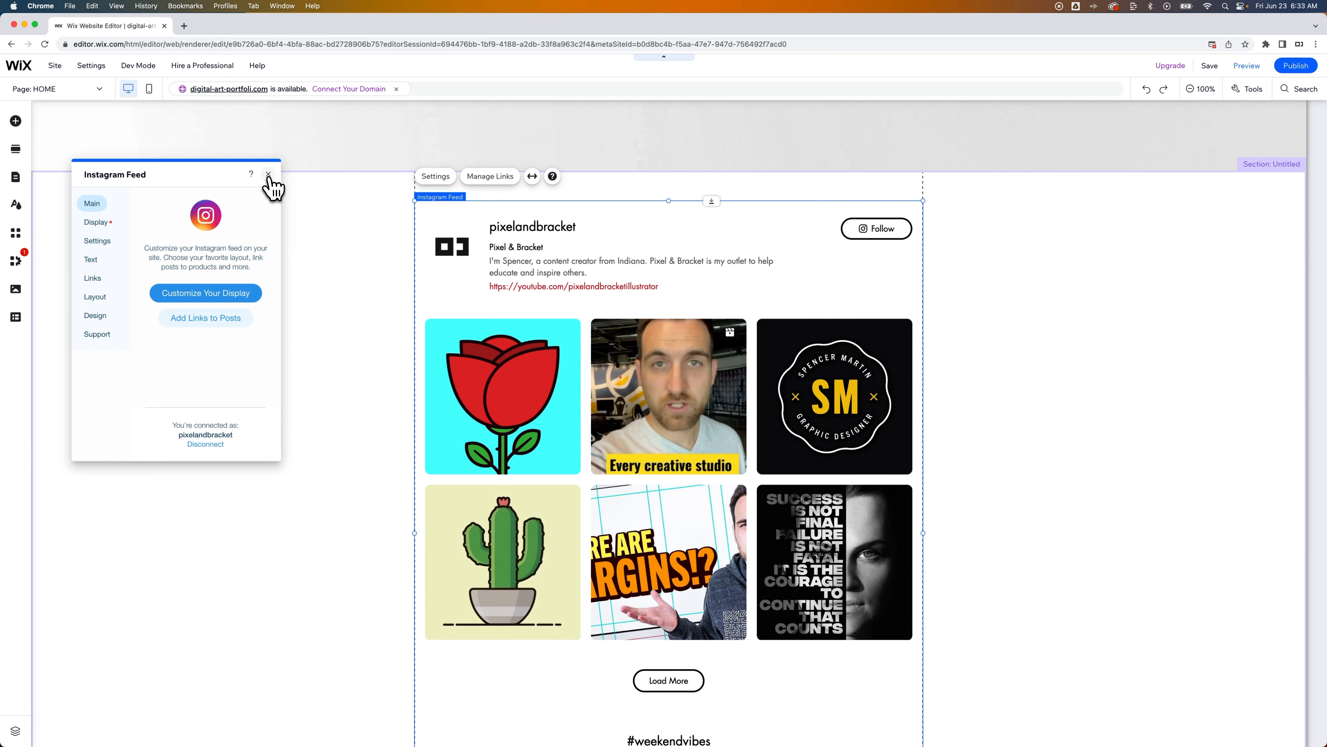
click(268, 174)
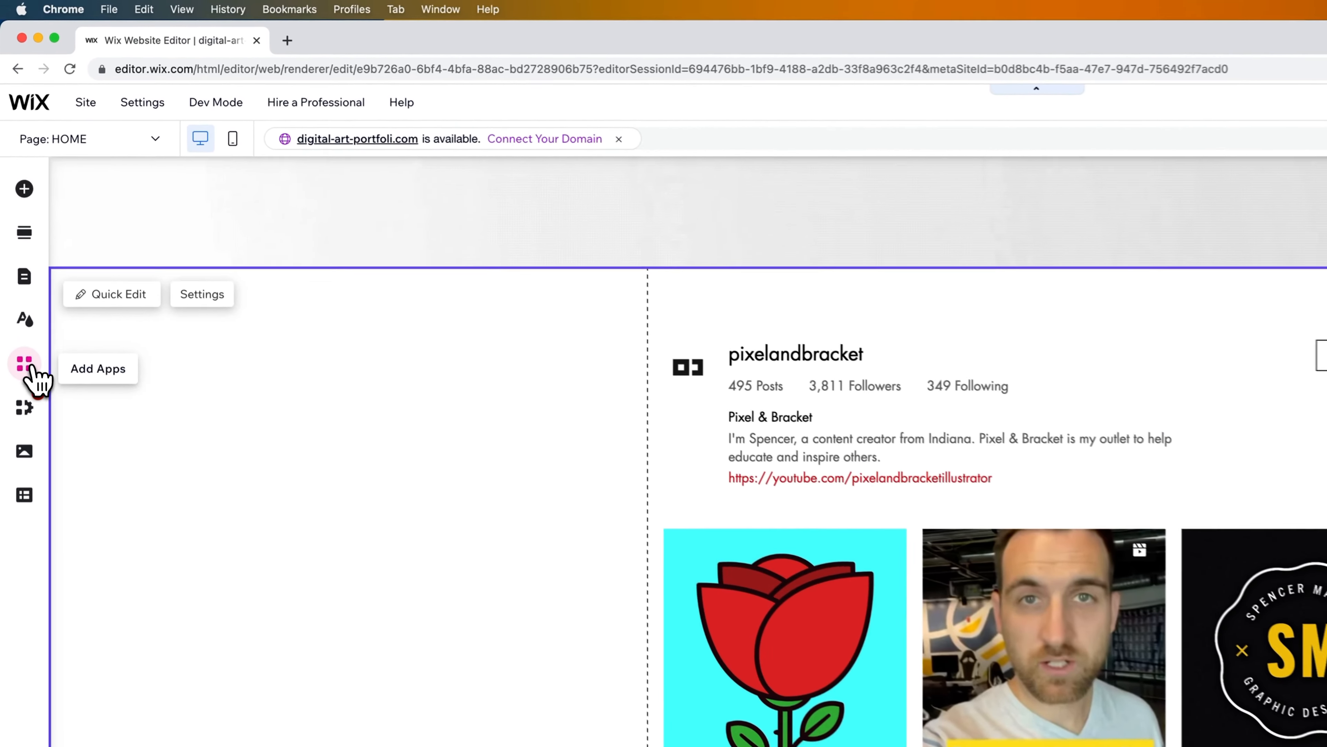
click(23, 370)
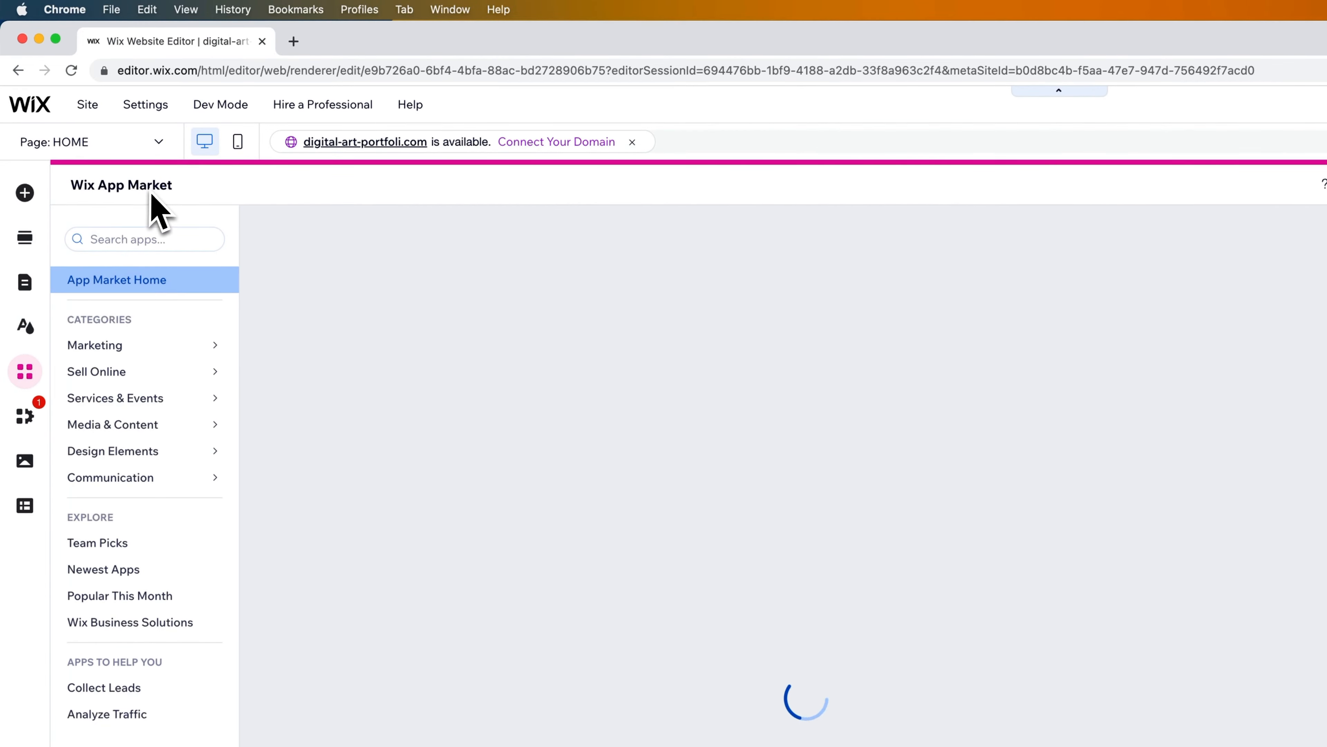
Step: From Manage Apps, choose Delete in the Instagram Feed app's ⋯ menu
scroll(down, 3)
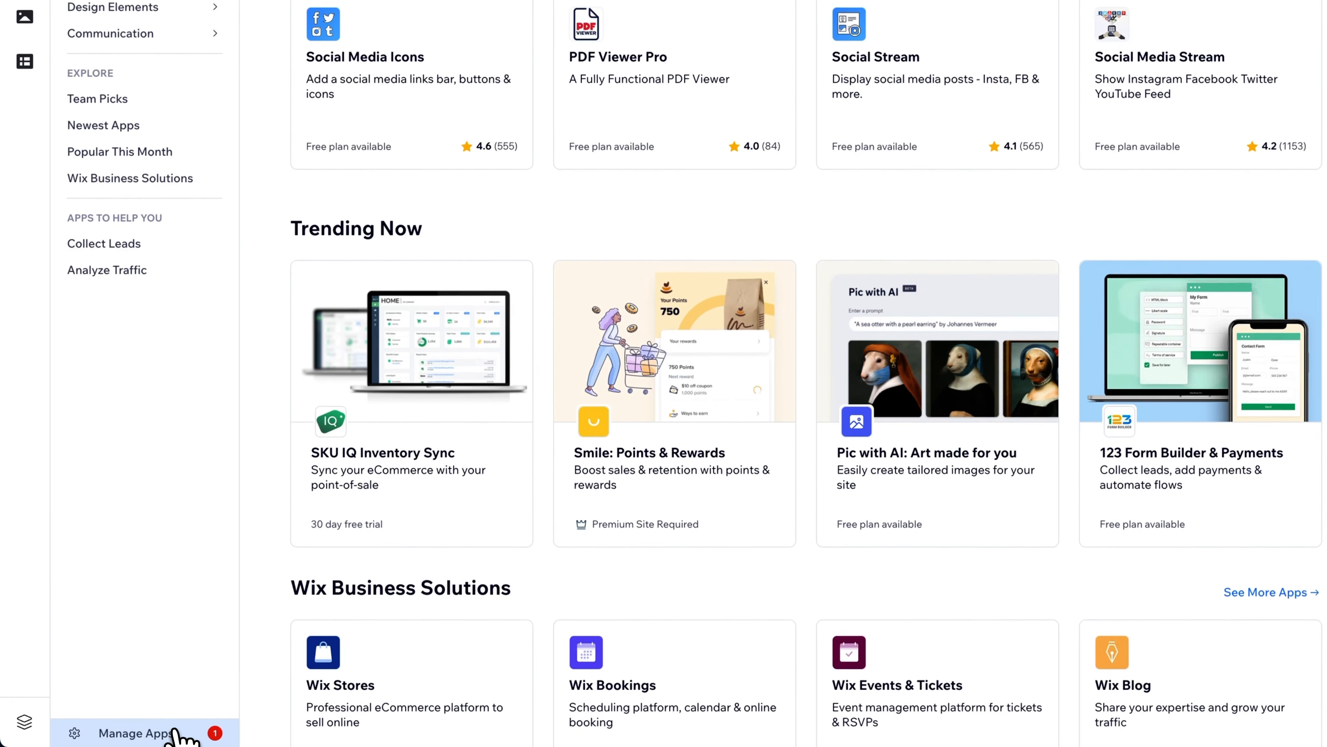
click(134, 743)
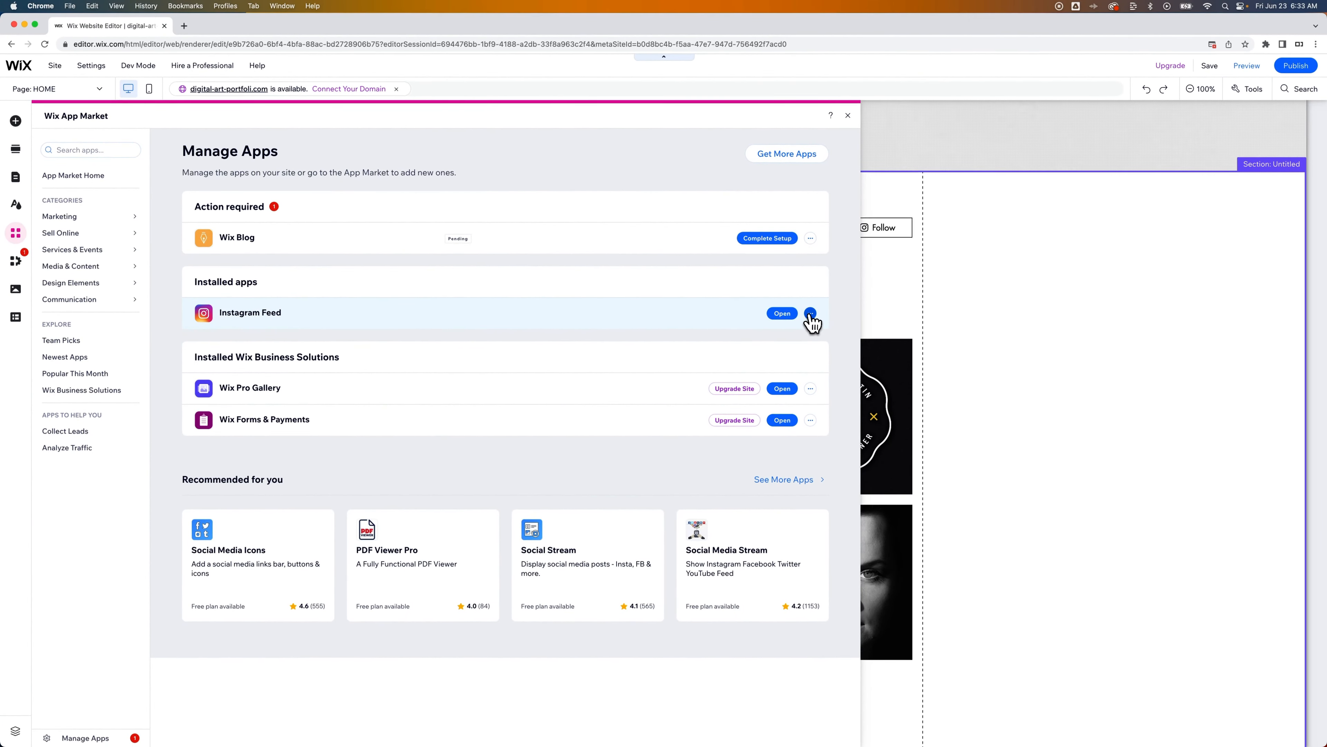
click(810, 313)
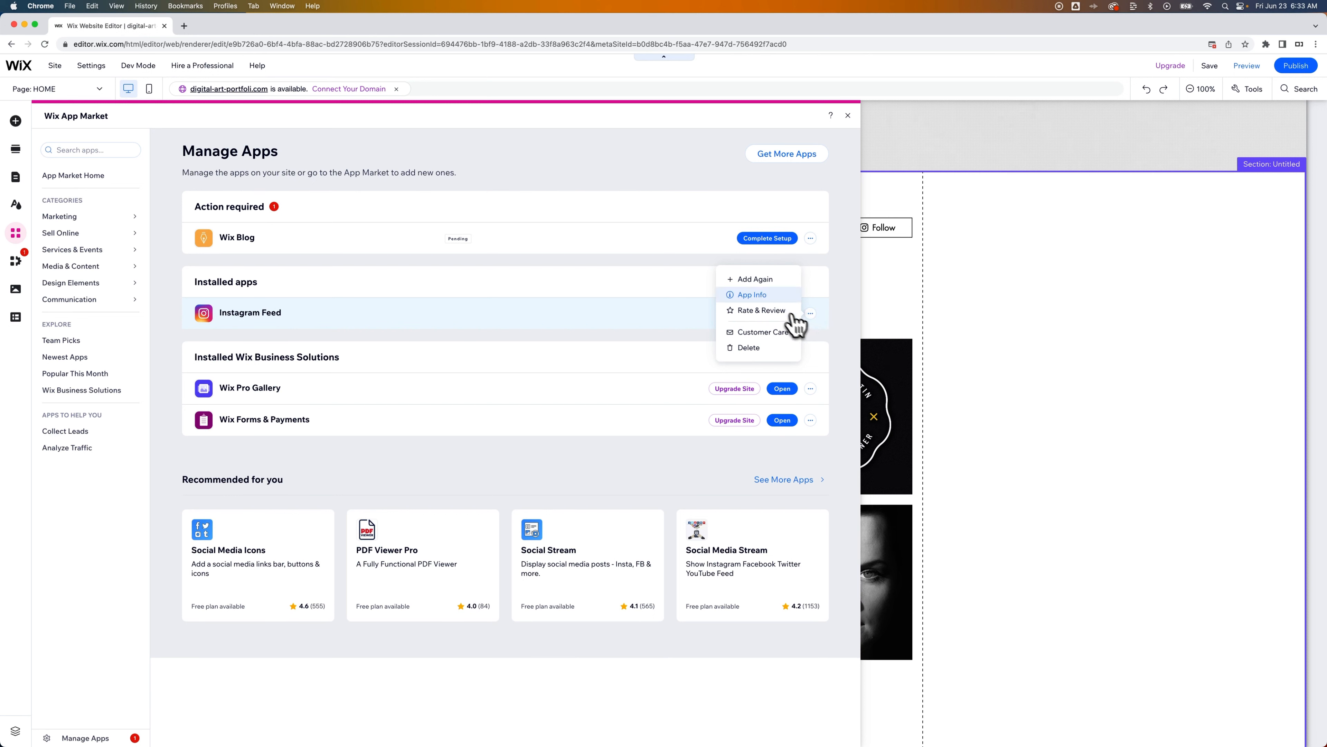
mouse_move(769, 318)
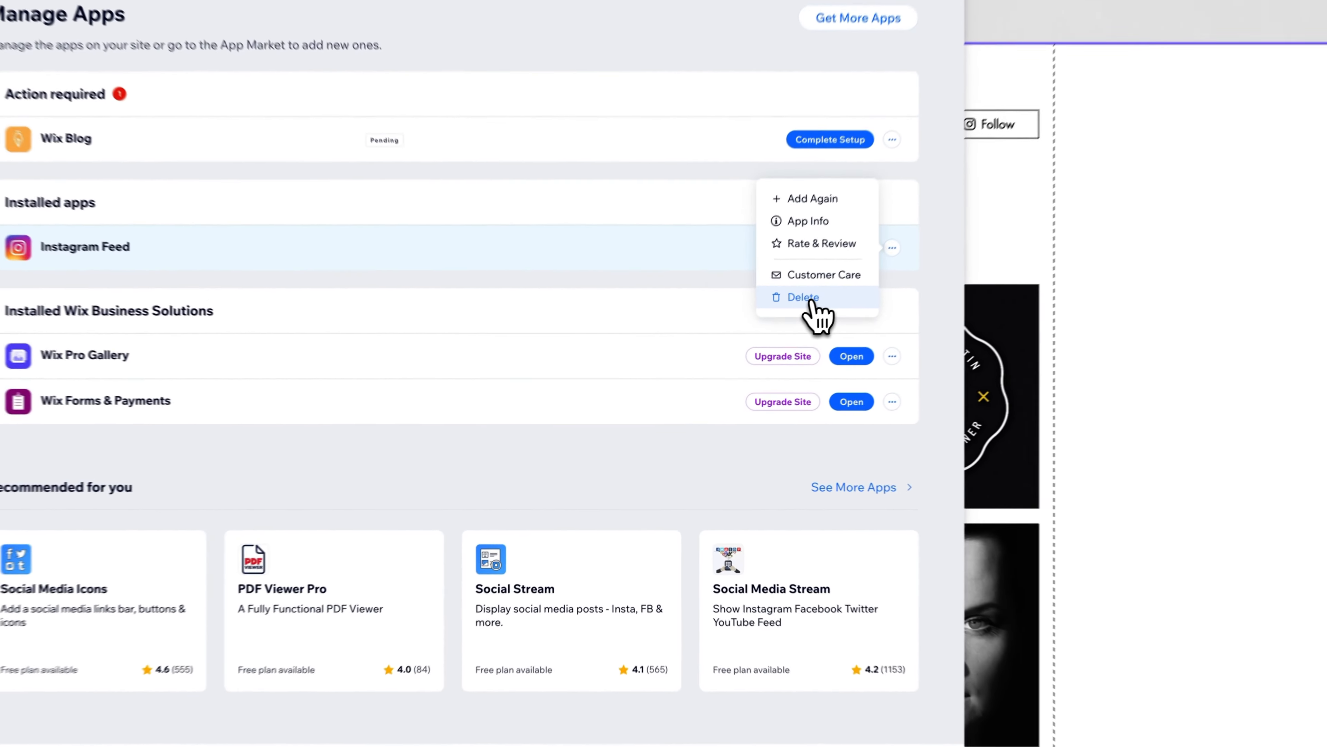
click(803, 298)
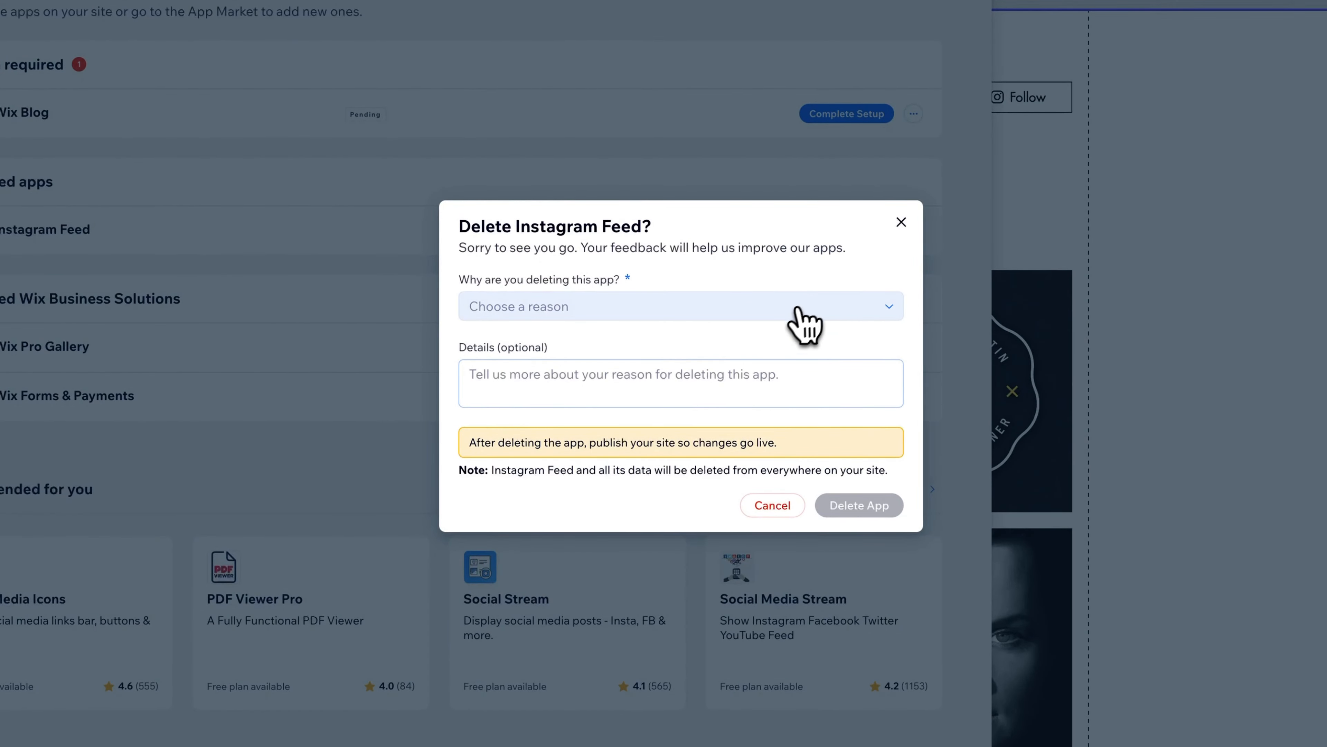
Step: Pick 'I just wanted to try it out' as the reason and confirm Delete App
click(680, 306)
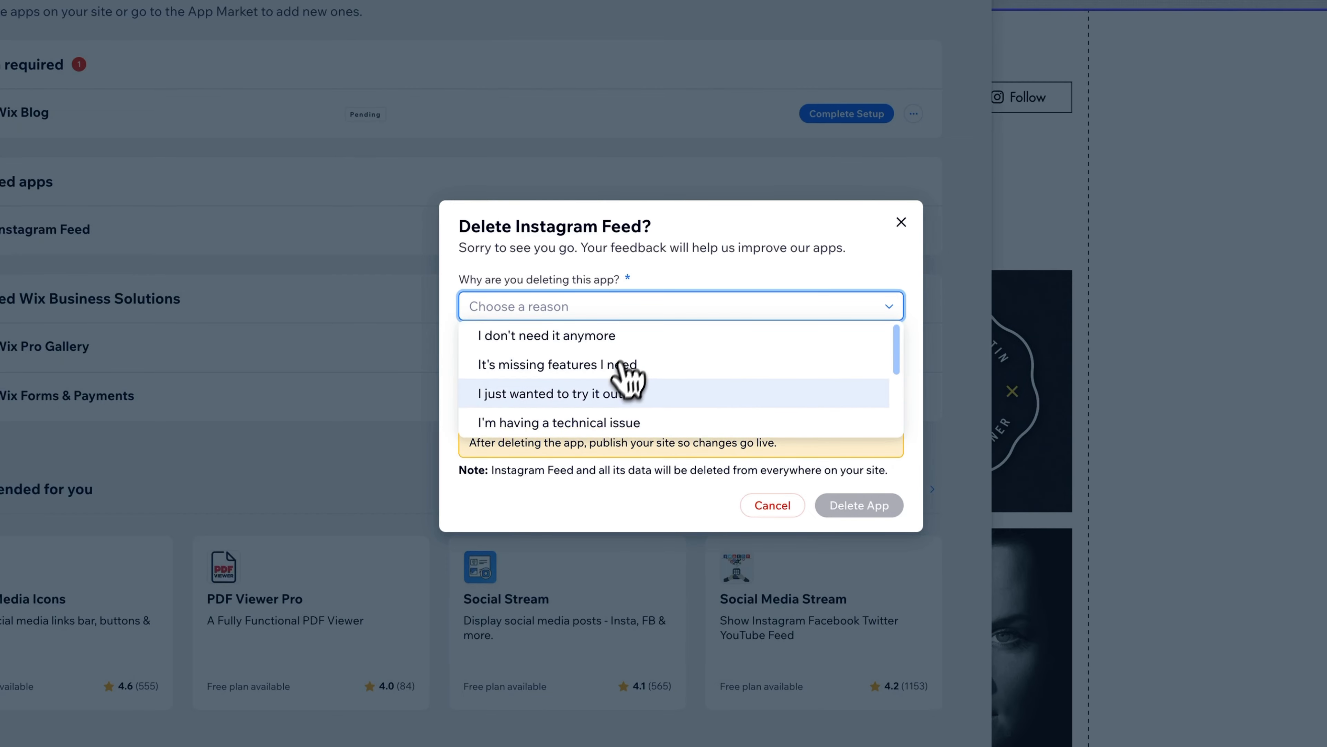
click(546, 394)
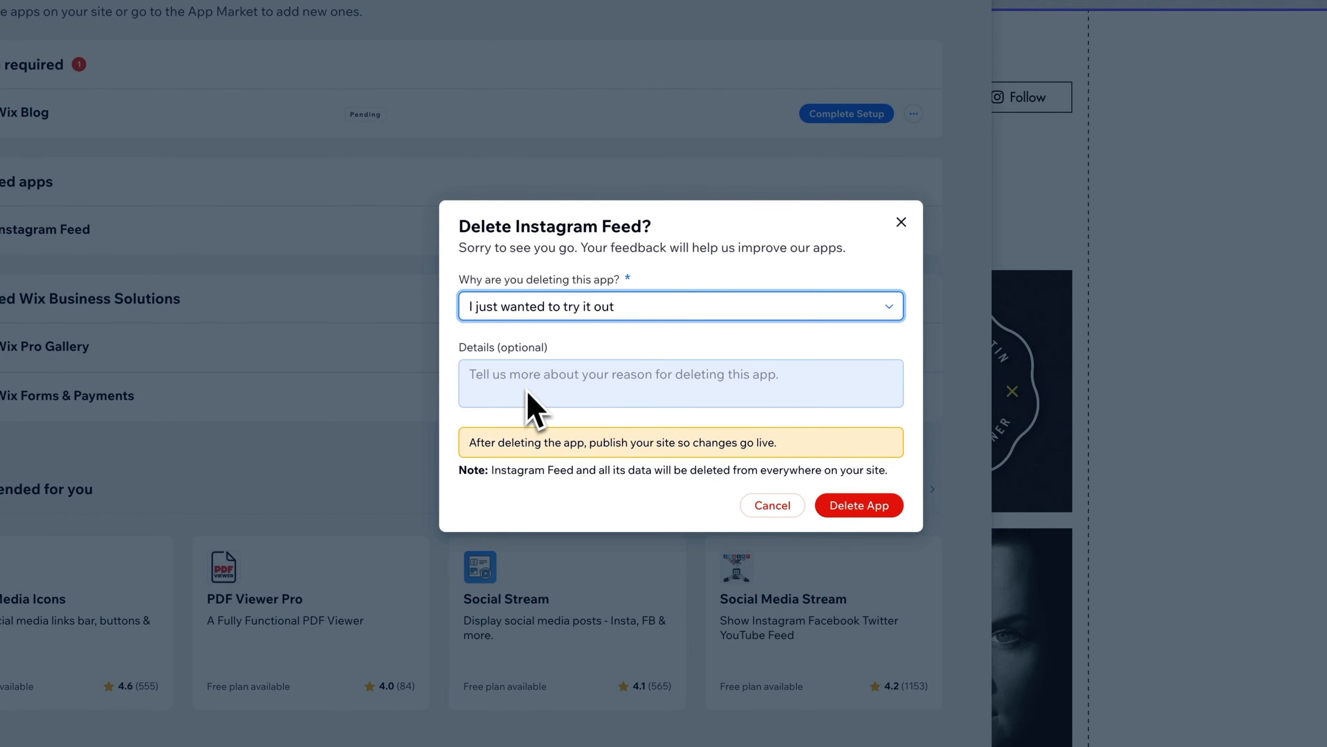
click(859, 505)
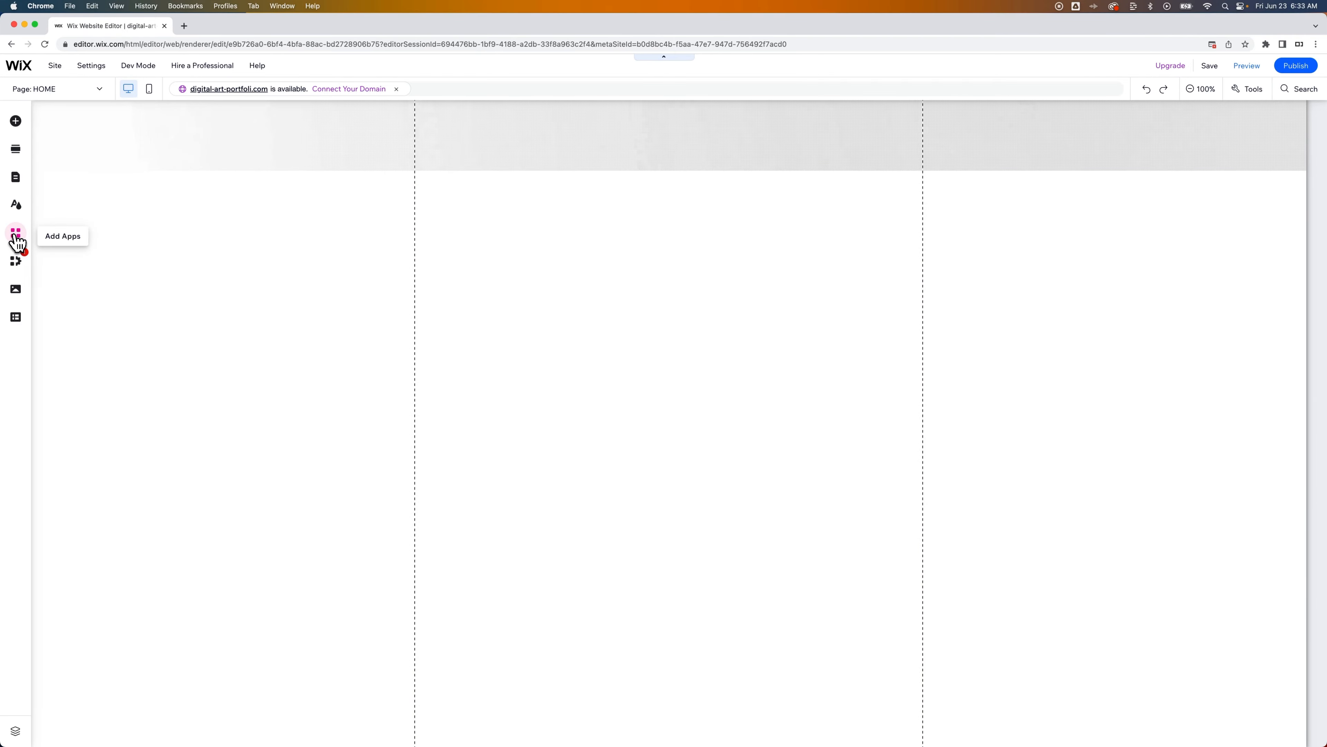
click(15, 232)
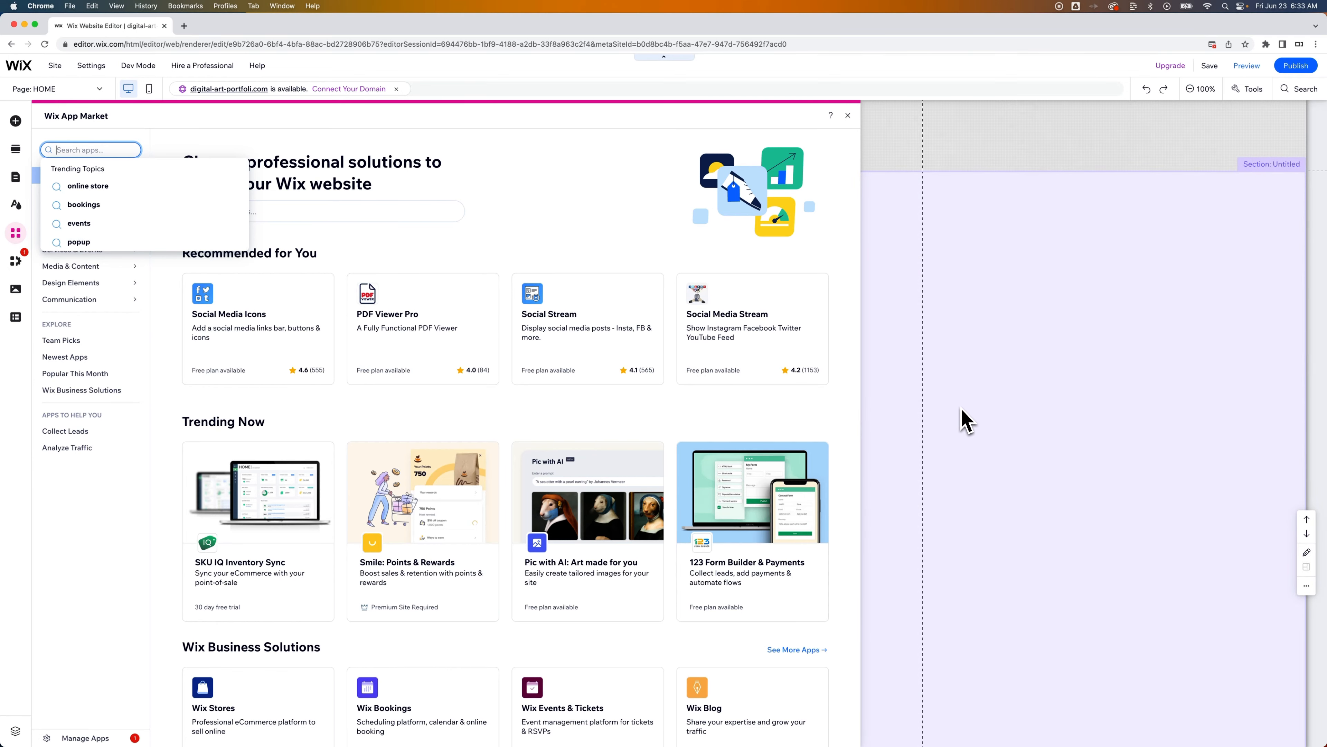
click(848, 116)
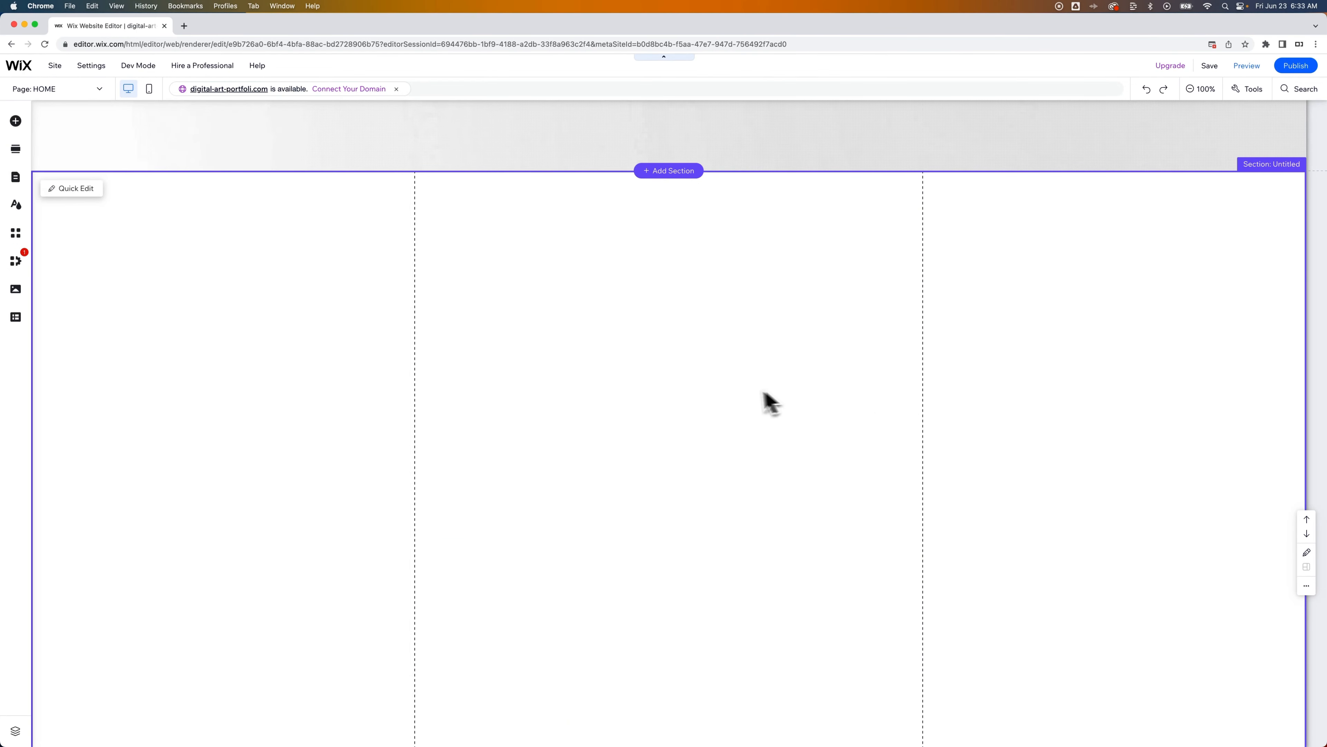
scroll(down, 3)
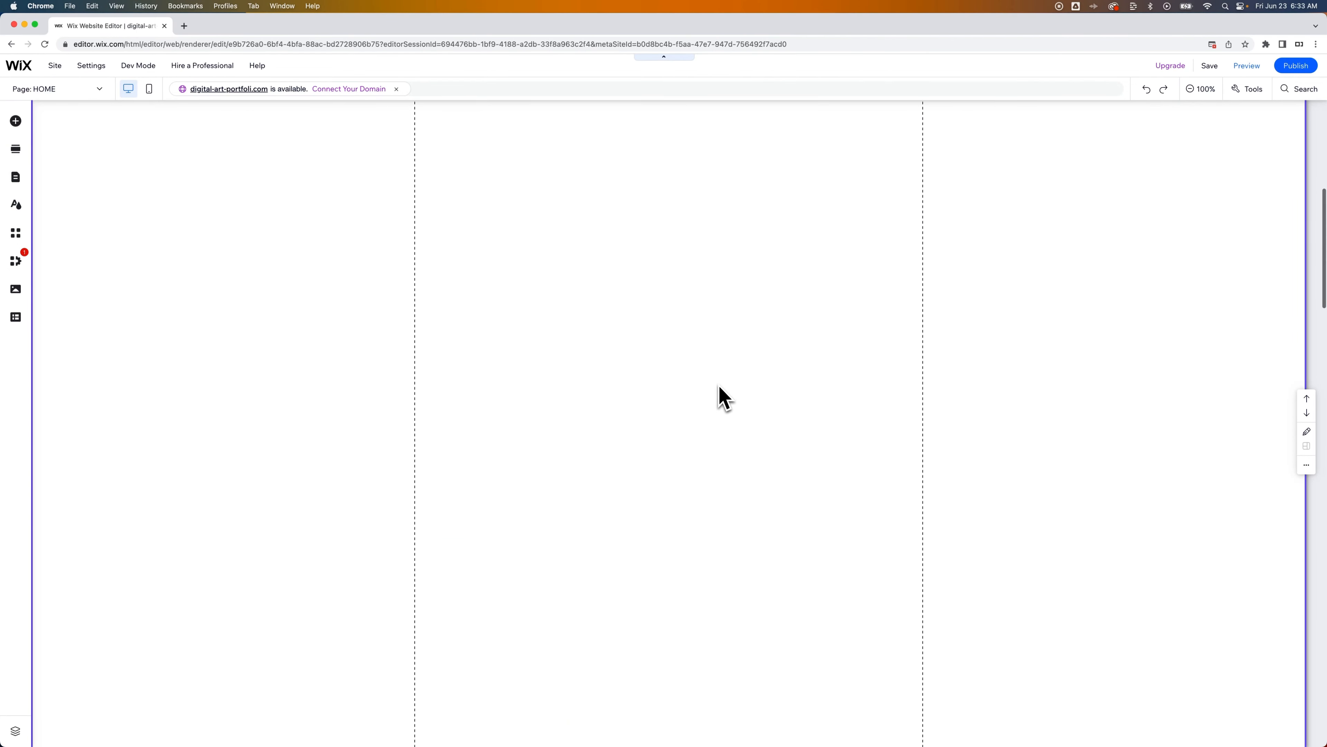
mouse_move(751, 387)
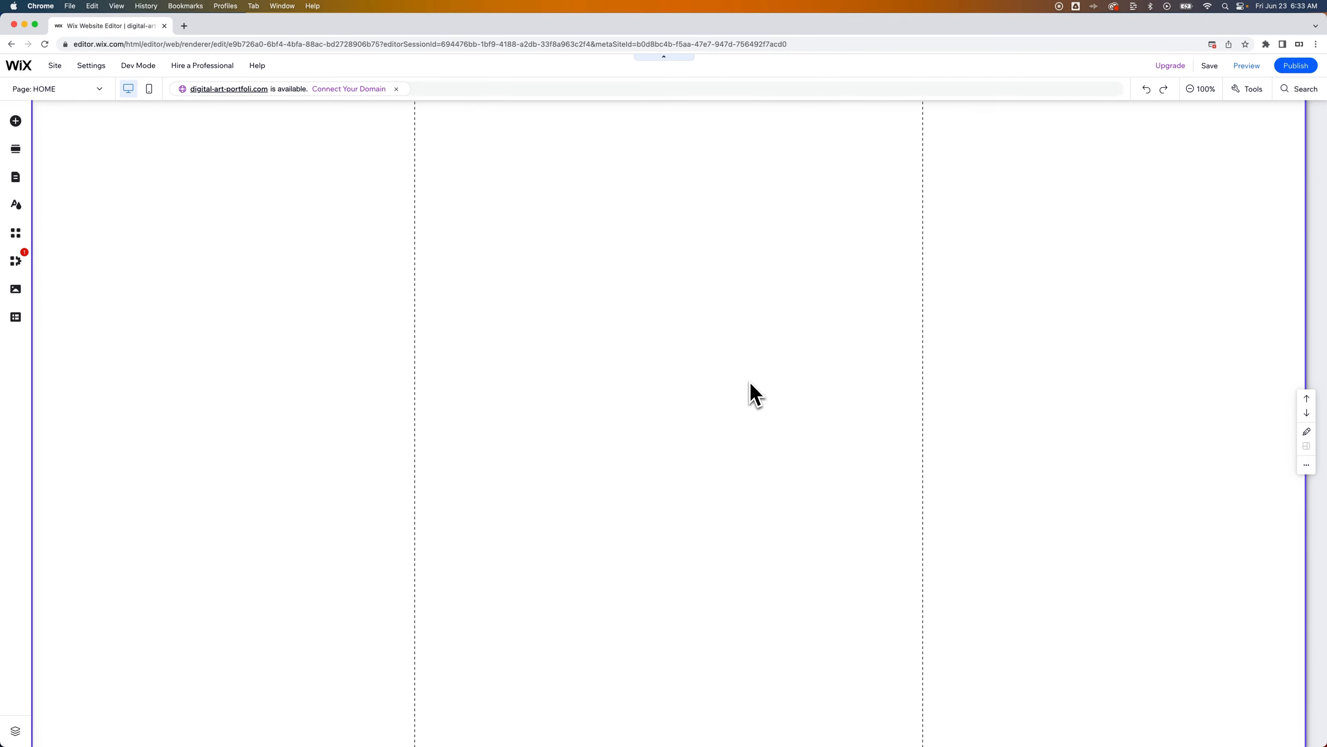